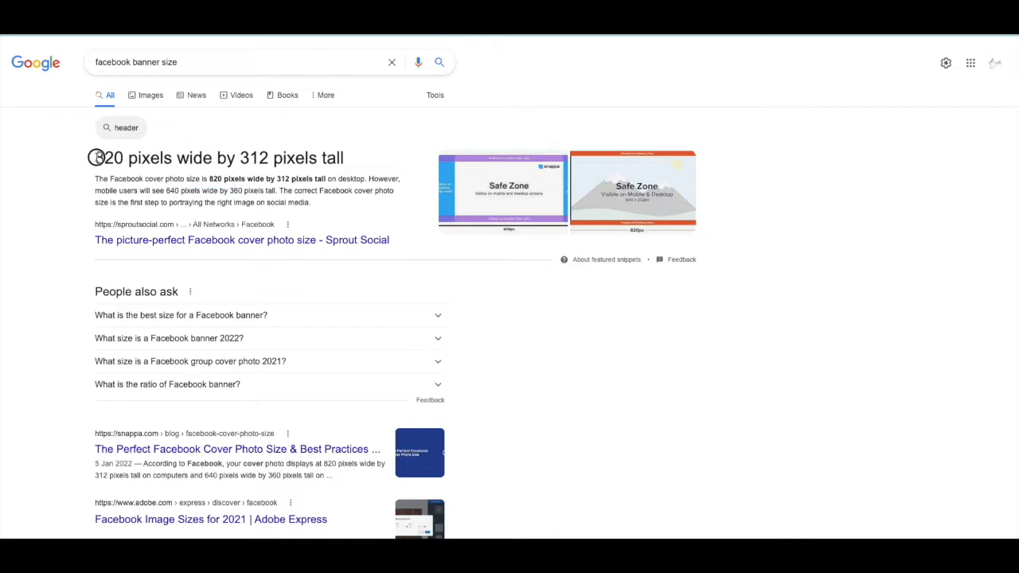
Highlight the featured snippet giving the 820 × 312 px Facebook cover size.
left_click_drag(96, 158, 318, 158)
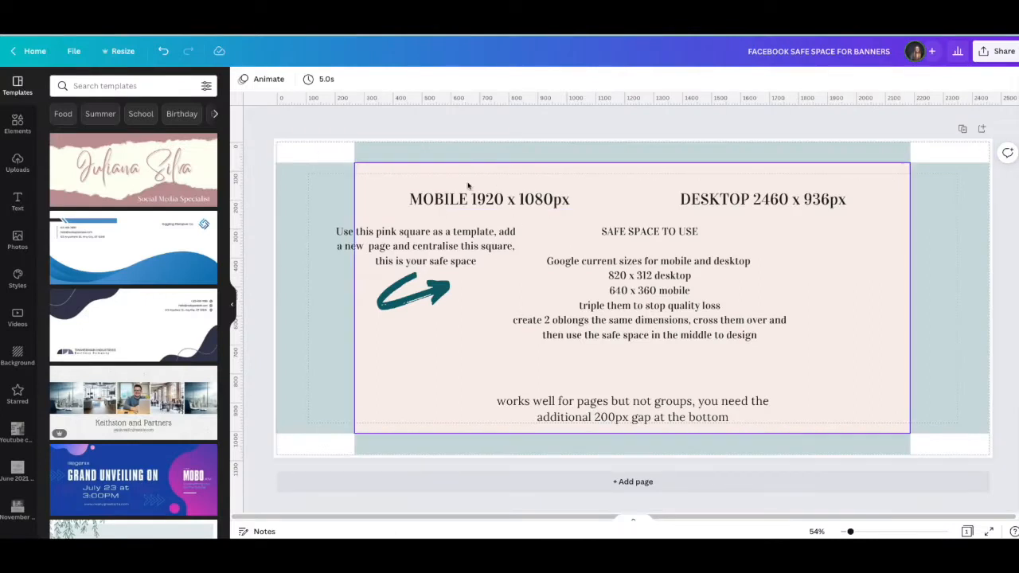
left_click(489, 197)
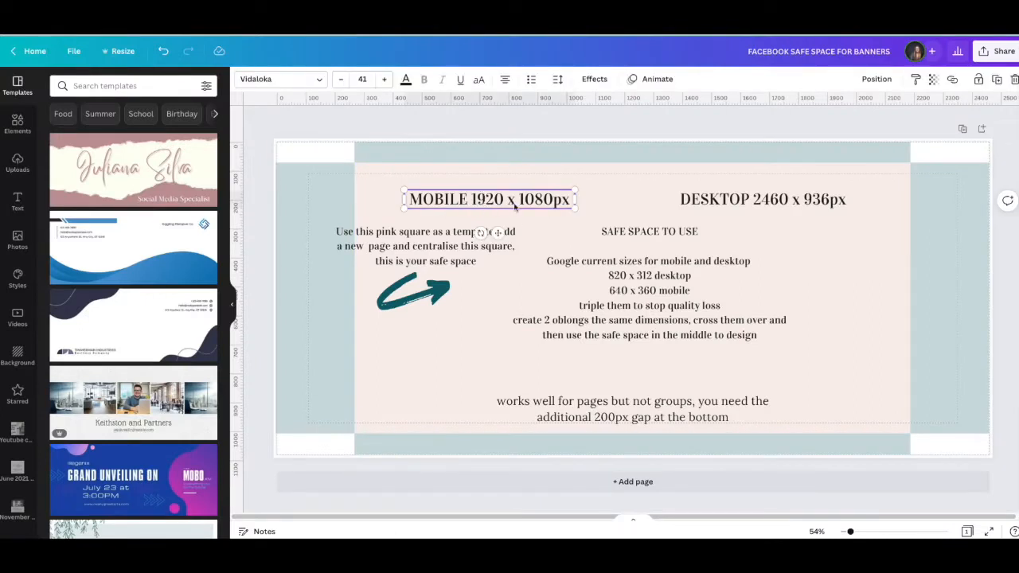
left_click(762, 199)
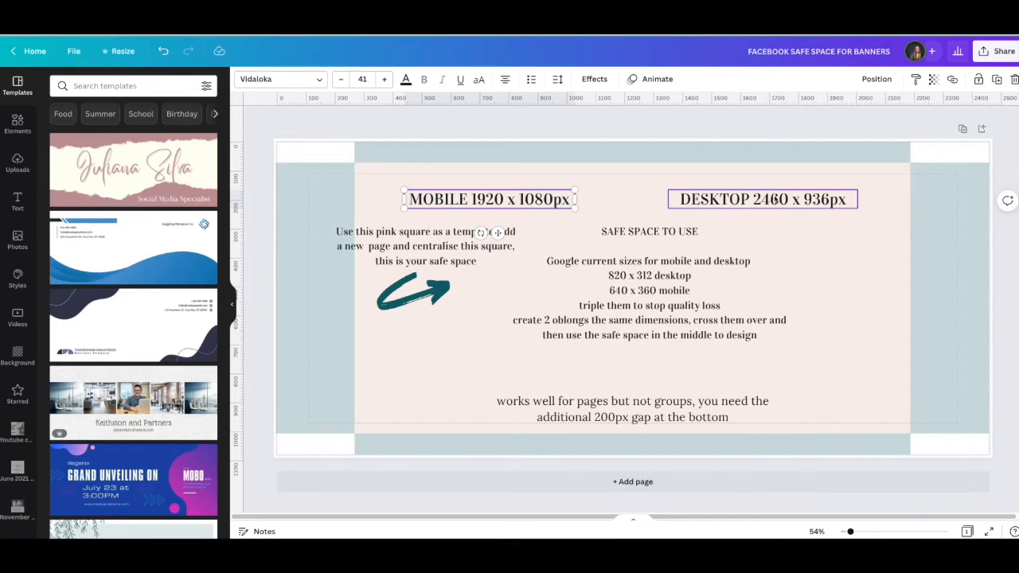
left_click(761, 199)
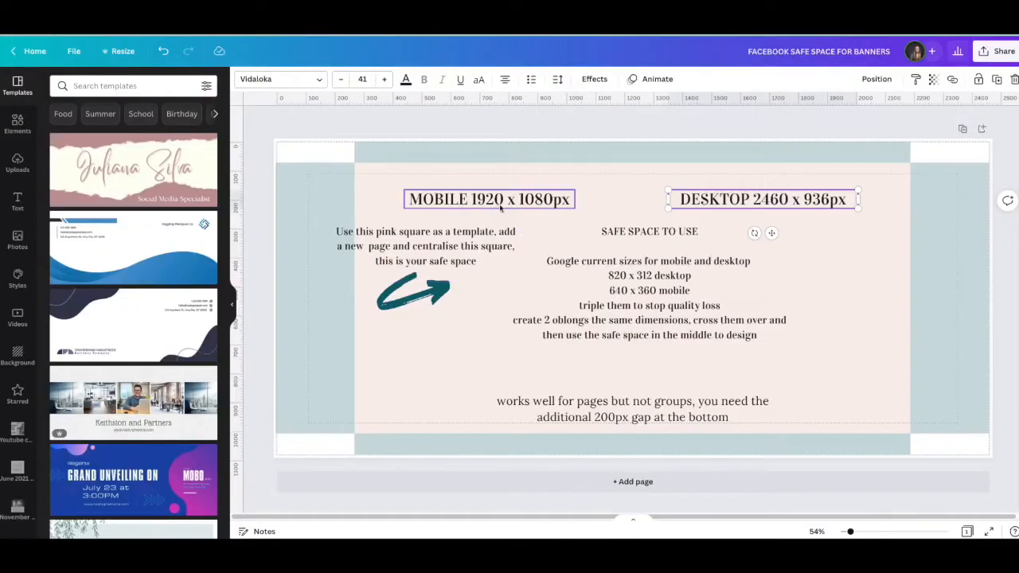
left_click(650, 297)
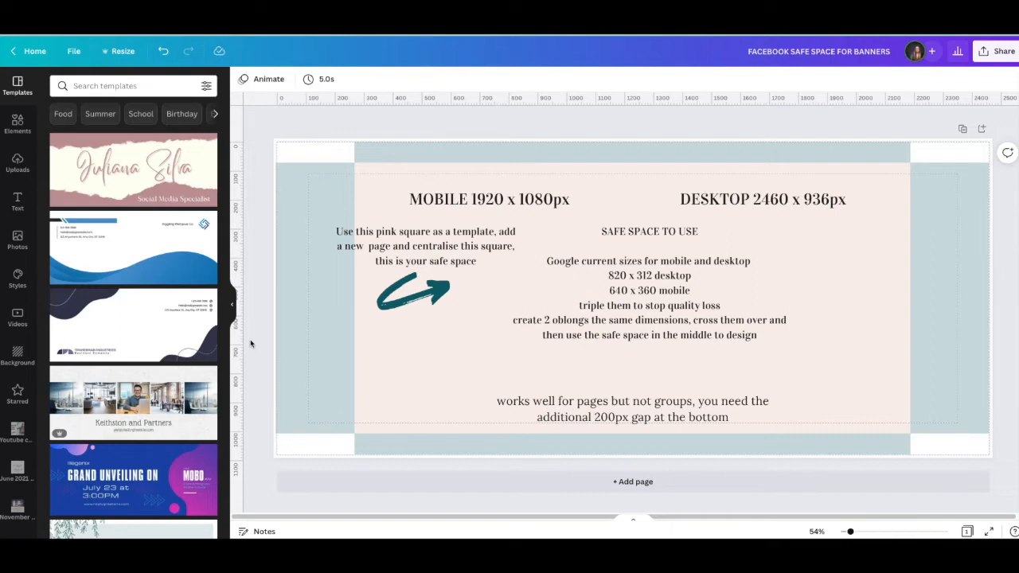
left_click(422, 290)
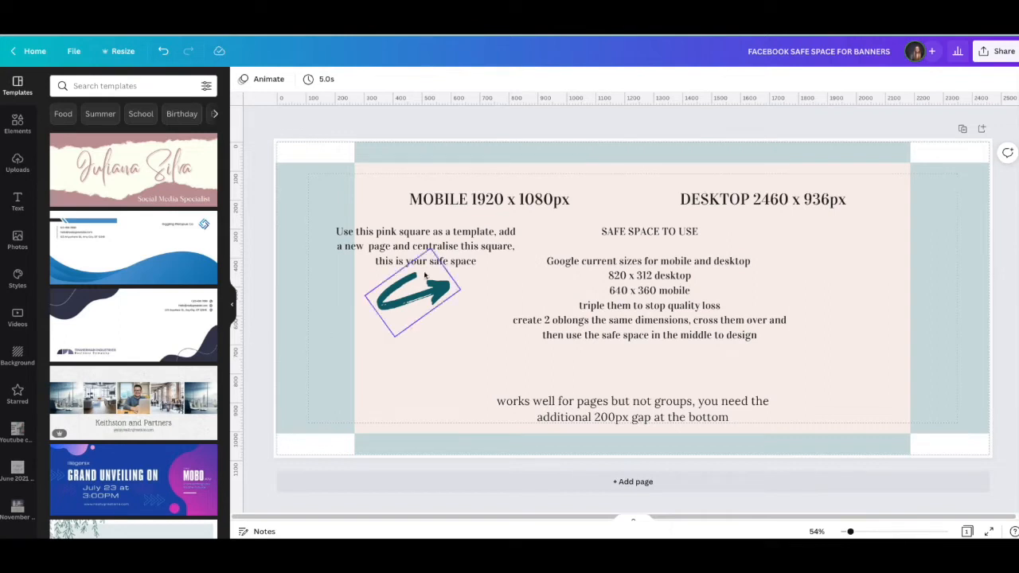
left_click(489, 200)
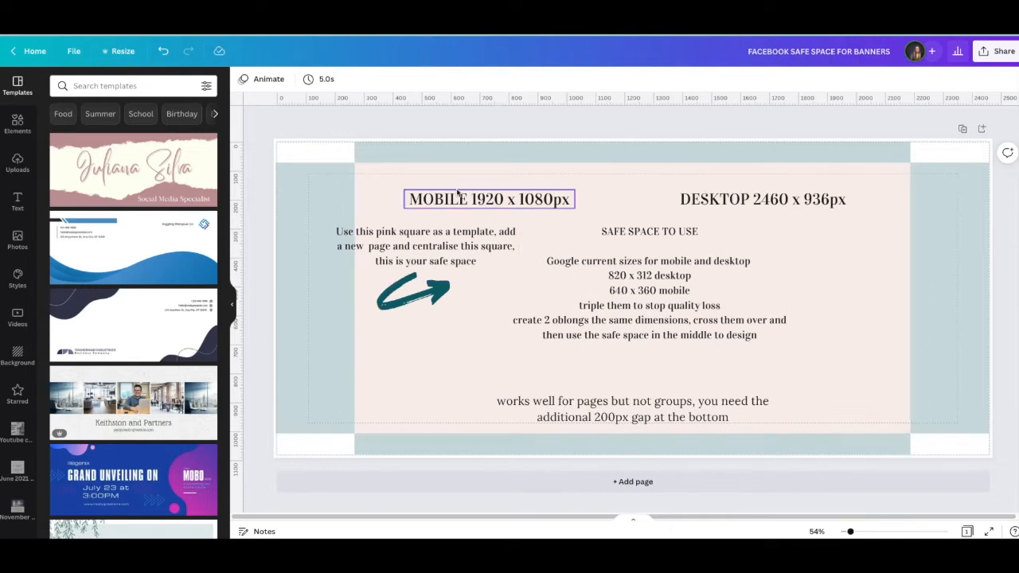
left_click(761, 199)
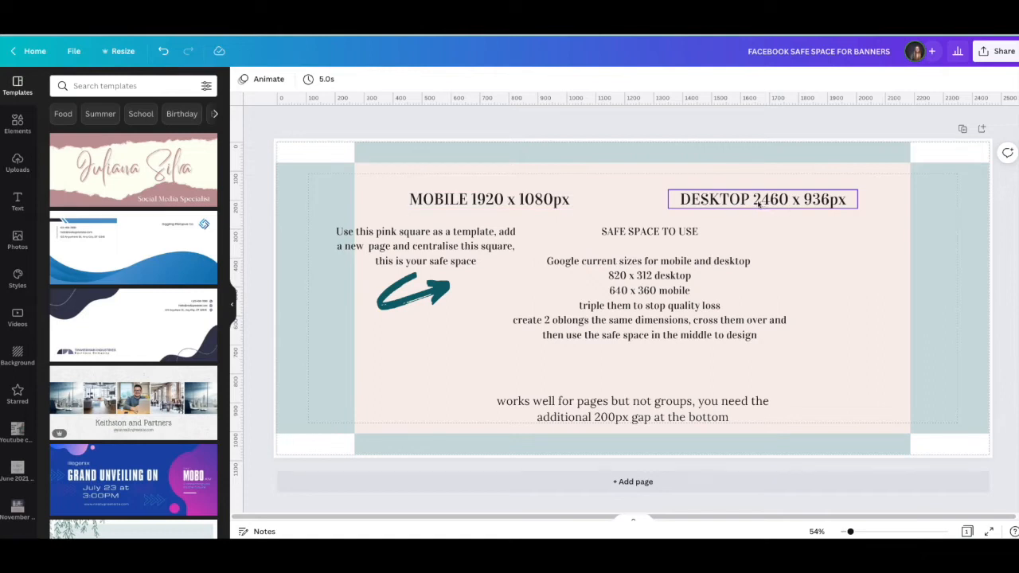
mouse_move(778, 207)
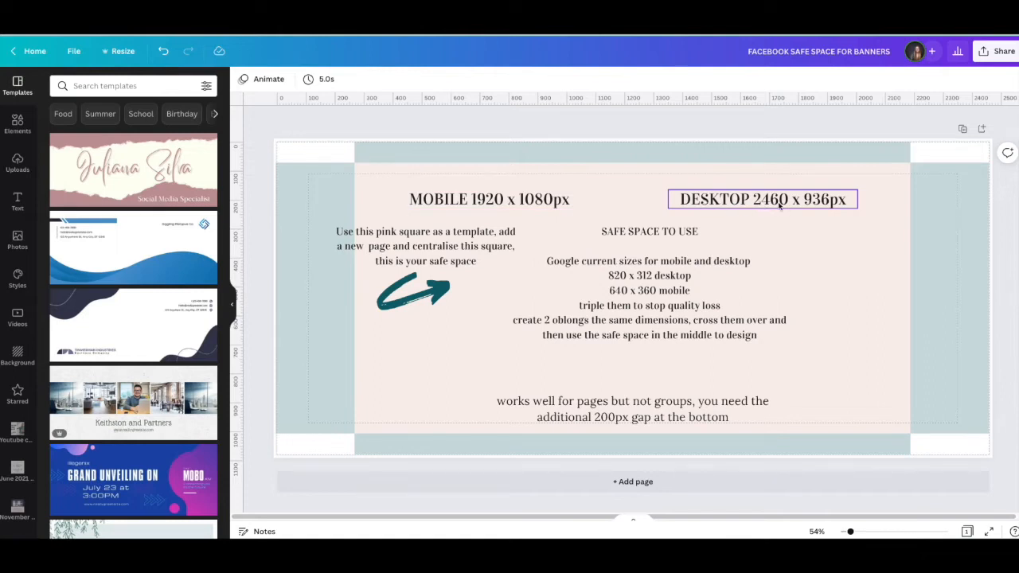
left_click(489, 199)
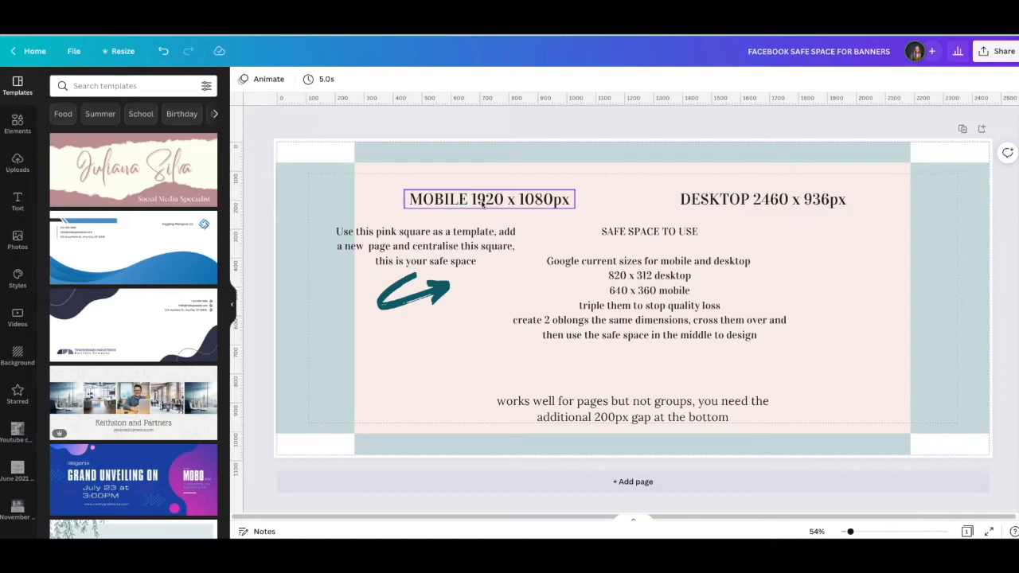
left_click(761, 199)
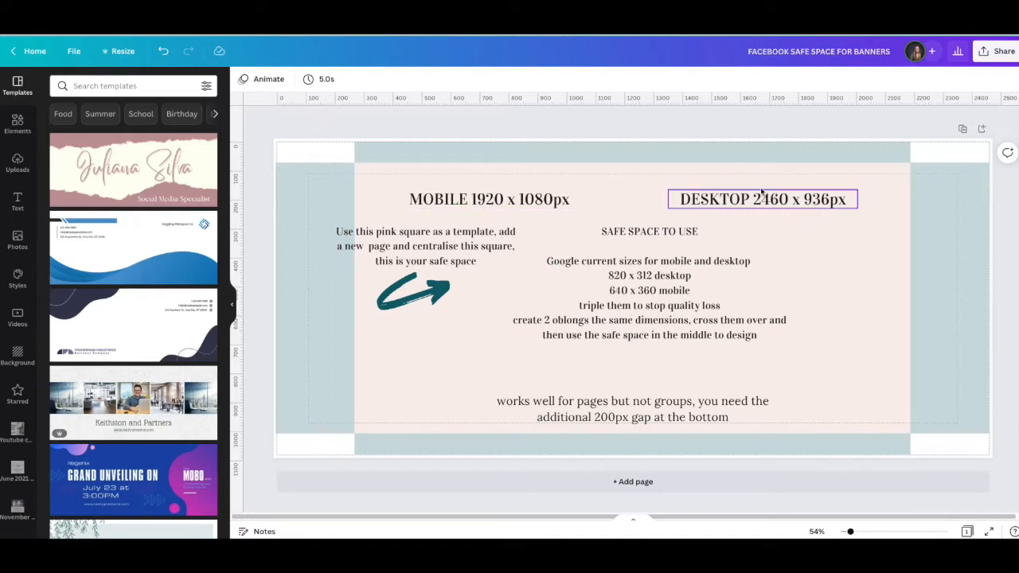
left_click(600, 191)
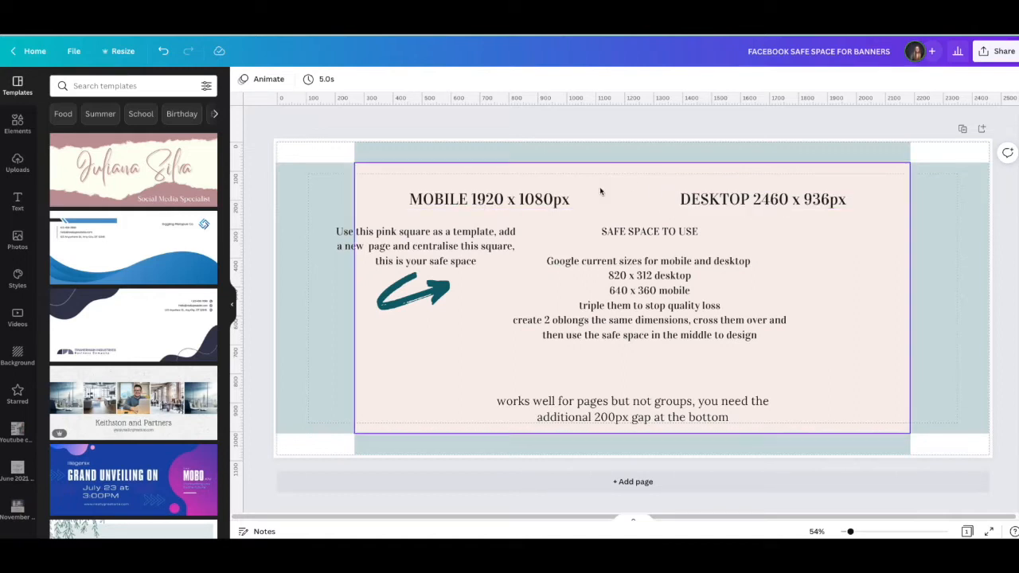
mouse_move(812, 184)
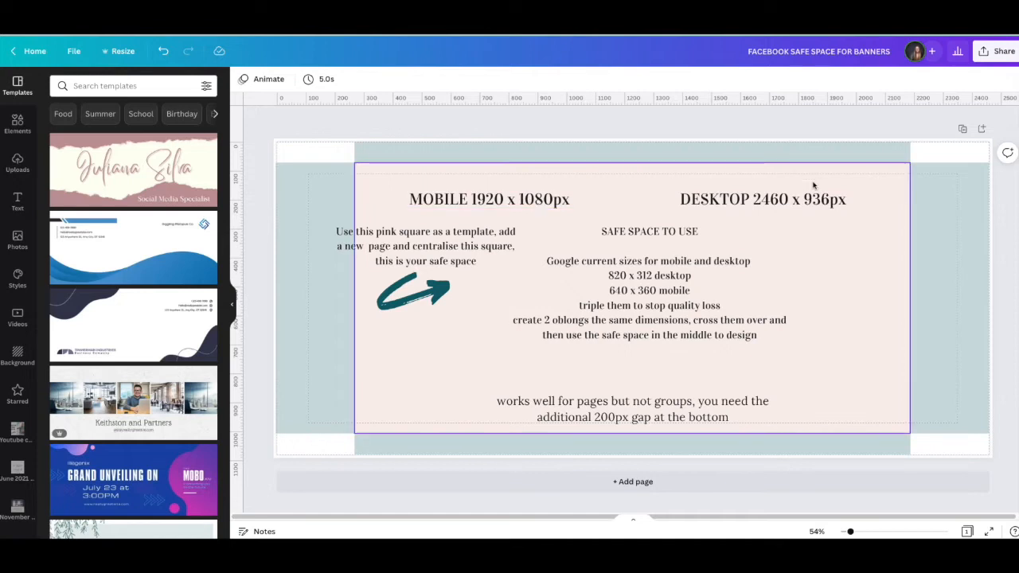
mouse_move(796, 148)
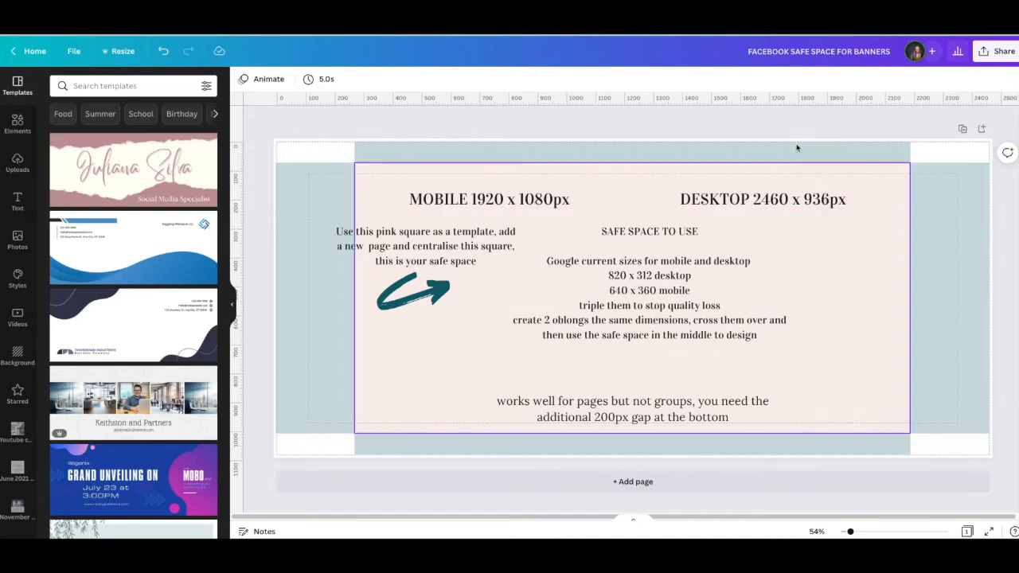
left_click(763, 199)
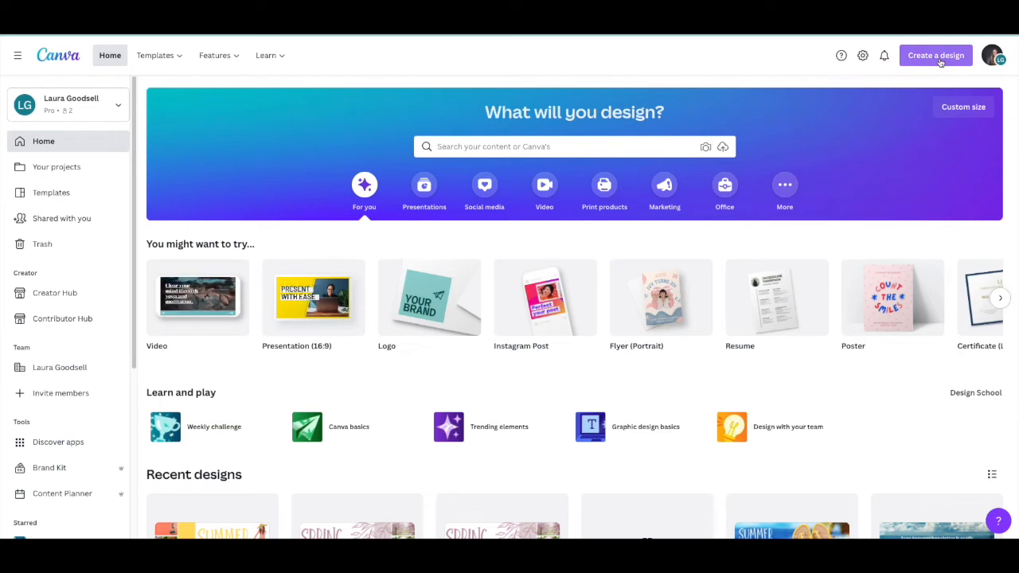
Create a new custom-size design of 2460 × 1080 px.
left_click(936, 54)
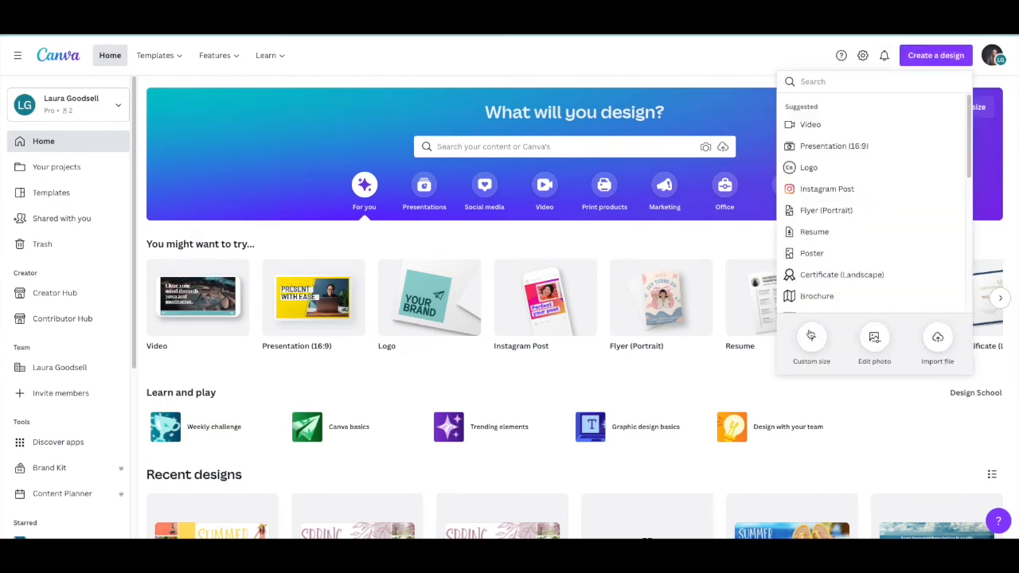
left_click(811, 343)
type("2460")
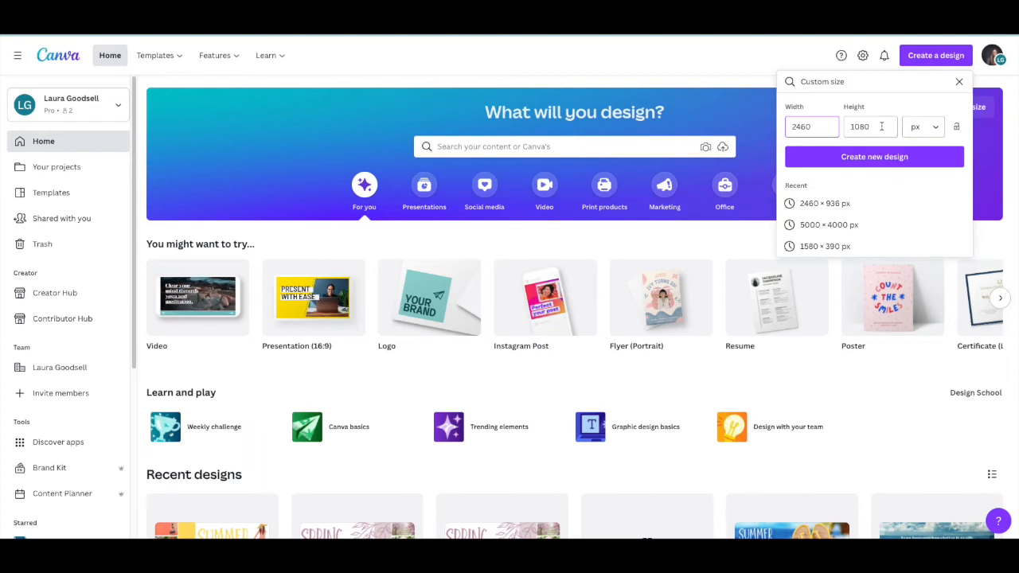
left_click(874, 157)
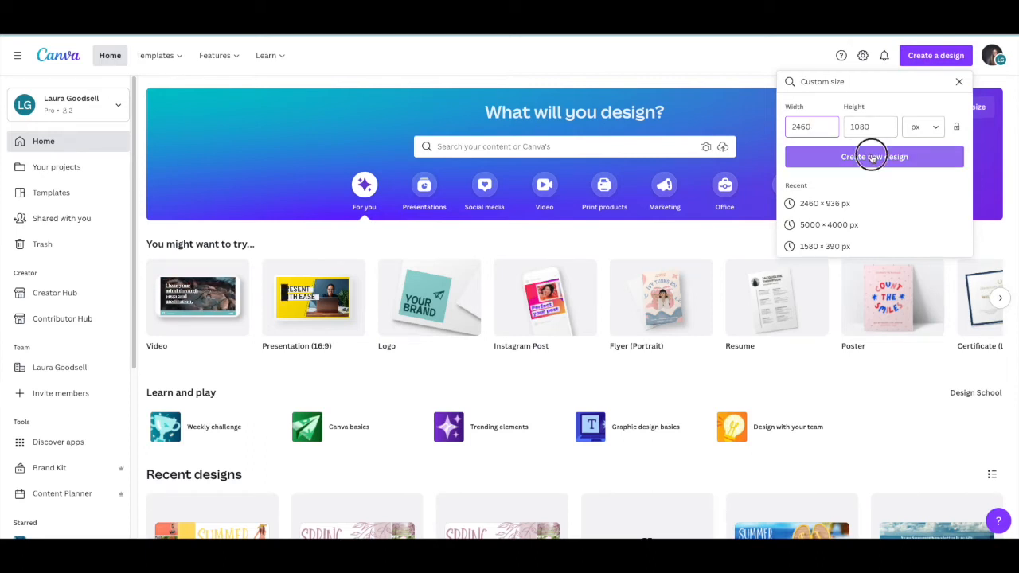
left_click(873, 156)
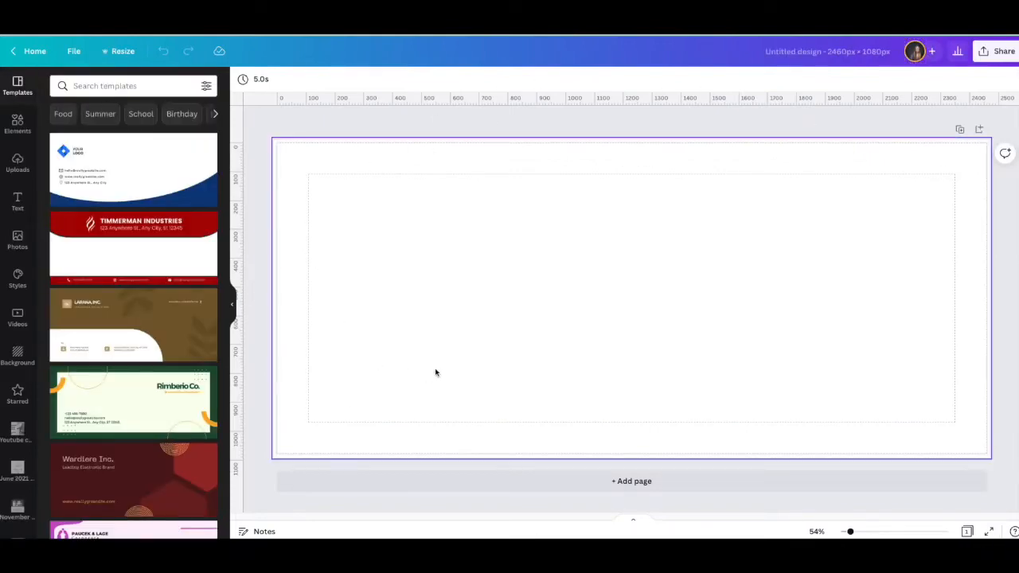
mouse_move(351, 365)
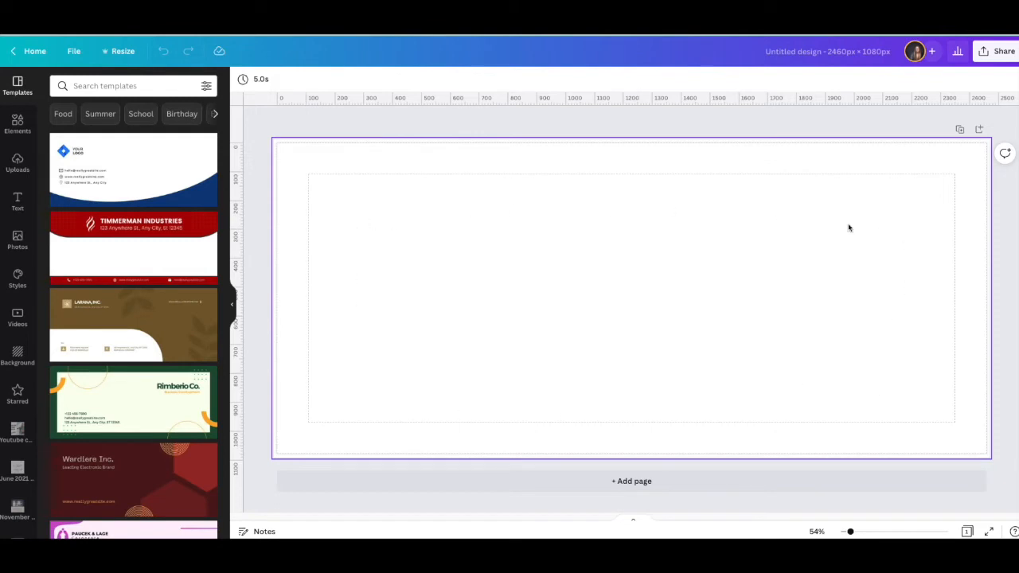
mouse_move(587, 311)
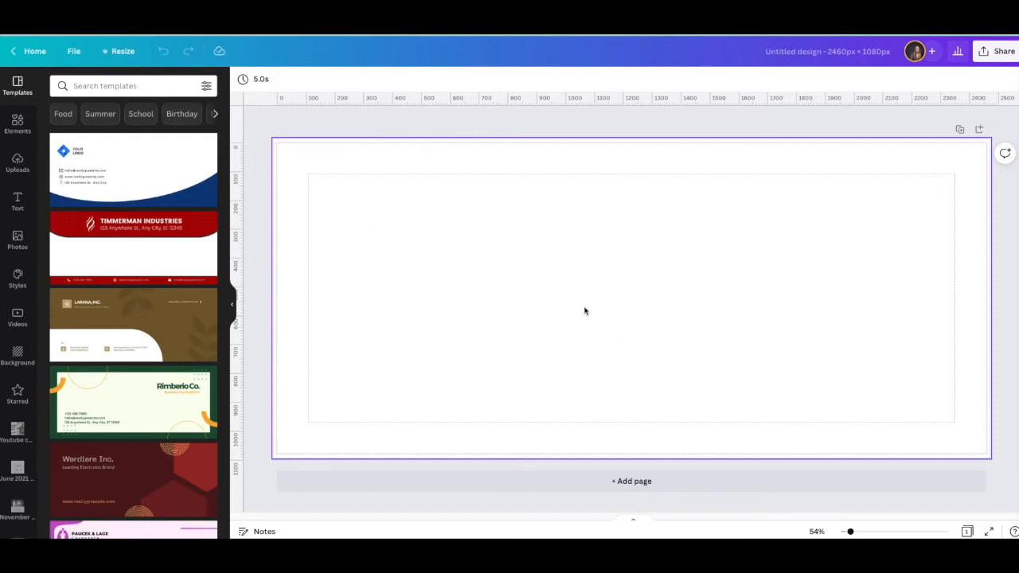
mouse_move(818, 360)
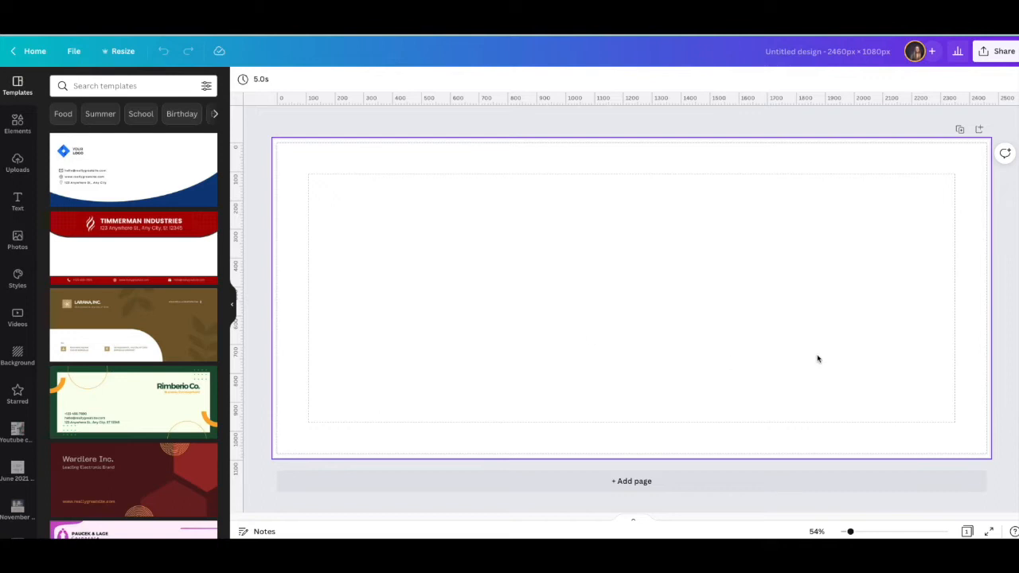
mouse_move(812, 357)
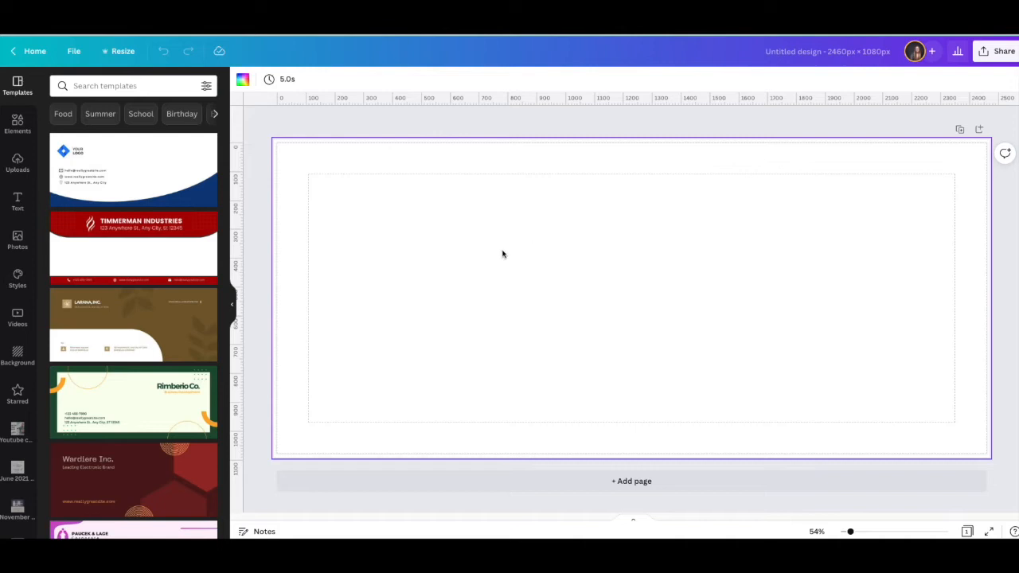
mouse_move(501, 258)
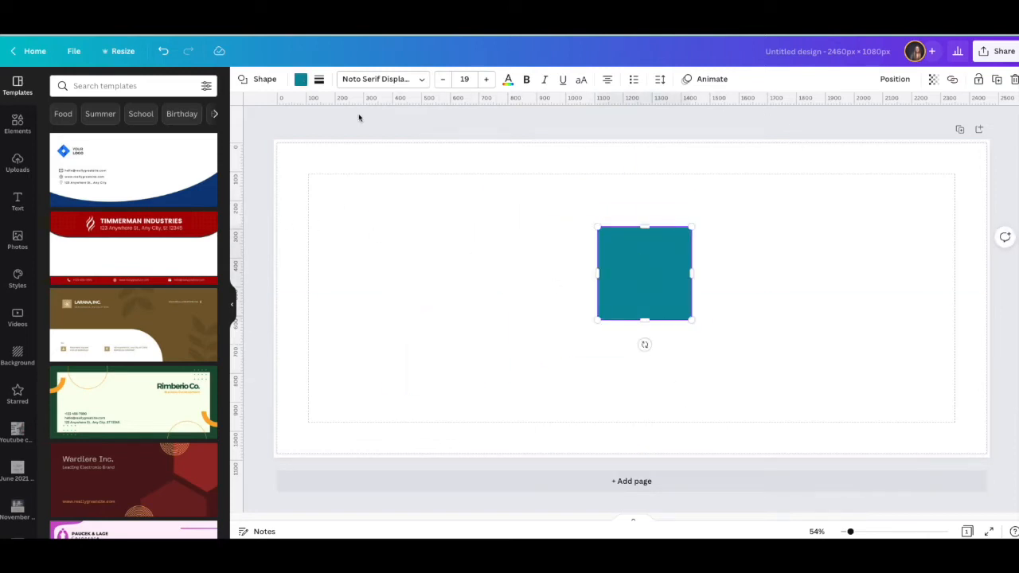
mouse_move(942, 264)
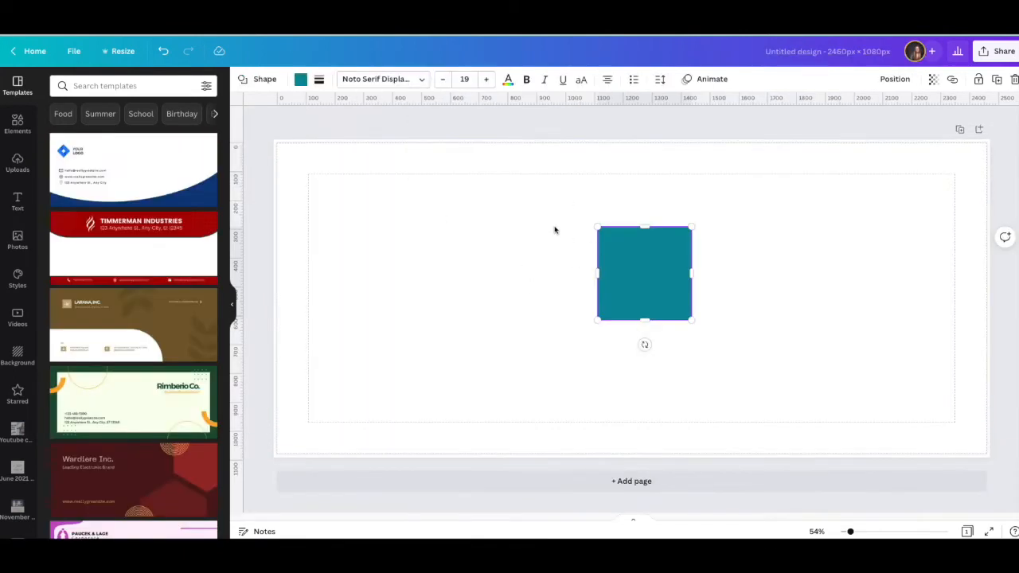
Stretch the teal square to the page's top-left corner and widen it to about 1,900 px.
left_click_drag(599, 228, 504, 255)
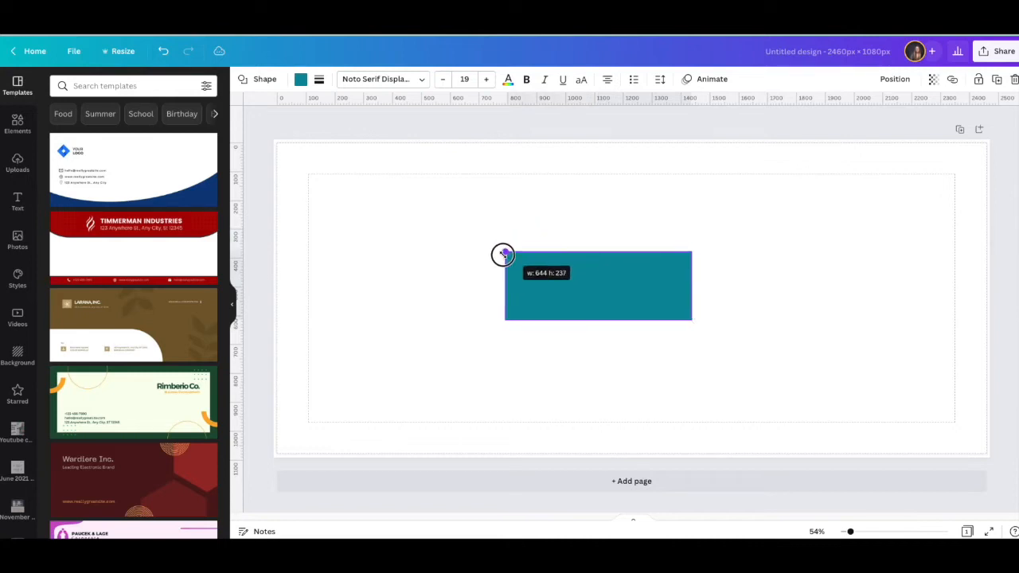
left_click_drag(503, 255, 309, 205)
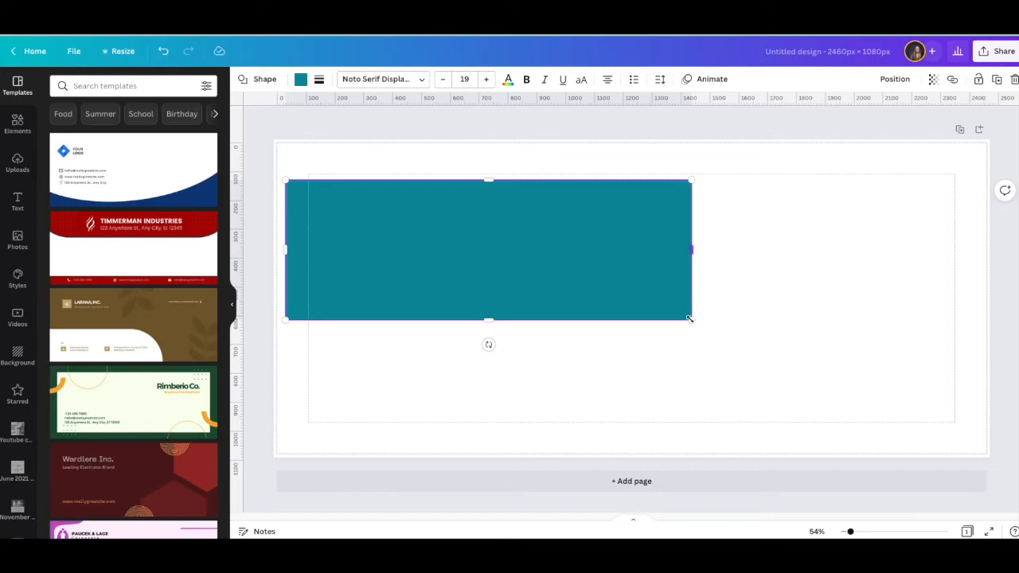
left_click_drag(690, 318, 777, 417)
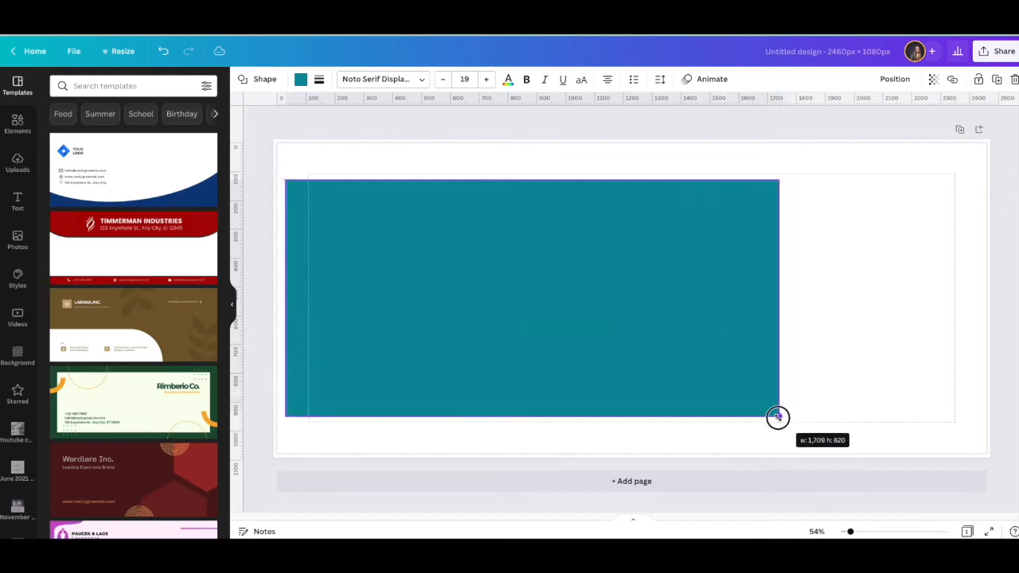
left_click_drag(777, 417, 844, 434)
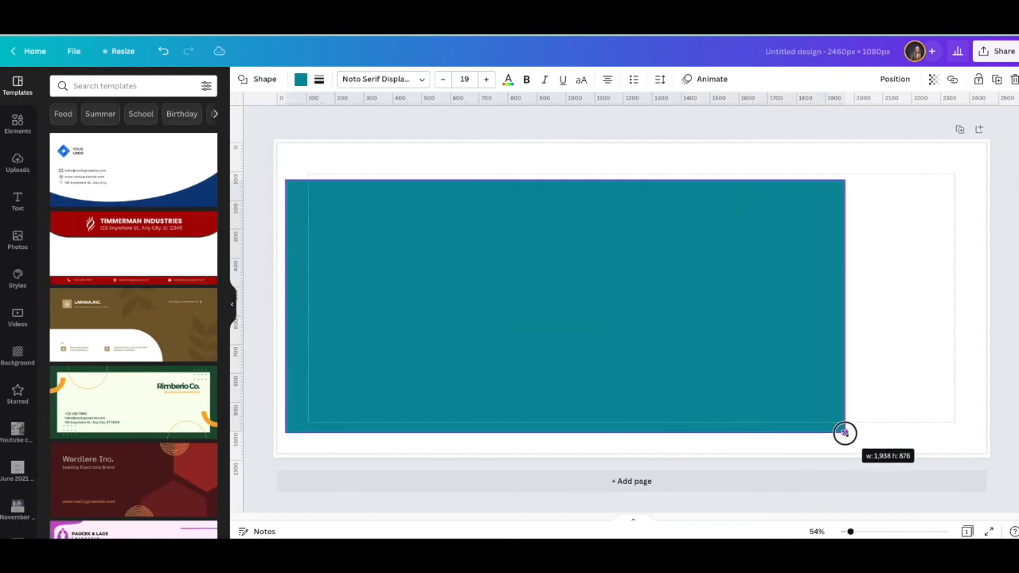
left_click_drag(846, 433, 841, 433)
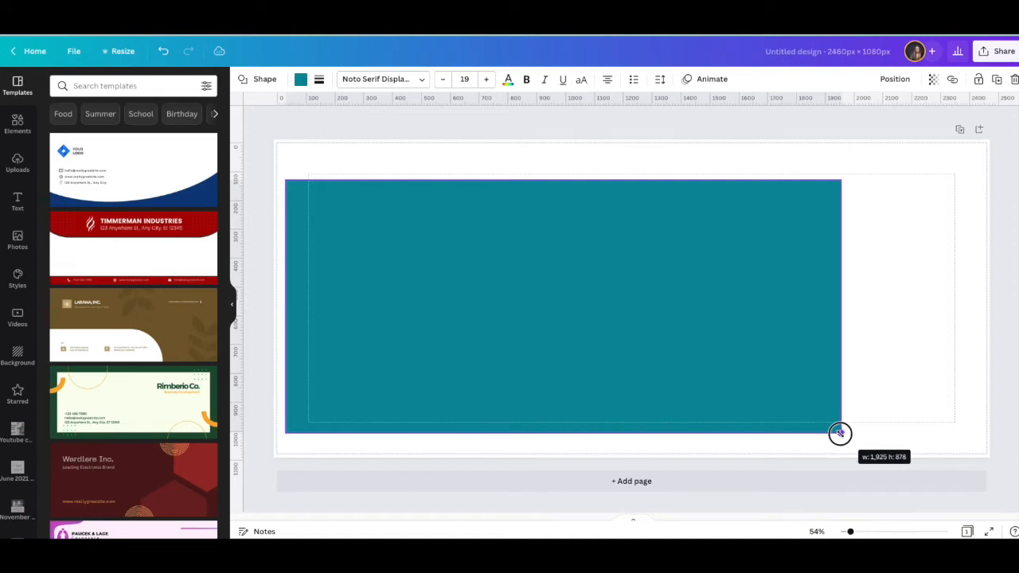
left_click_drag(841, 433, 839, 433)
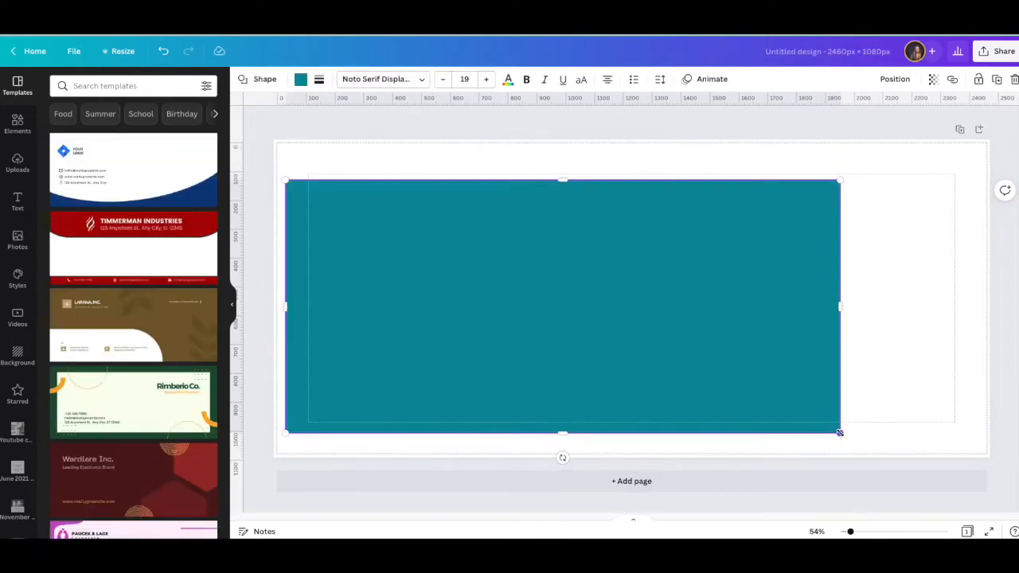
Extend the teal rectangle vertically so it spans the full page height, about 1070 px.
left_click_drag(841, 433, 841, 436)
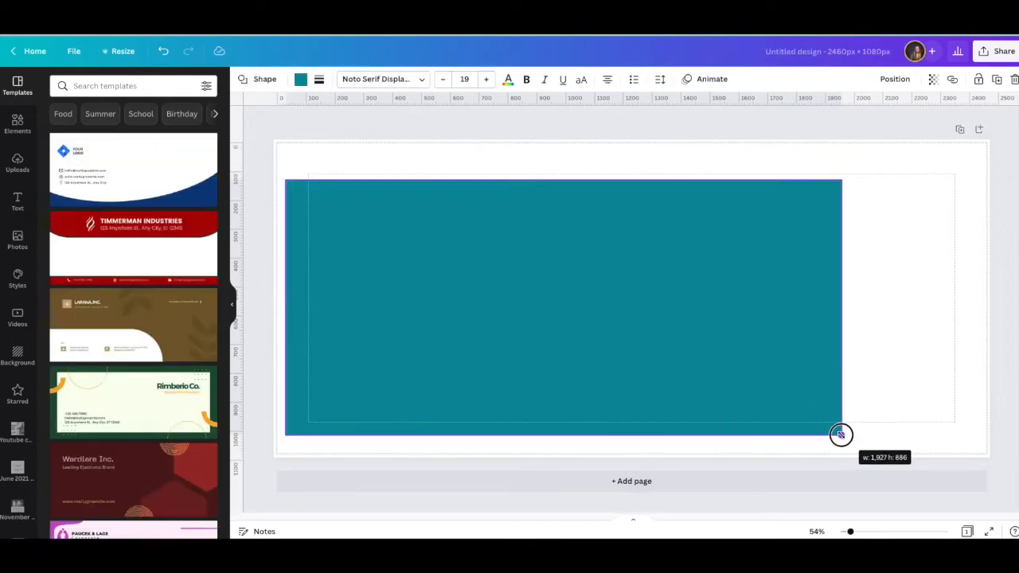
left_click_drag(841, 437, 841, 433)
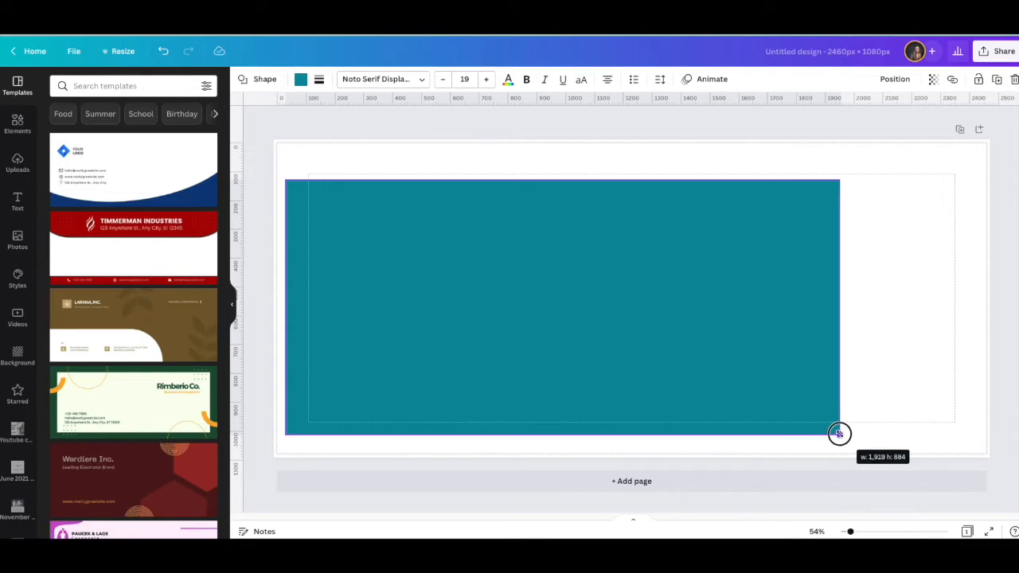
left_click_drag(839, 433, 840, 427)
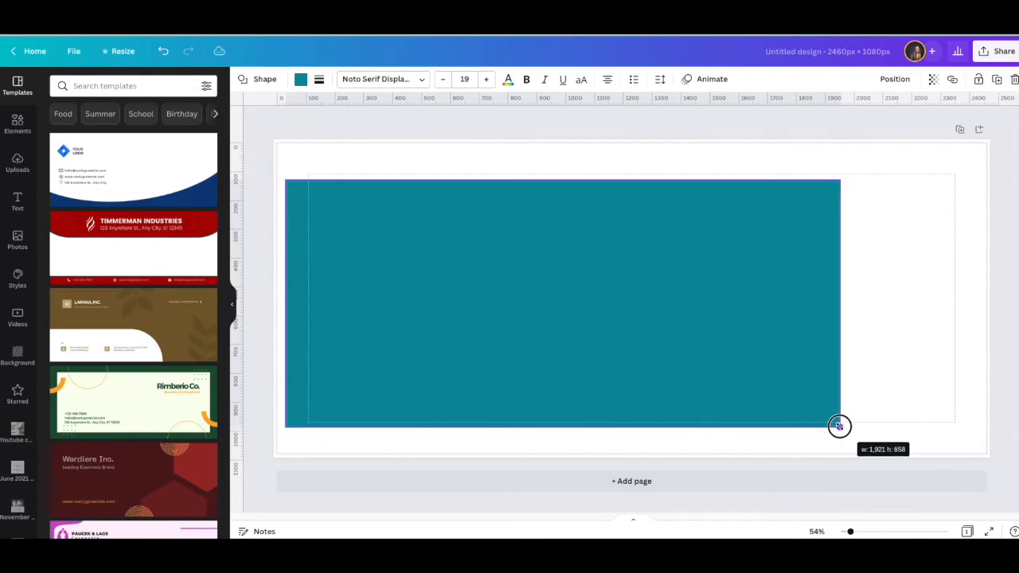
left_click_drag(840, 427, 840, 436)
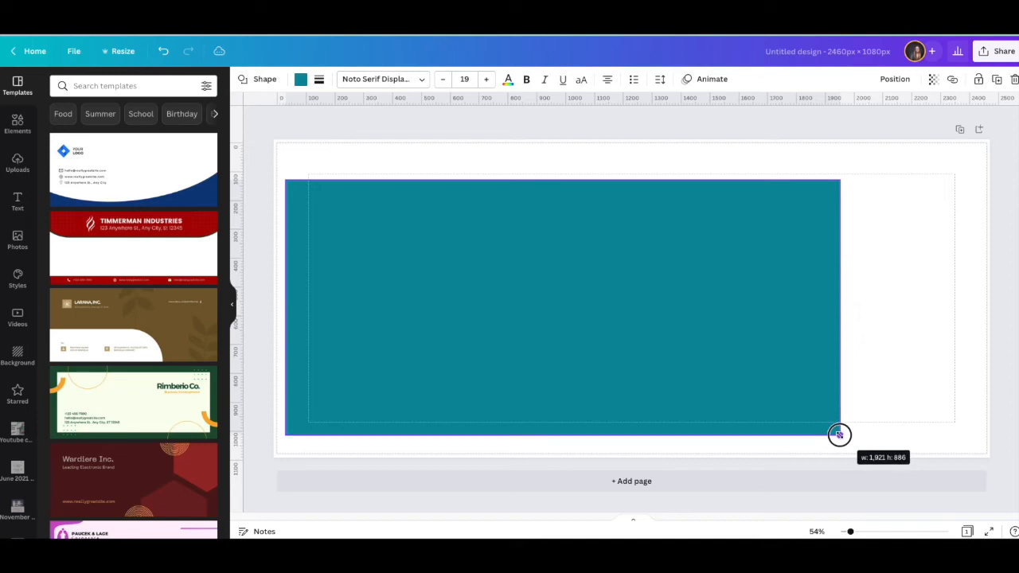
left_click_drag(839, 434, 839, 453)
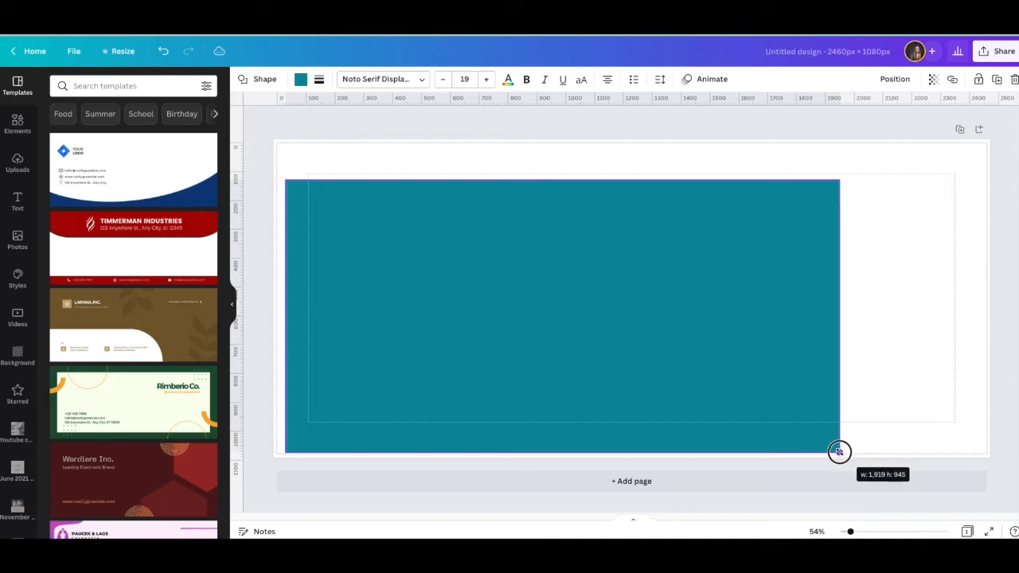
left_click_drag(841, 452, 841, 465)
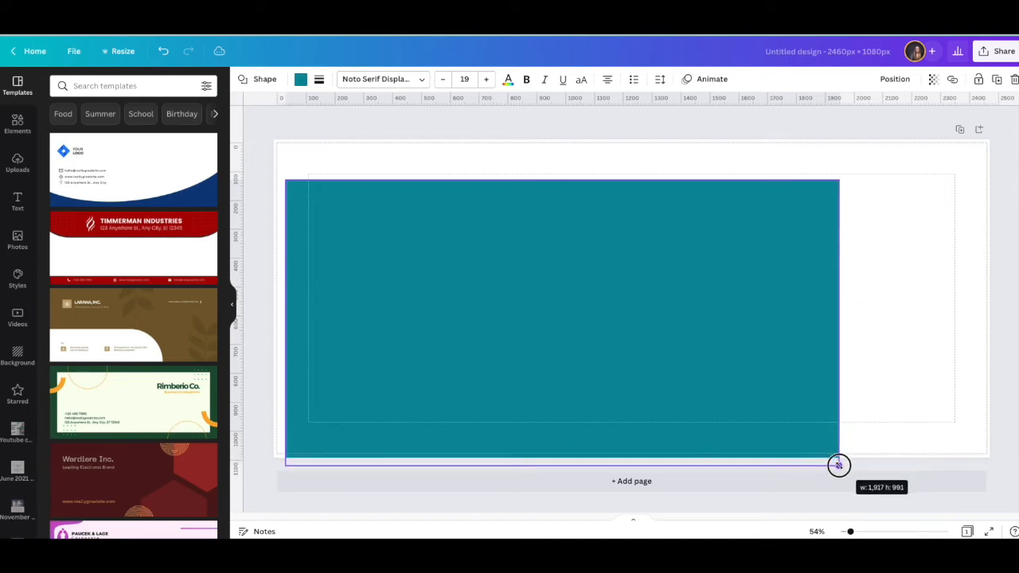
left_click_drag(837, 465, 838, 478)
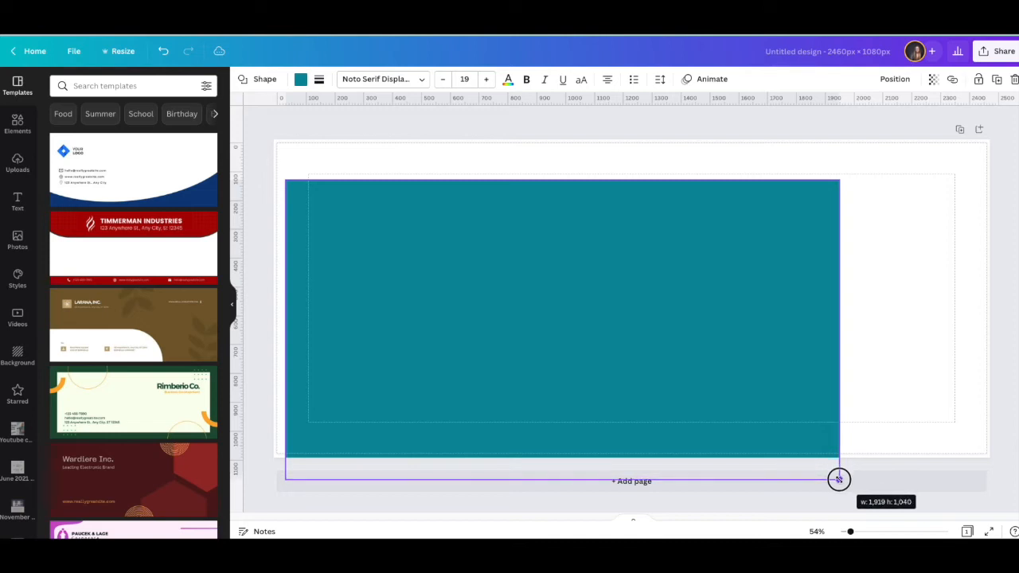
left_click_drag(838, 479, 838, 175)
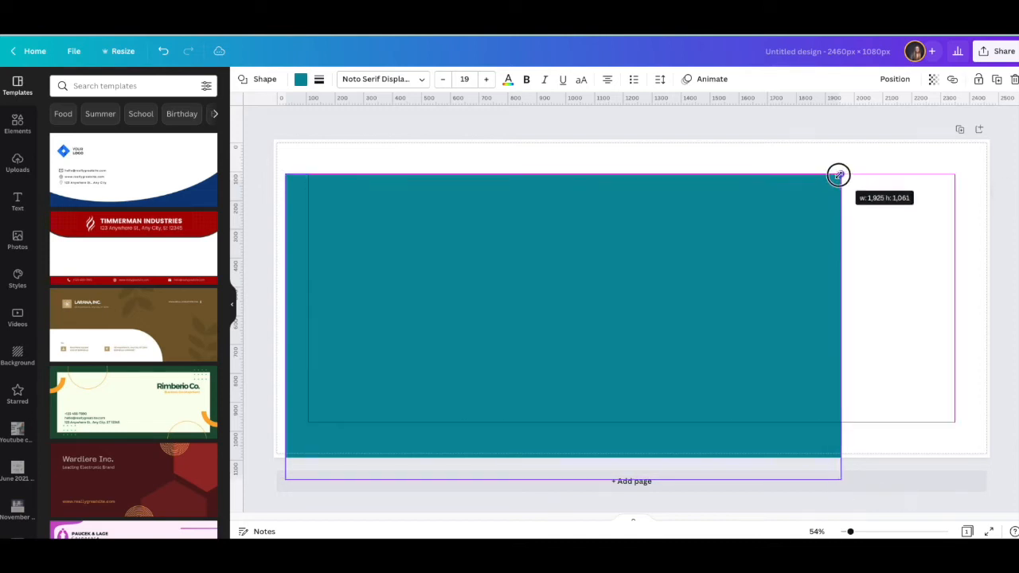
left_click_drag(838, 175, 838, 172)
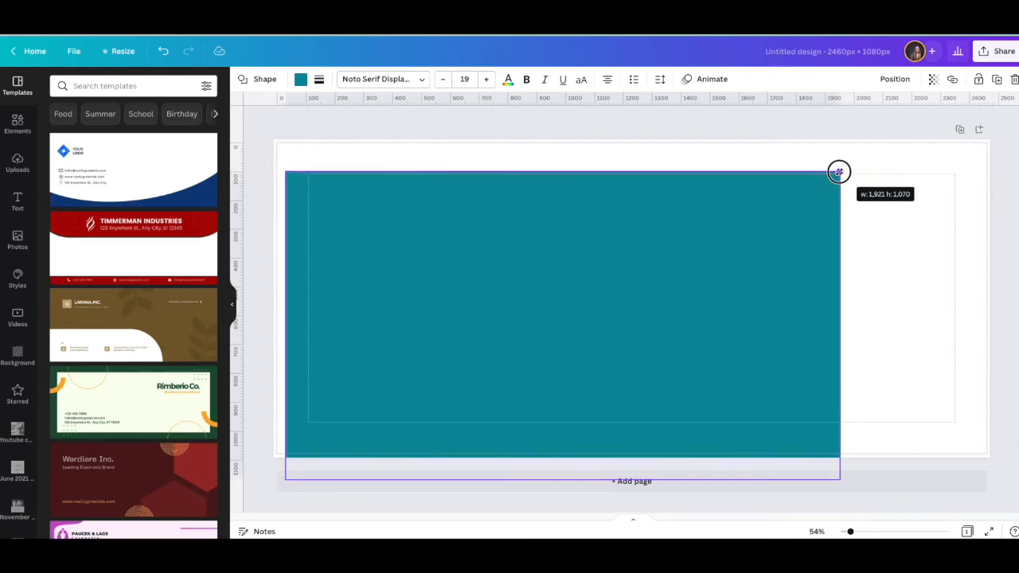
left_click_drag(838, 172, 838, 169)
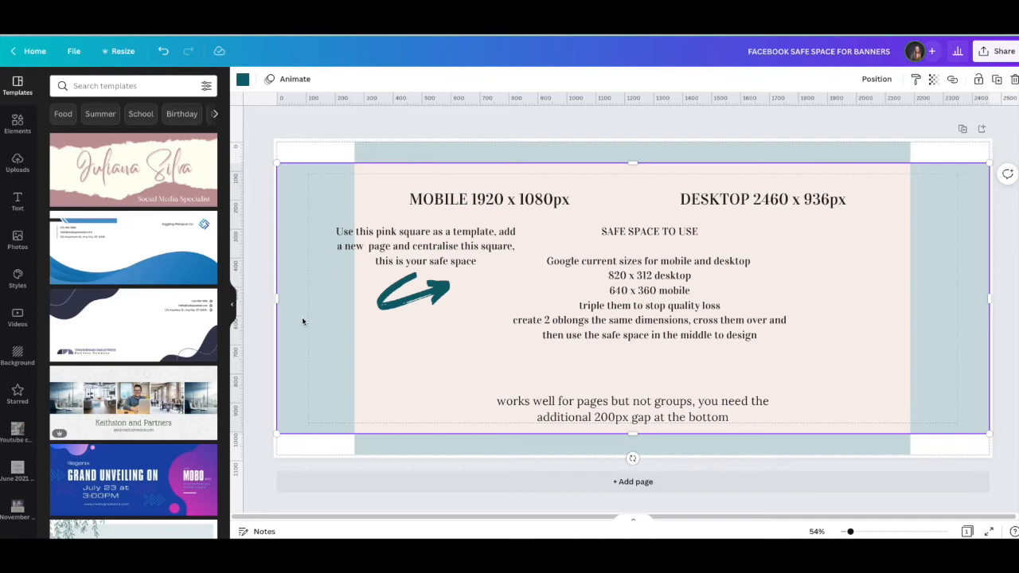
Add a light blue square and stretch it across the full 2,460 px page width.
left_click(762, 199)
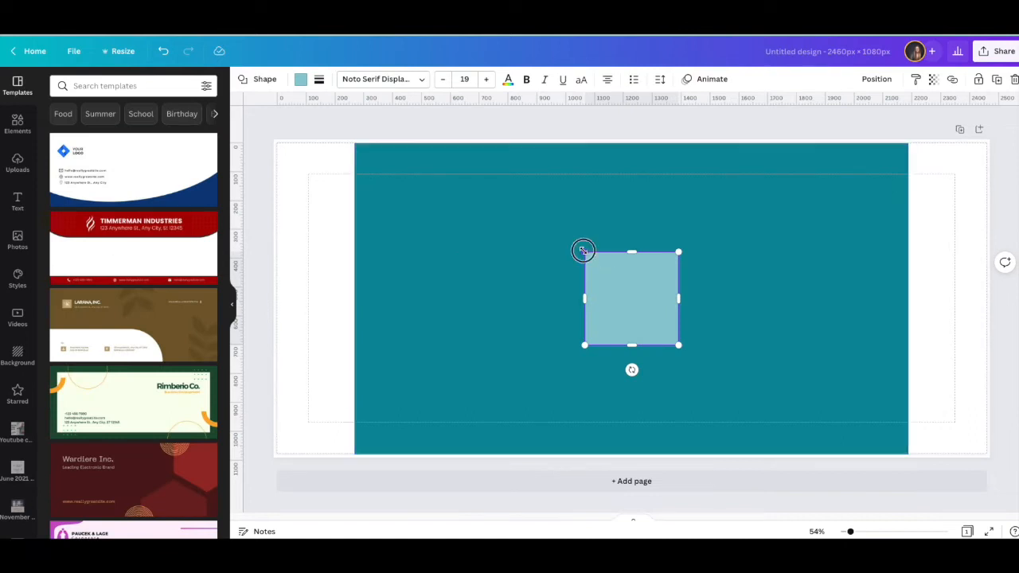
left_click_drag(583, 252, 277, 157)
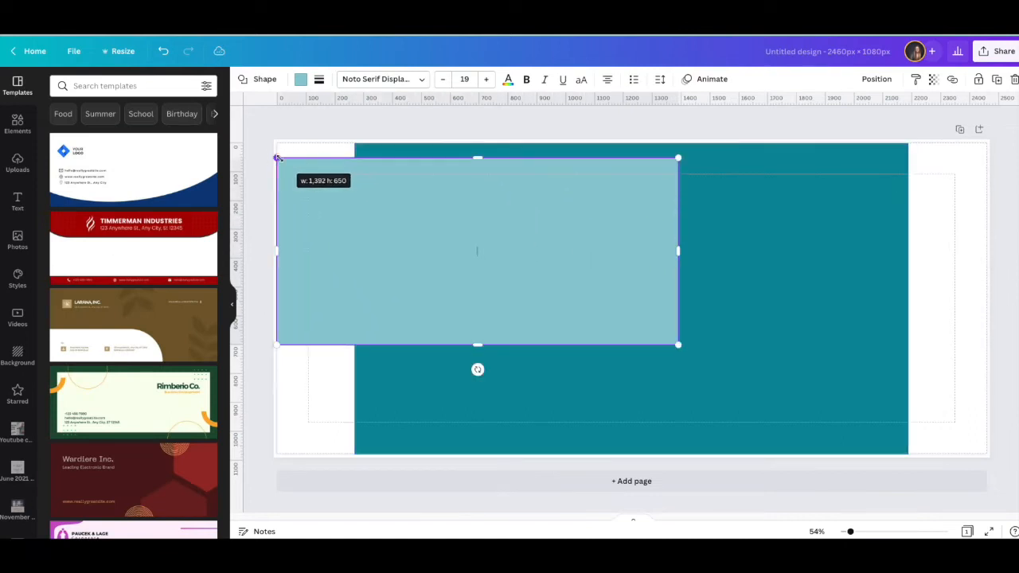
left_click_drag(679, 344, 921, 429)
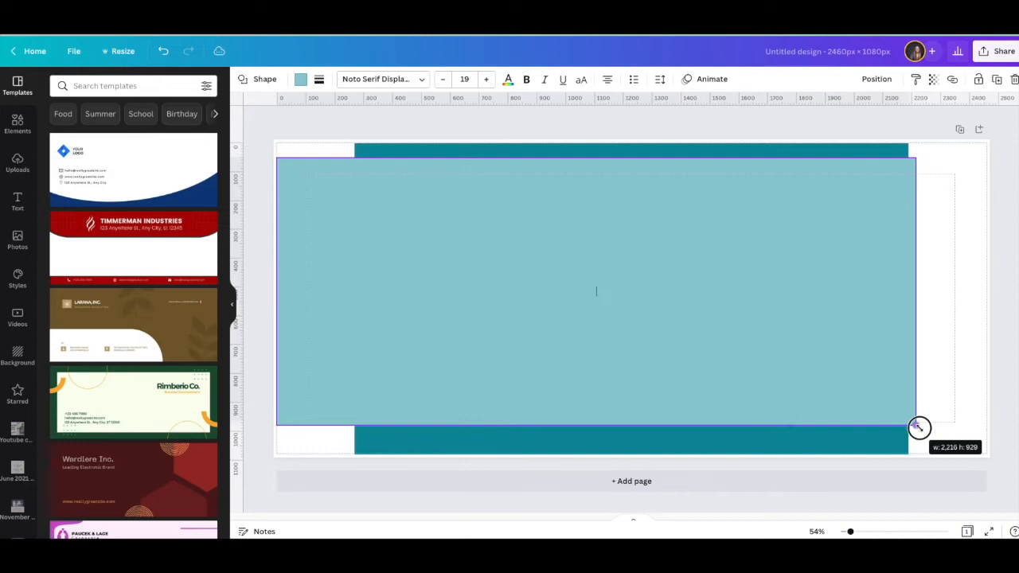
left_click_drag(921, 427, 949, 439)
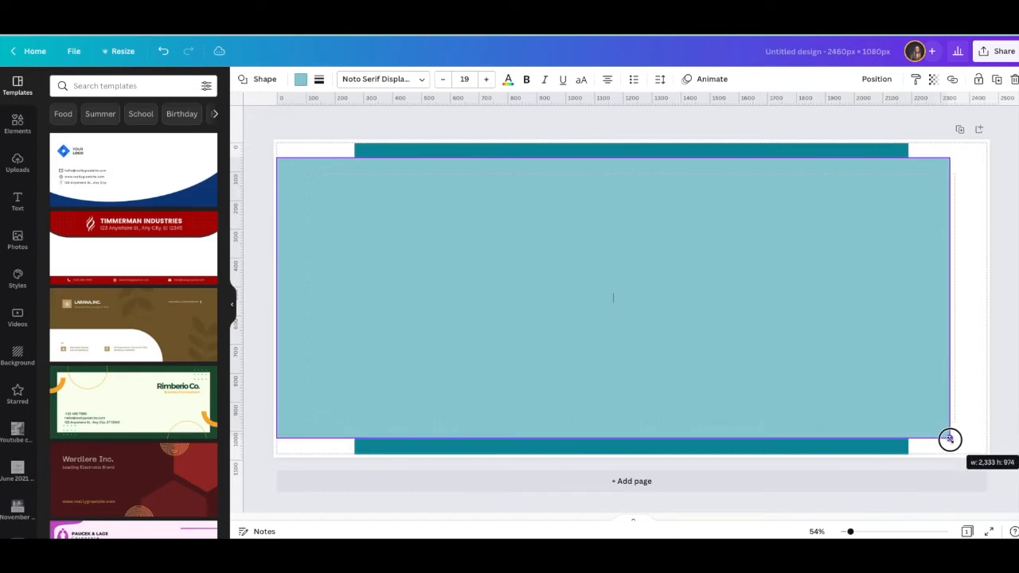
left_click_drag(950, 440, 956, 452)
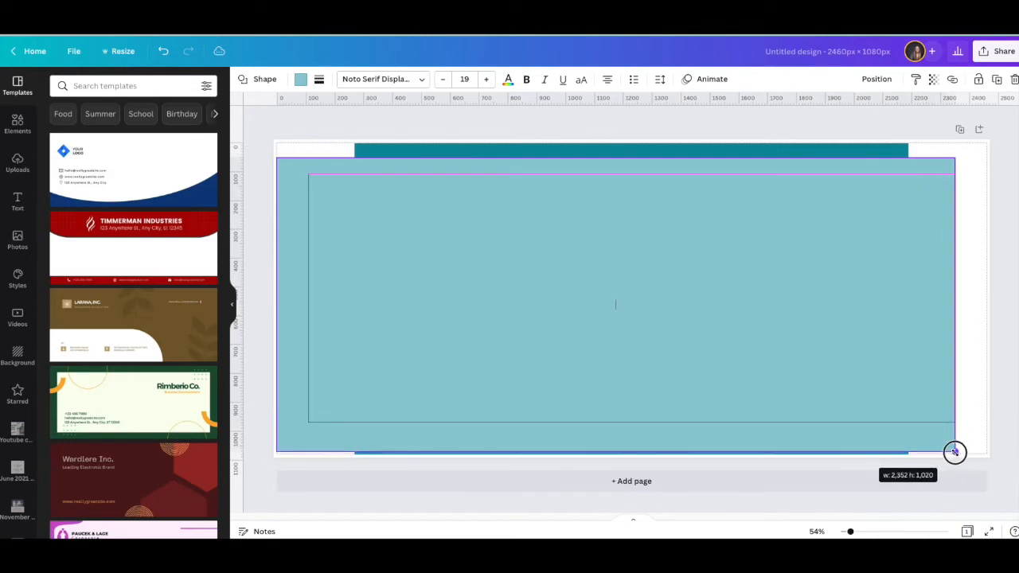
left_click_drag(956, 453, 969, 455)
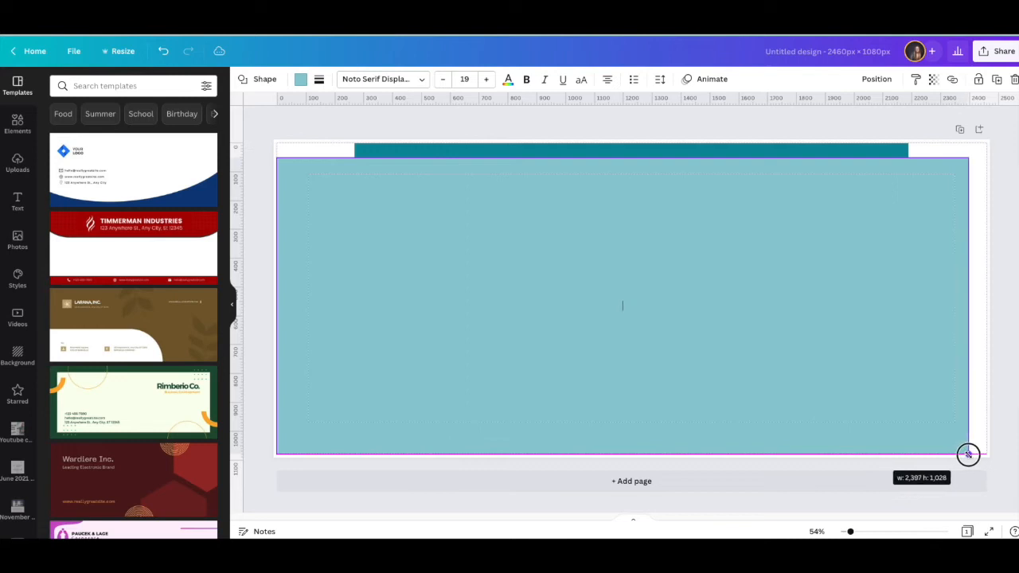
left_click_drag(968, 456, 978, 456)
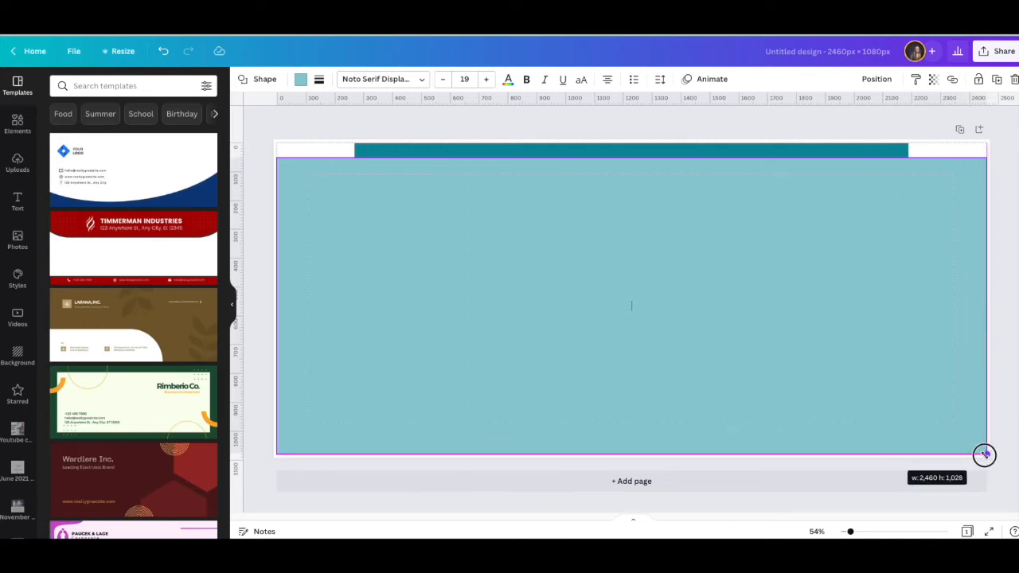
left_click_drag(985, 455, 984, 450)
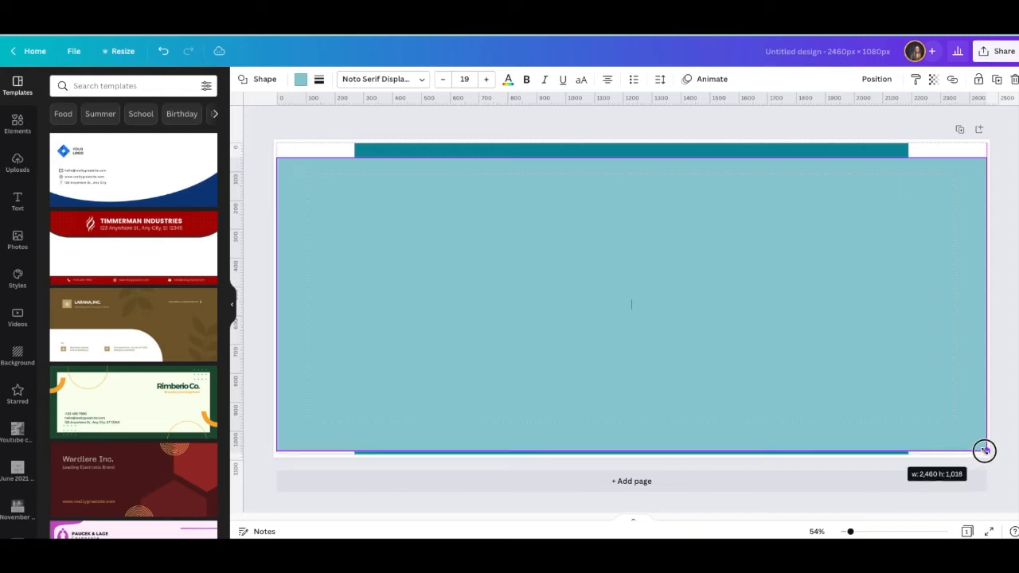
Reduce the light blue rectangle's height to about 934 px, leaving teal strips above and below.
left_click_drag(984, 452, 984, 443)
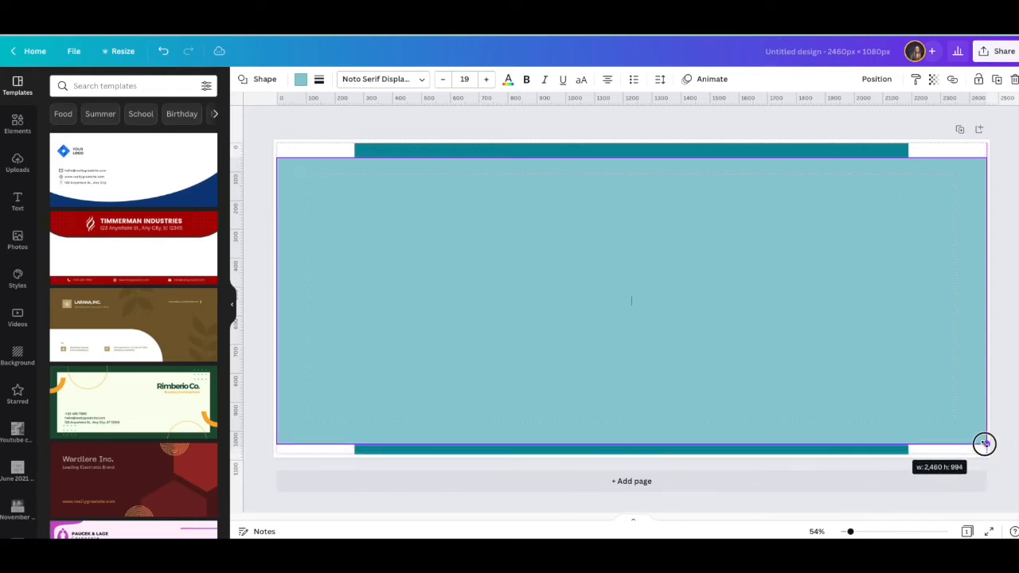
left_click_drag(984, 443, 985, 437)
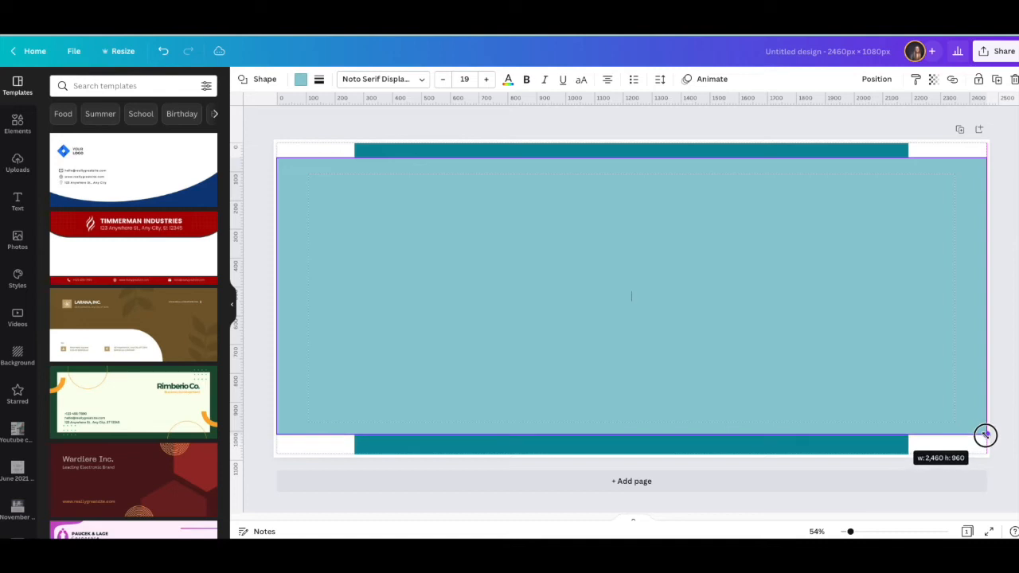
left_click_drag(986, 436, 986, 427)
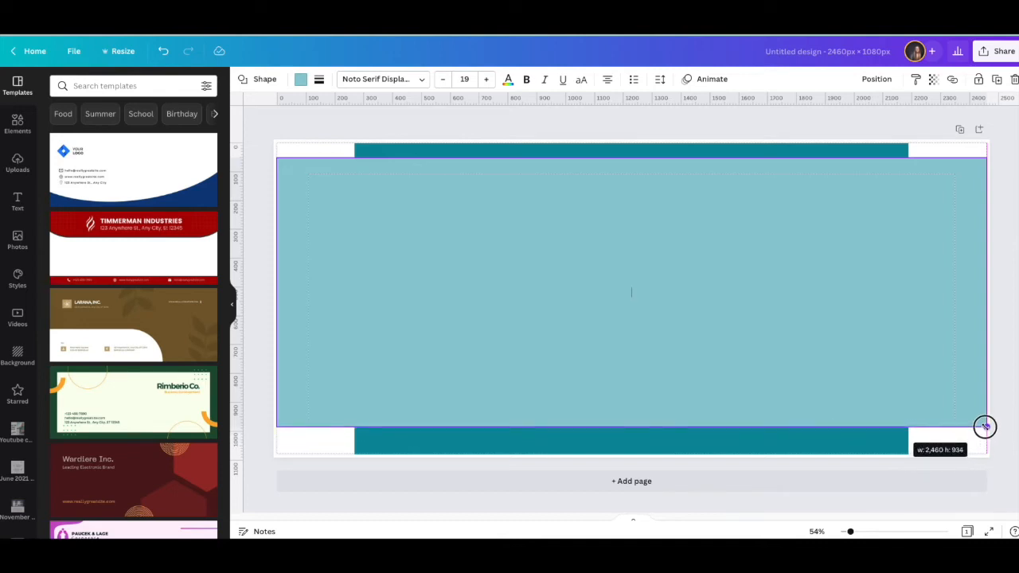
left_click_drag(984, 426, 984, 428)
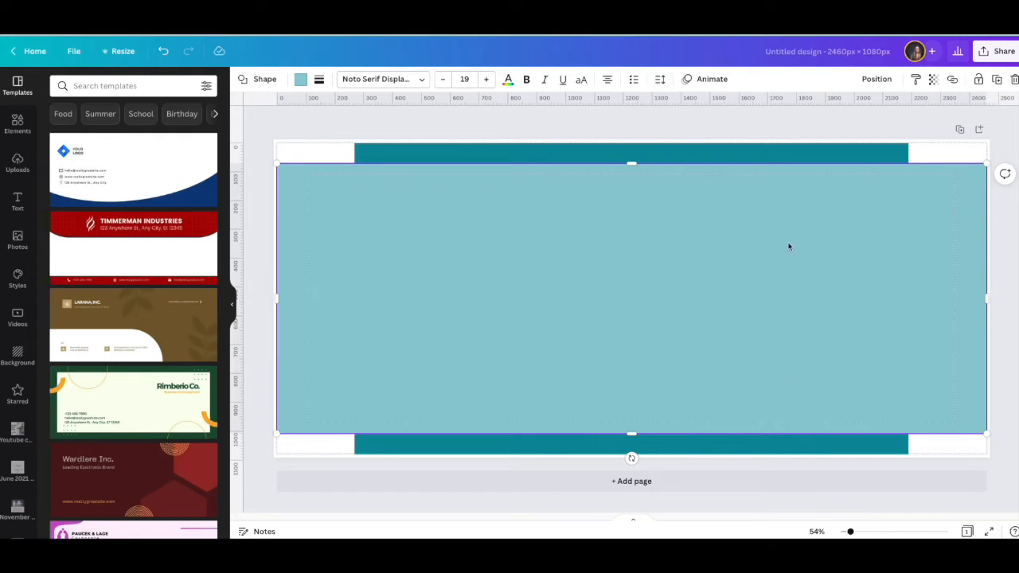
mouse_move(500, 309)
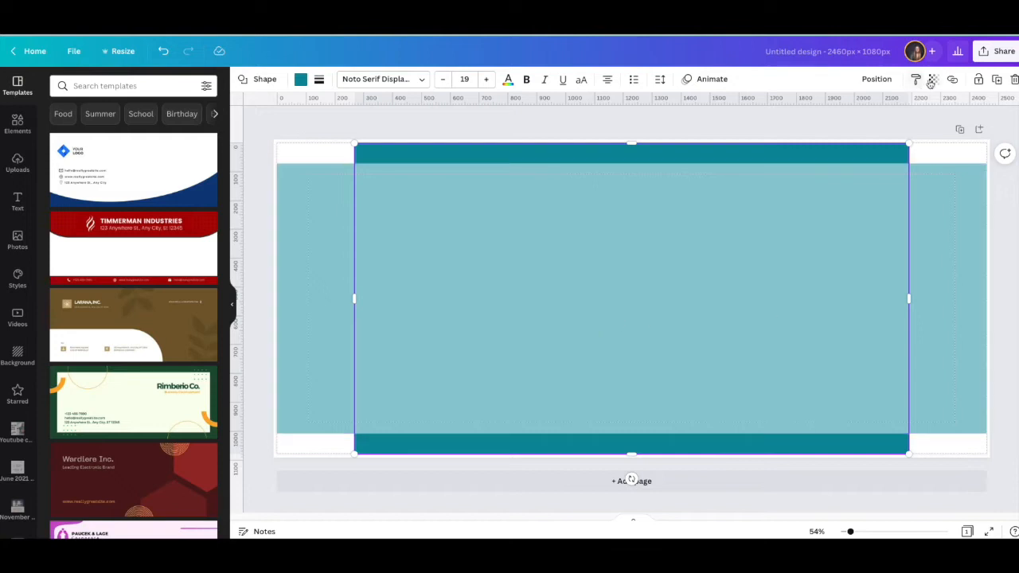
Lower the transparency of both teal banner rectangles so they are partly see-through.
left_click(934, 79)
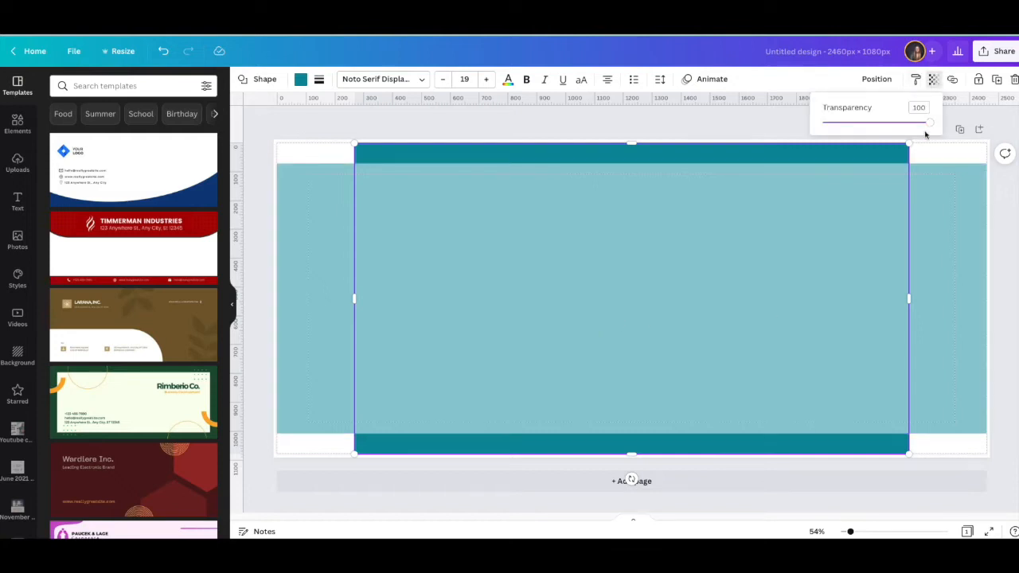
left_click_drag(930, 121, 868, 121)
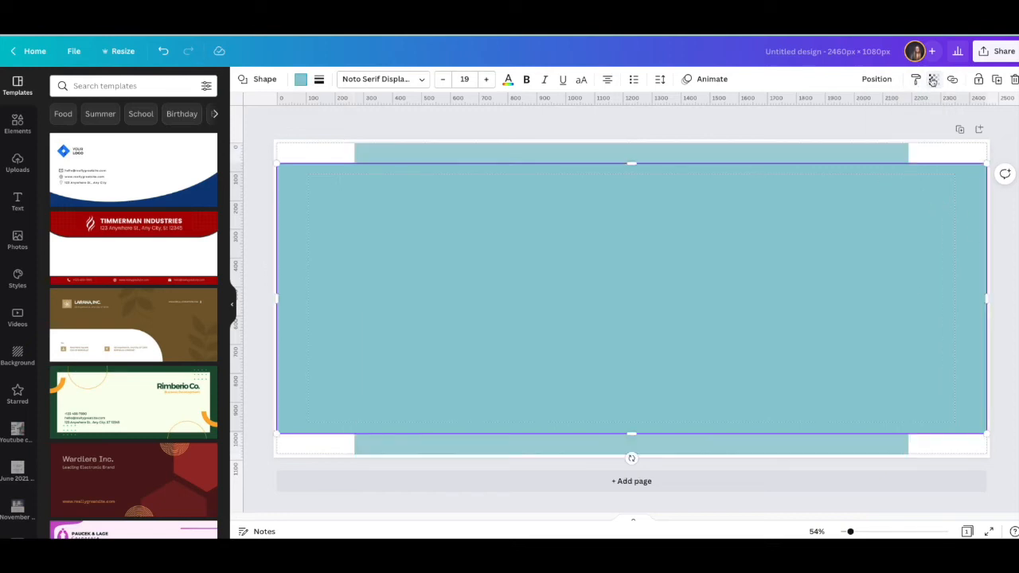
left_click(933, 80)
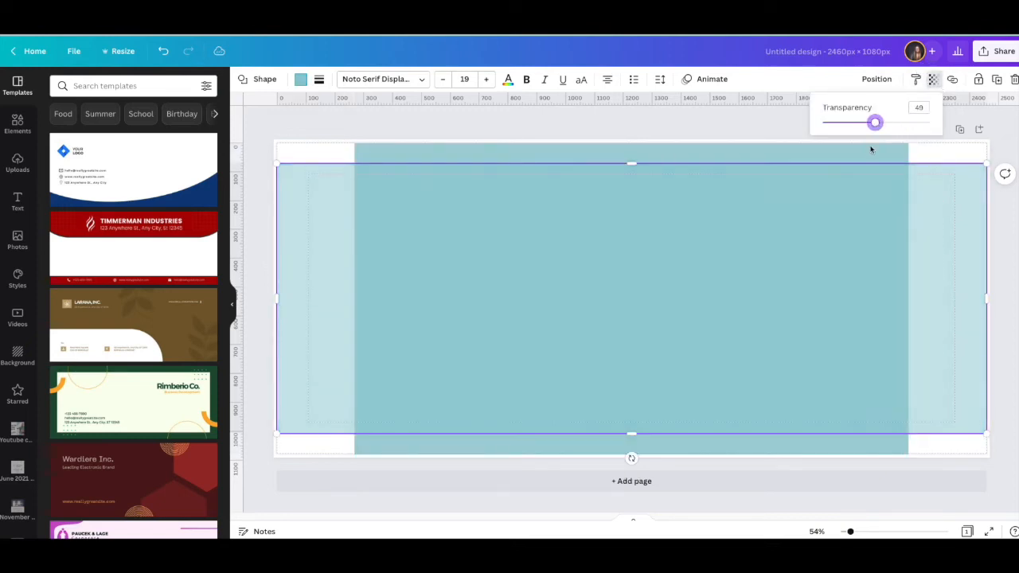
left_click_drag(876, 121, 870, 126)
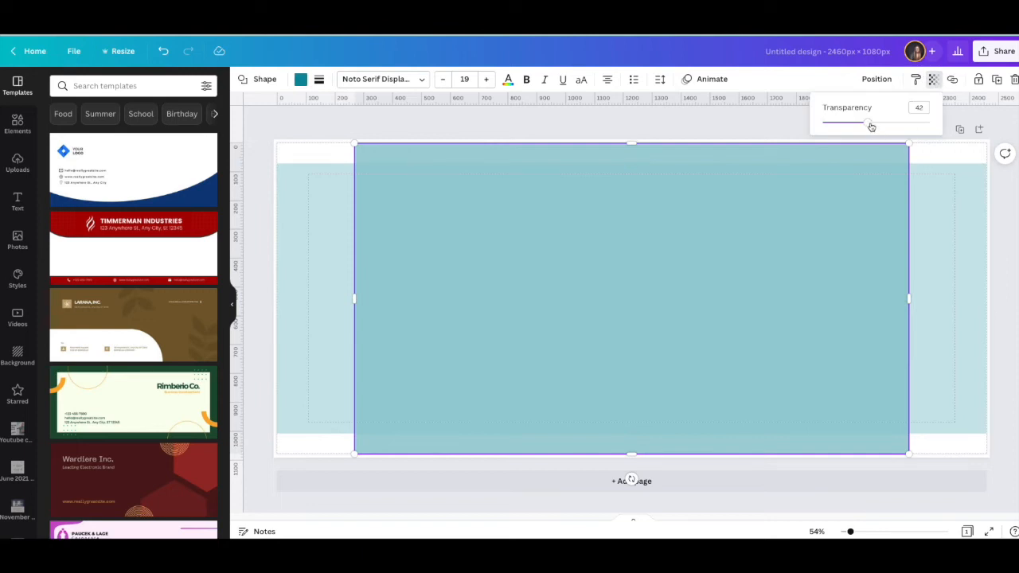
left_click_drag(871, 123, 848, 123)
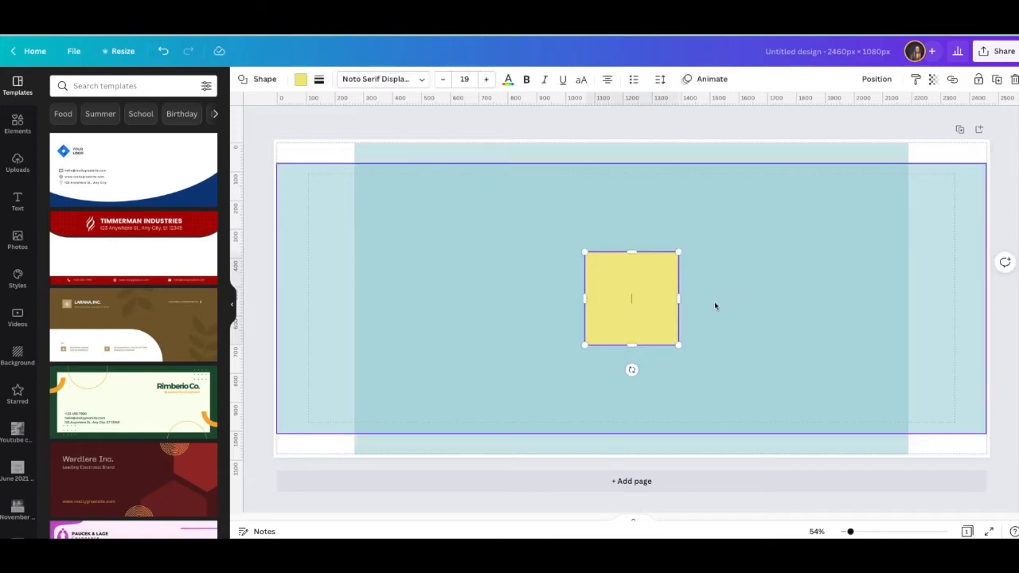
Move the yellow square to the safe area's top-left and stretch it over the central area.
left_click_drag(631, 299, 404, 210)
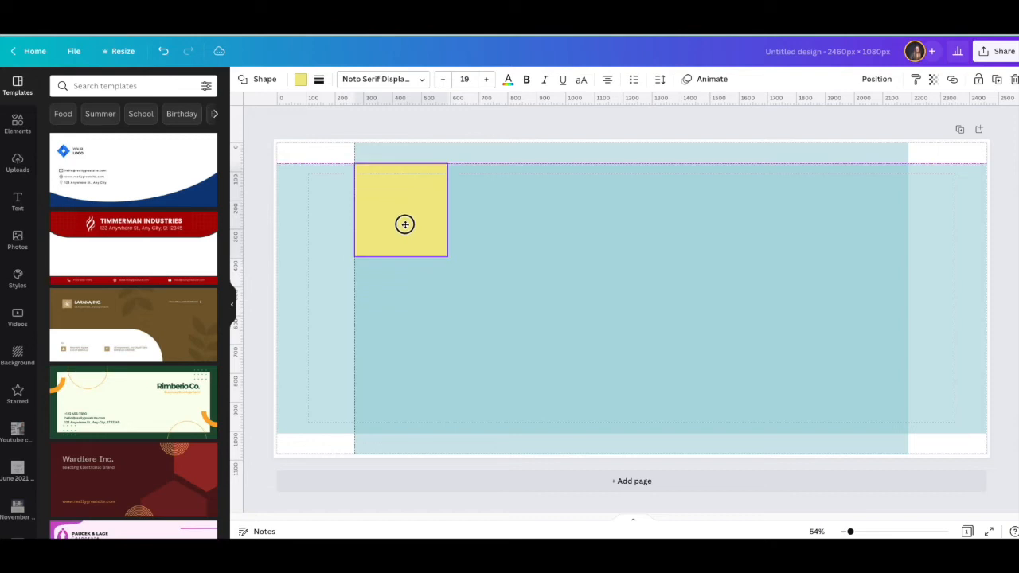
left_click_drag(446, 253, 905, 424)
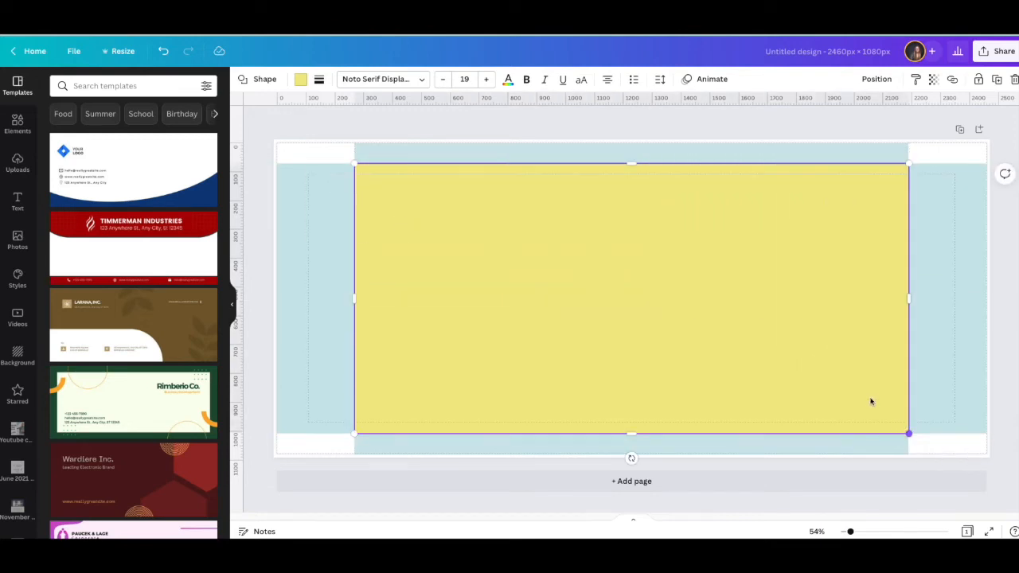
mouse_move(516, 285)
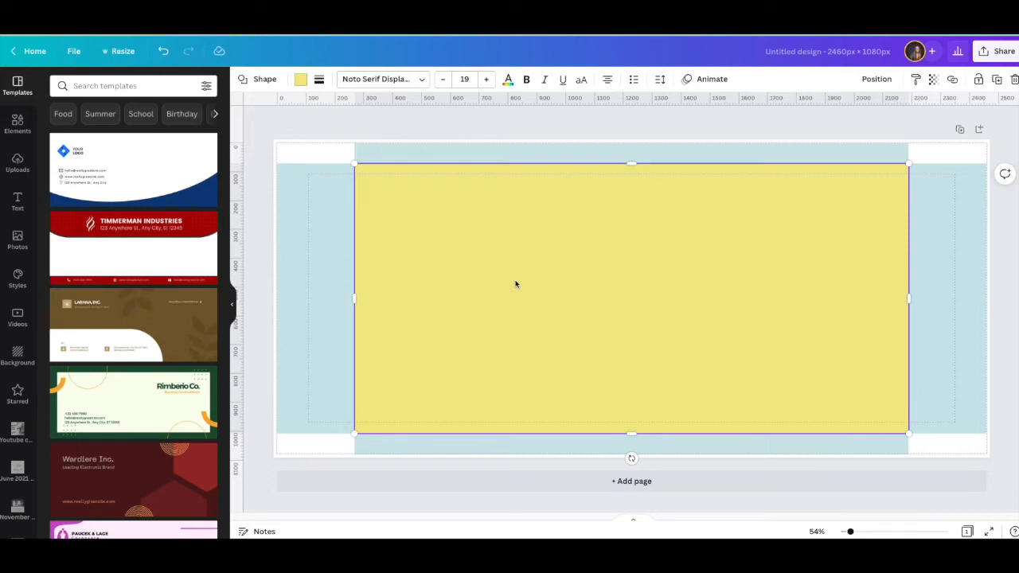
mouse_move(443, 232)
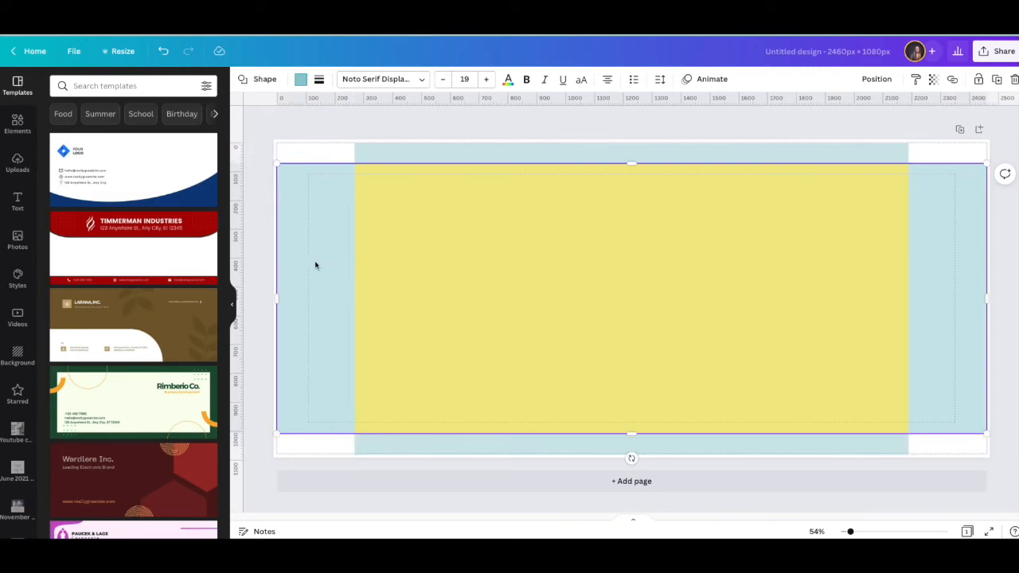
mouse_move(306, 232)
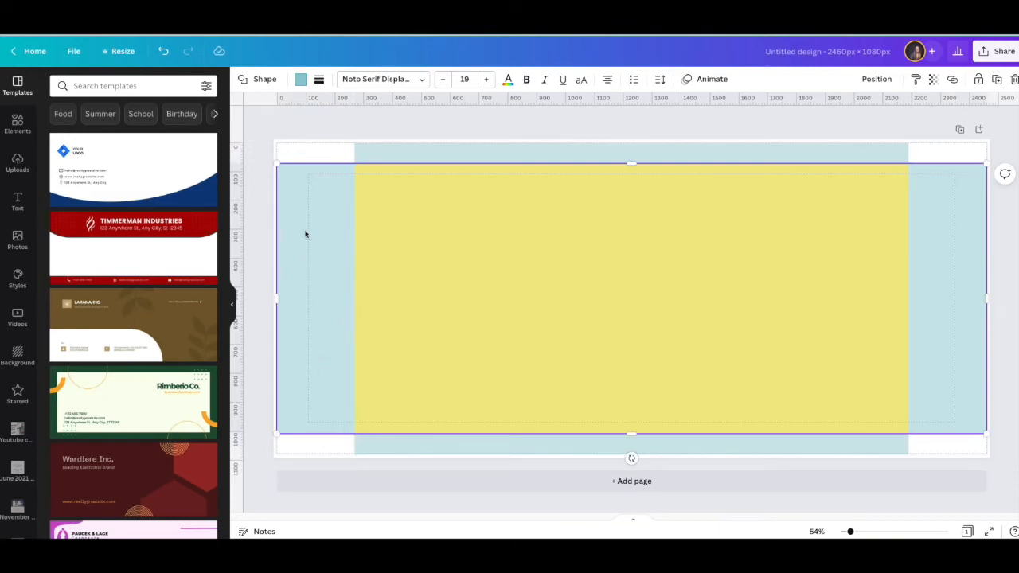
mouse_move(322, 398)
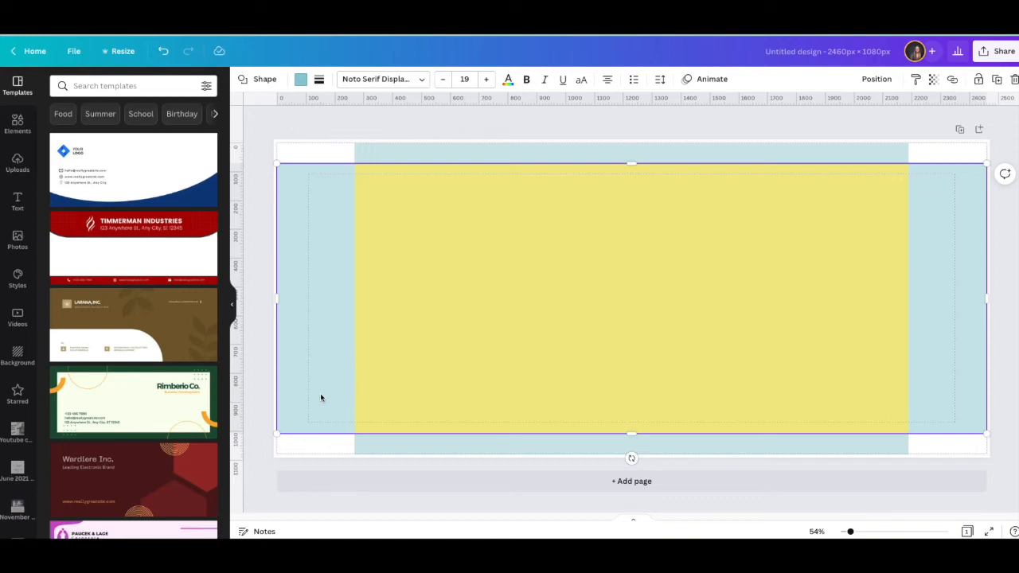
mouse_move(455, 134)
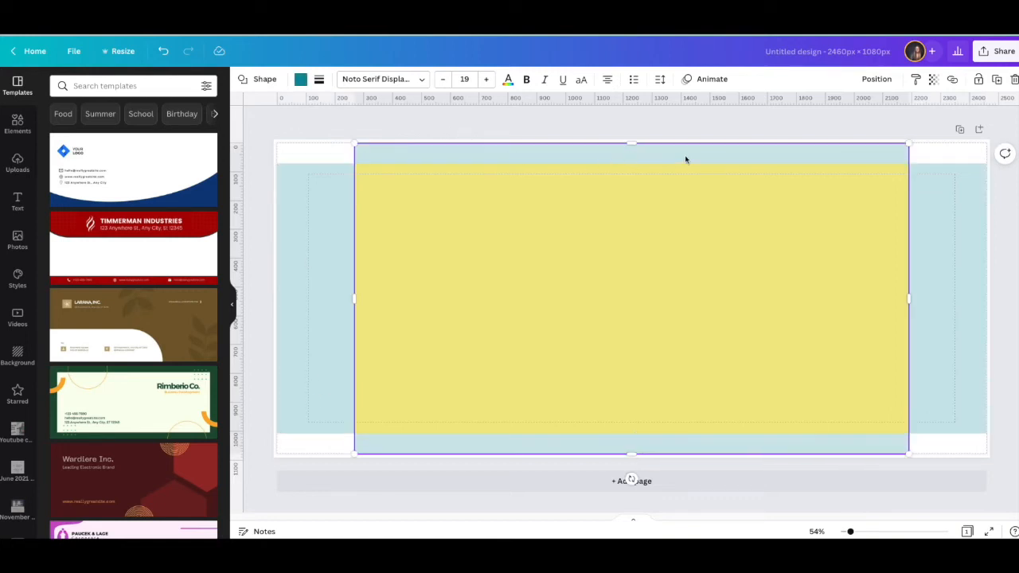
mouse_move(651, 157)
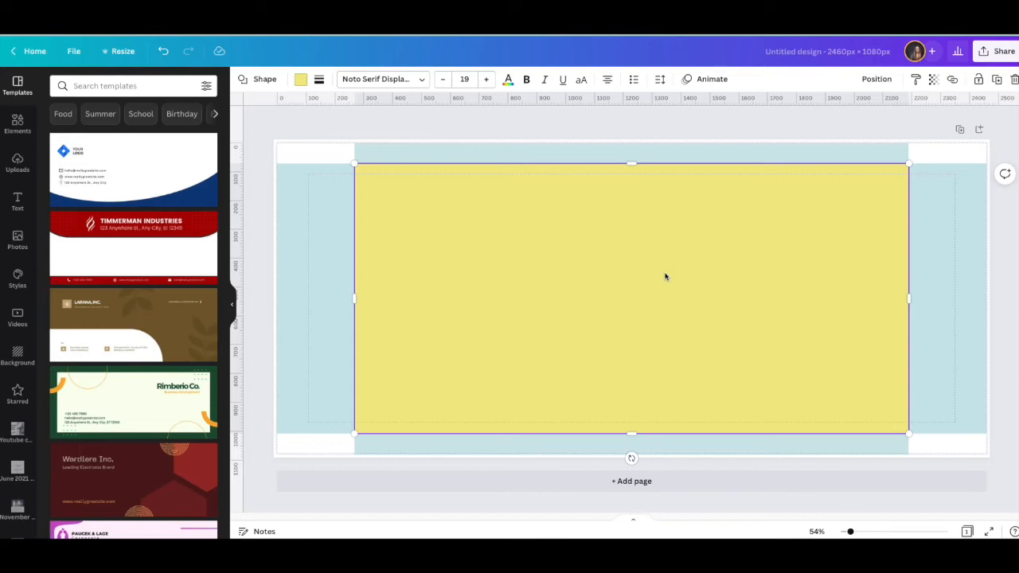
mouse_move(812, 143)
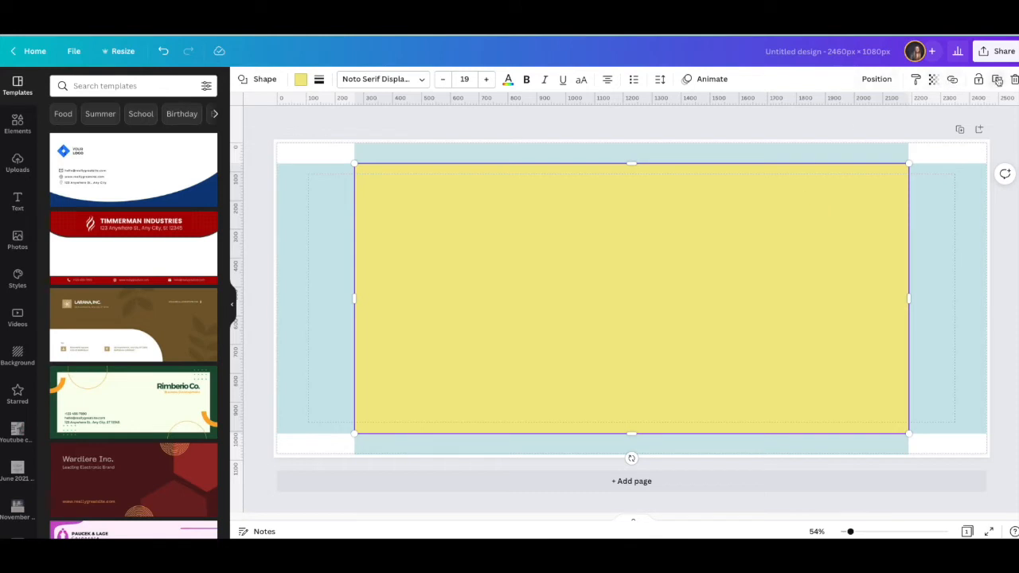
Make the yellow rectangle semi-transparent and select the pale yellow panel.
left_click(933, 80)
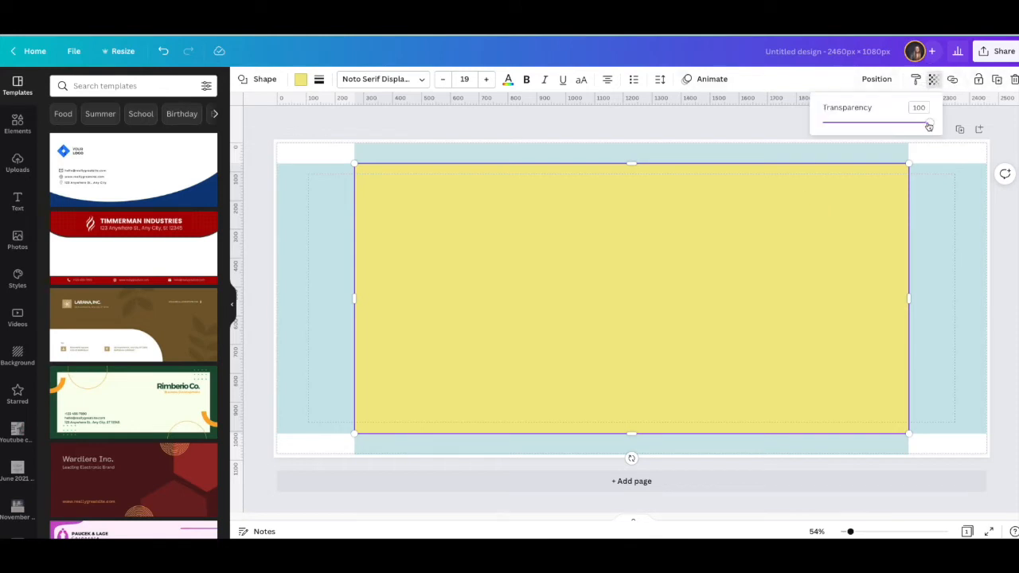
left_click_drag(927, 124, 886, 125)
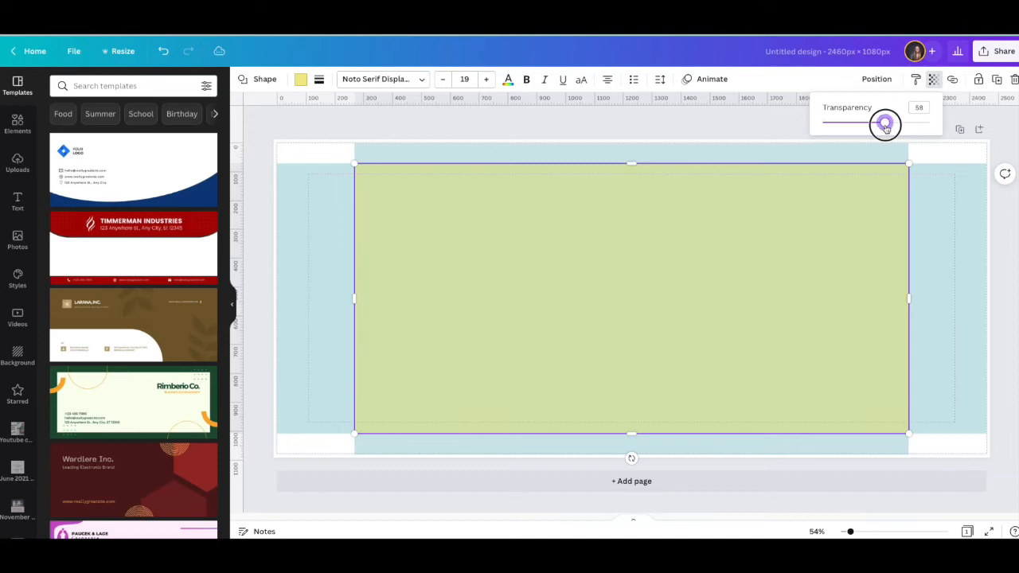
left_click_drag(886, 124, 882, 121)
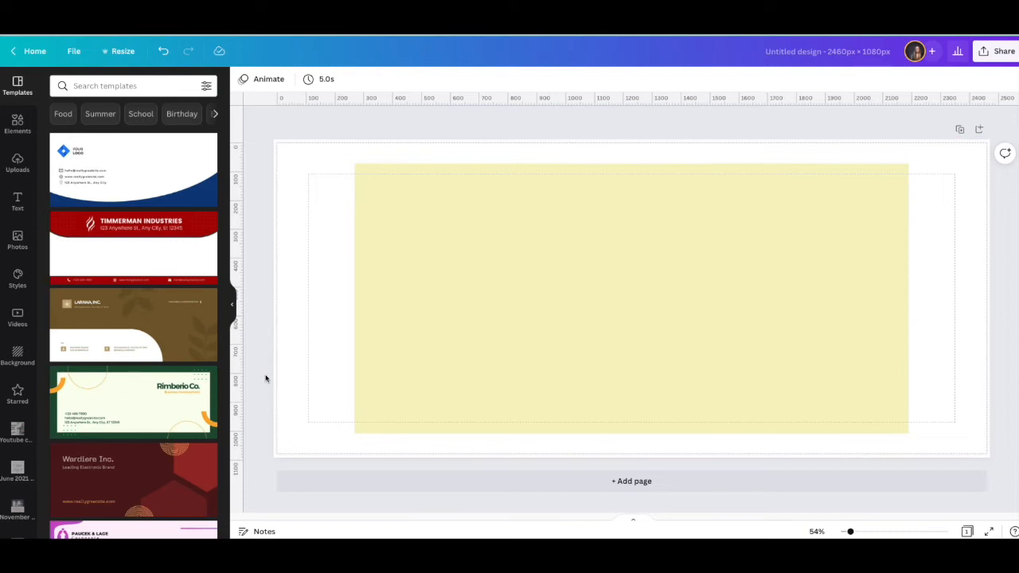
left_click(522, 292)
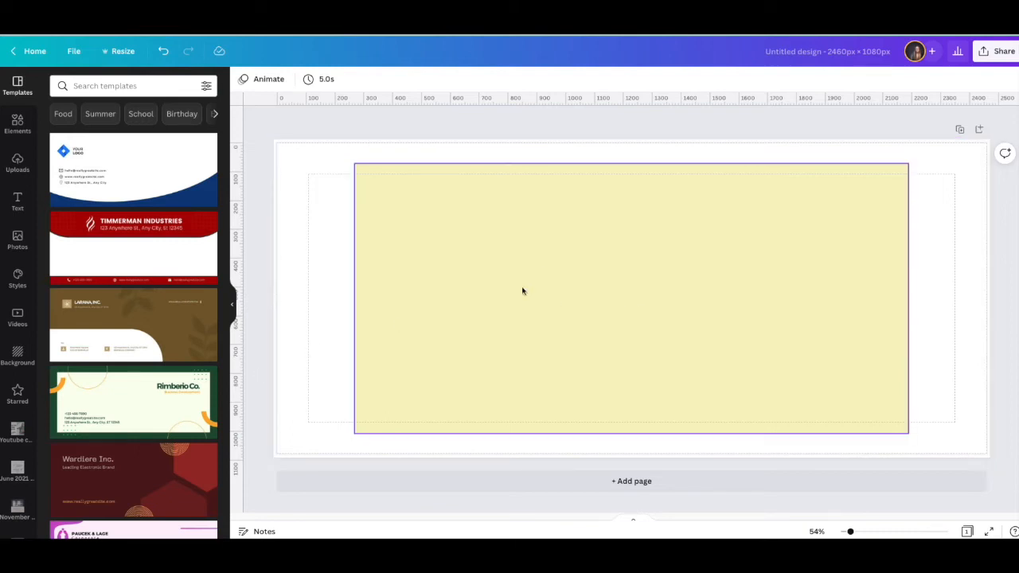
mouse_move(661, 277)
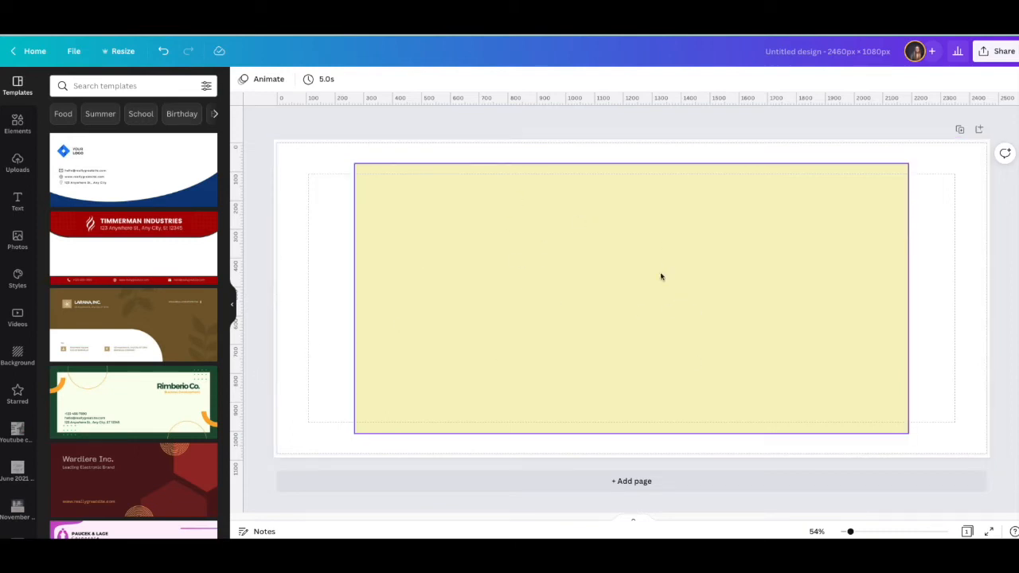
mouse_move(661, 360)
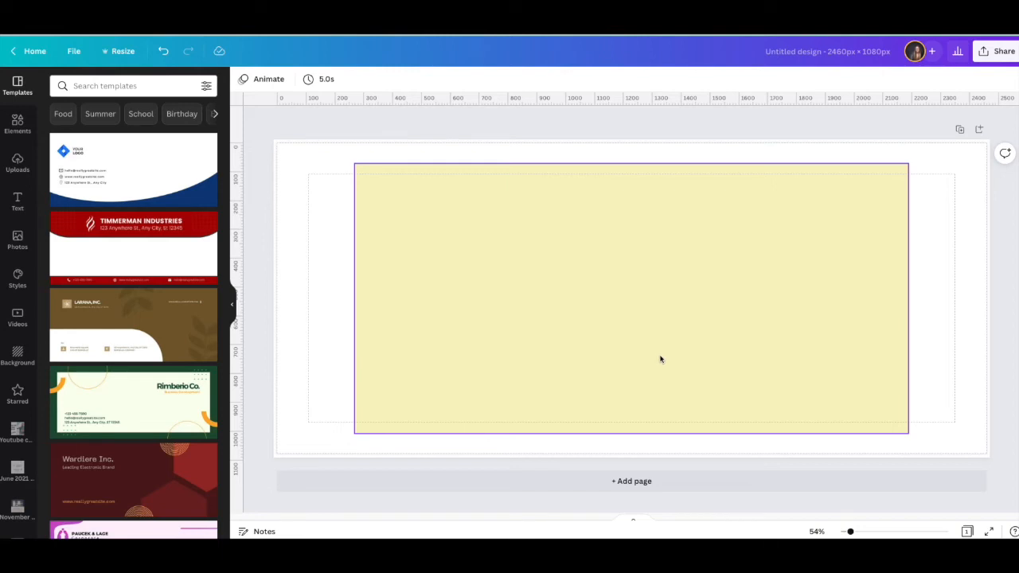
mouse_move(647, 328)
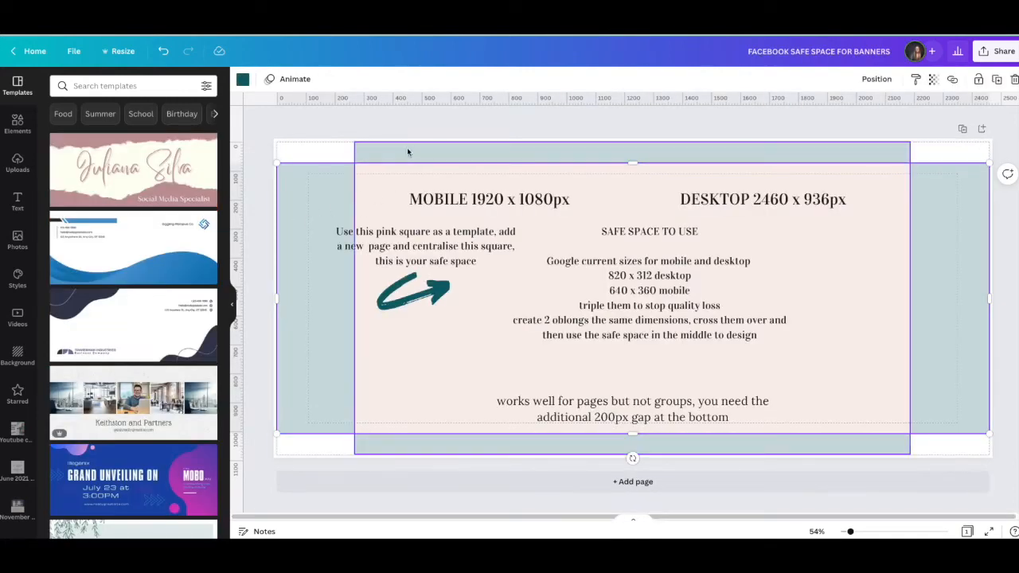
Check the safe-space rectangle in the reference design and return to the banner design.
left_click(489, 199)
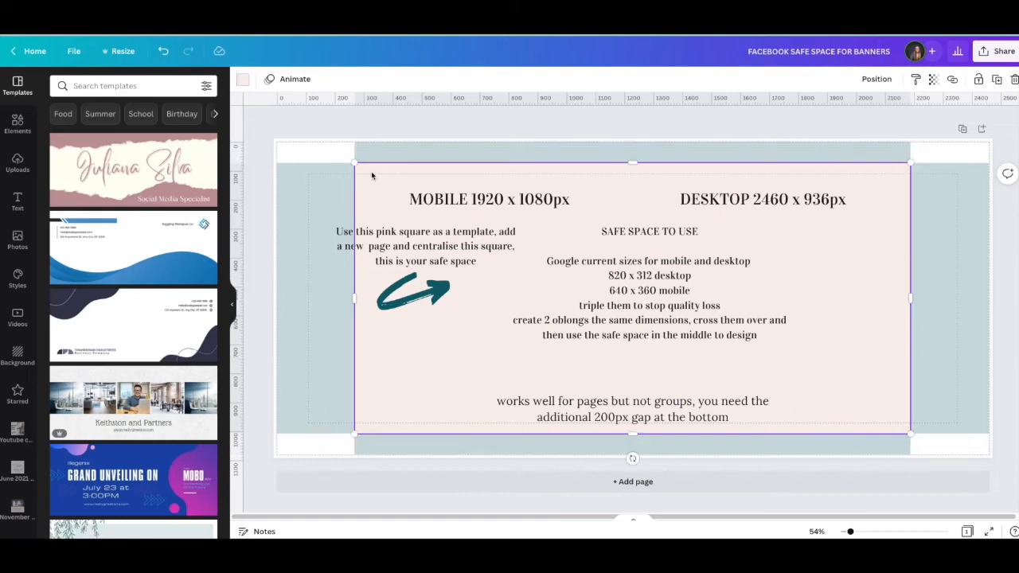
left_click(414, 290)
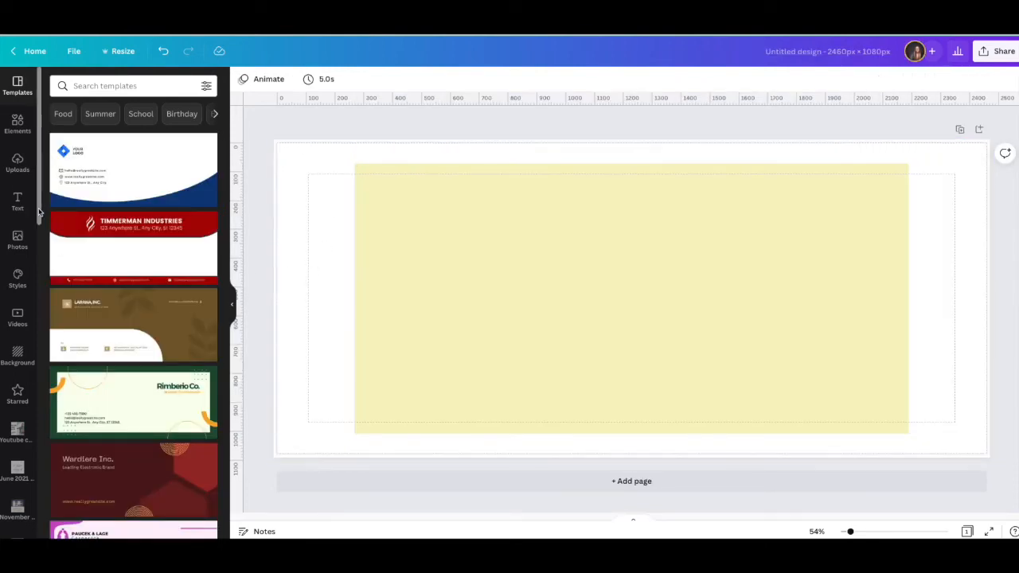
Add an enlarged text box reading 'Laura Goodsell Designs' in the Little Summer font.
left_click(18, 200)
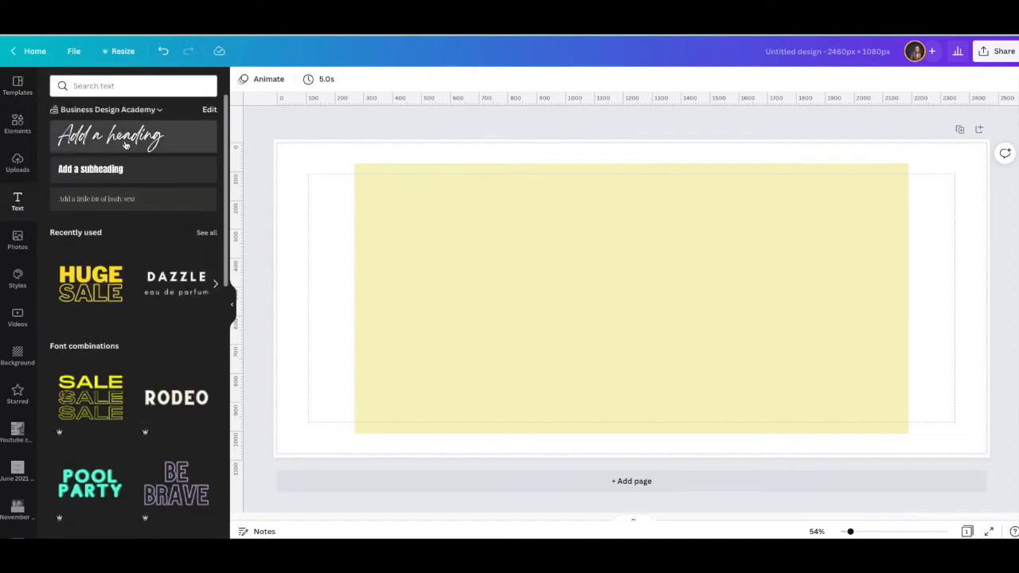
left_click(111, 136)
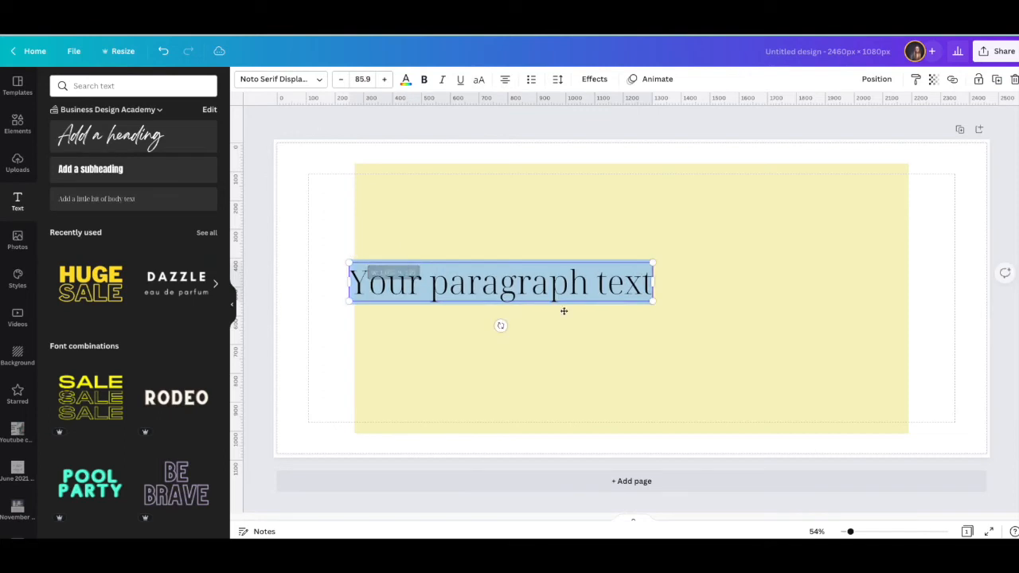
left_click_drag(653, 303, 828, 343)
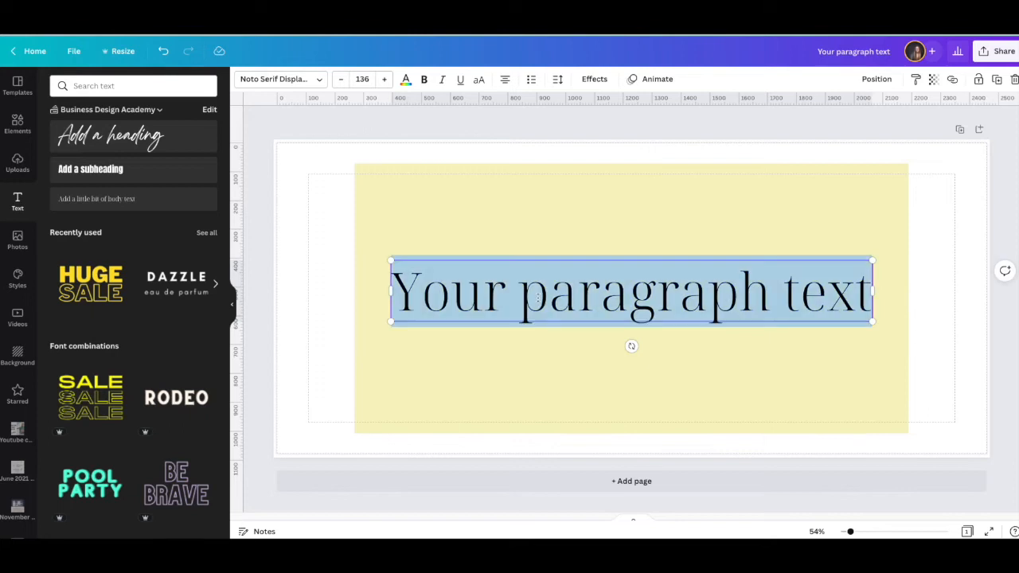
type("Laura")
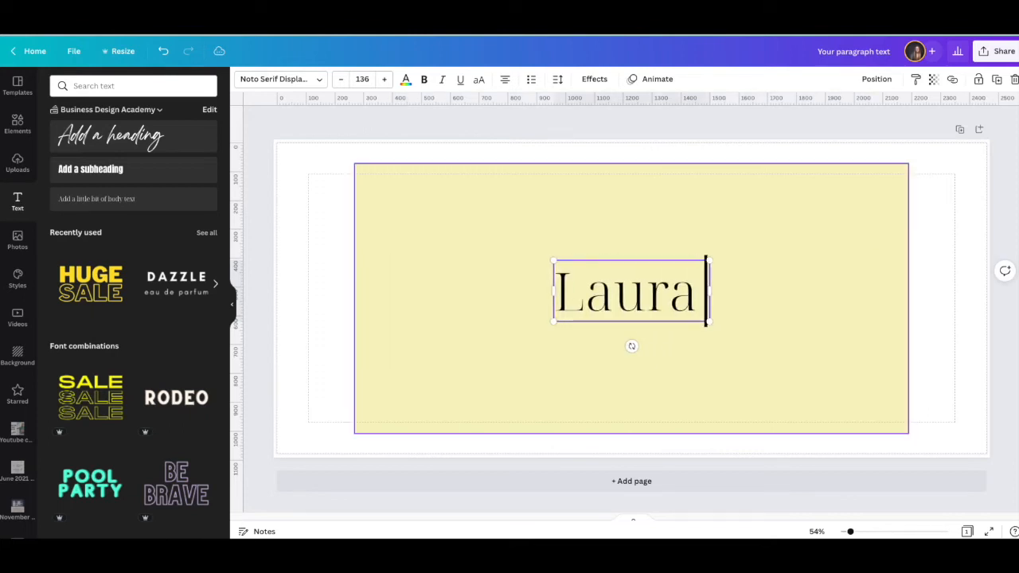
type("Goodsell Designs")
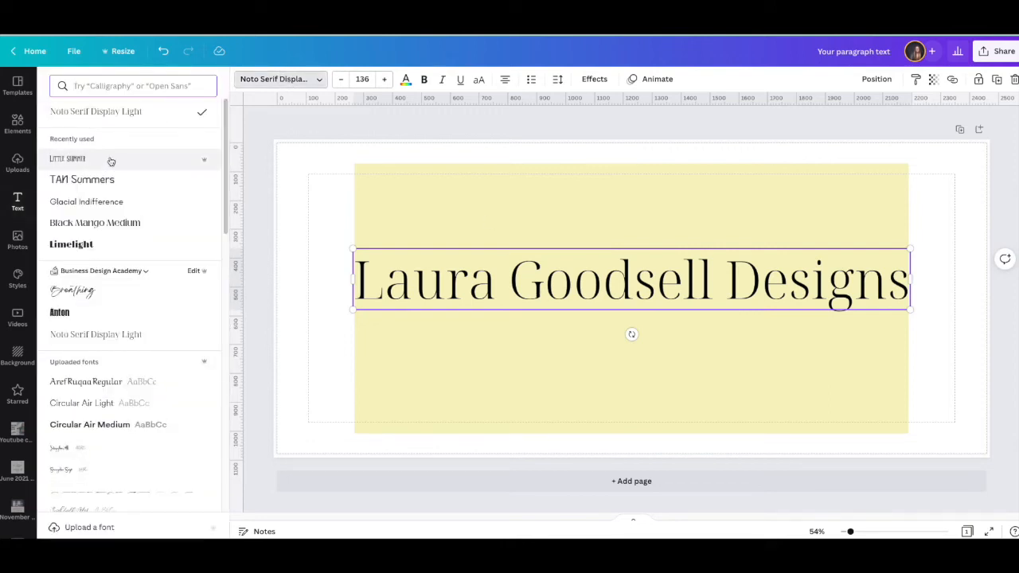
left_click(67, 159)
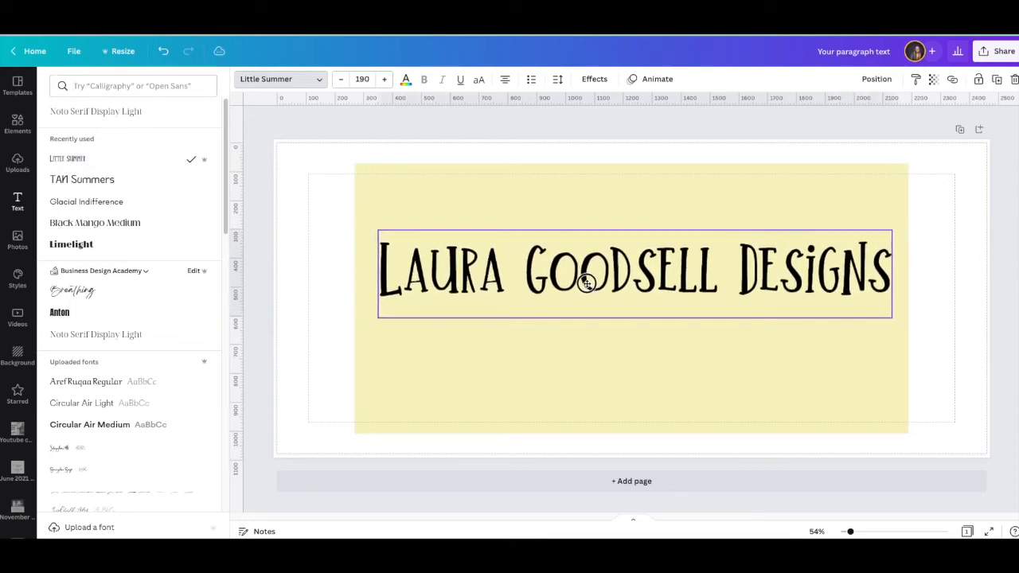
left_click(527, 373)
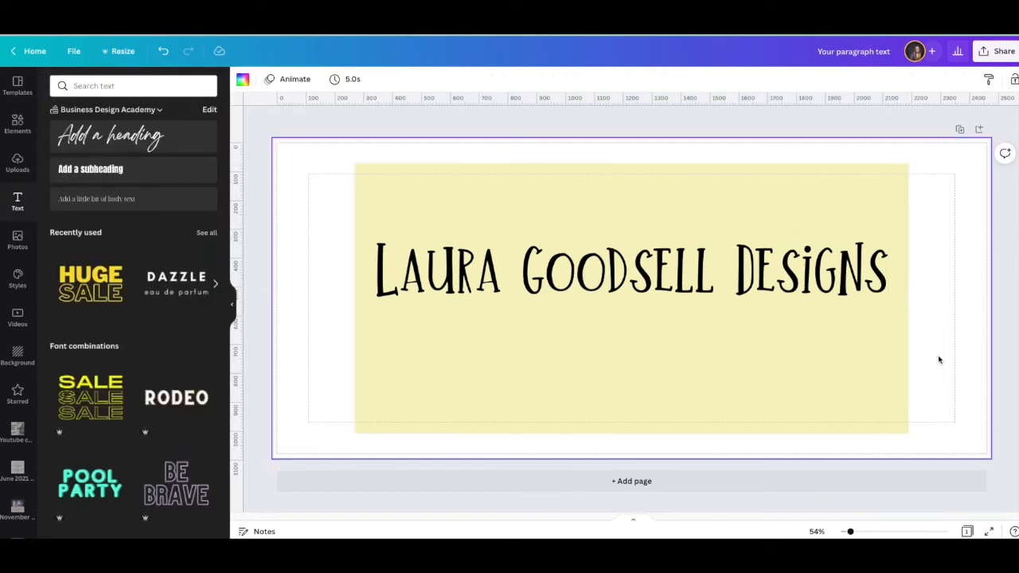
Add a circle shape and enlarge it into the bottom-right corner of the banner.
left_click(631, 271)
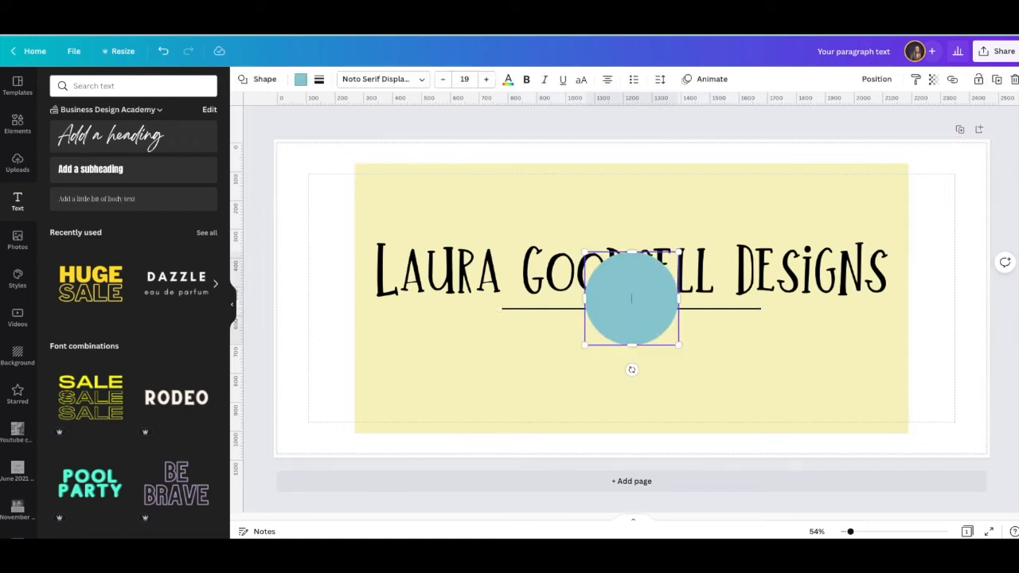
left_click_drag(631, 299, 709, 328)
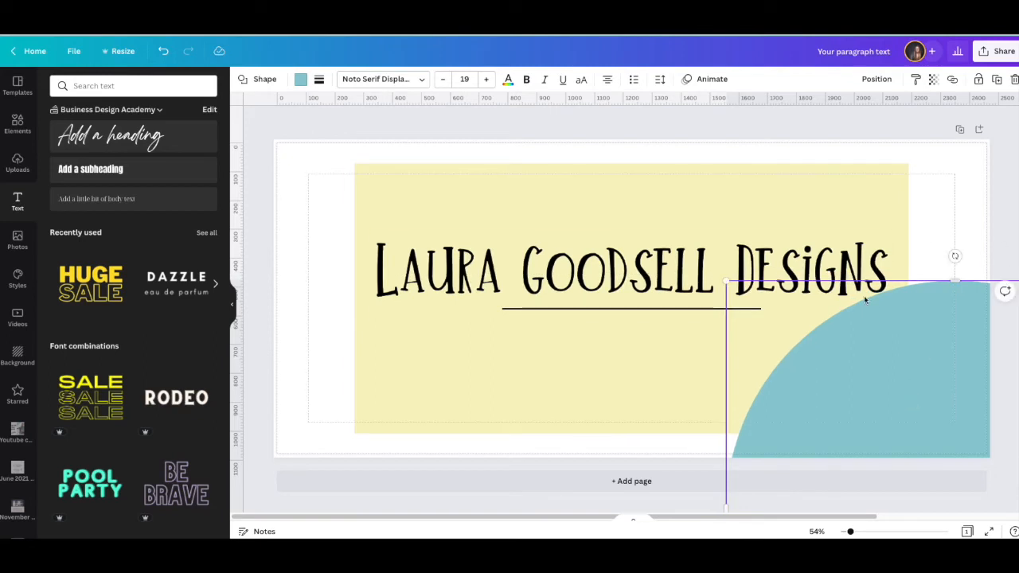
mouse_move(963, 268)
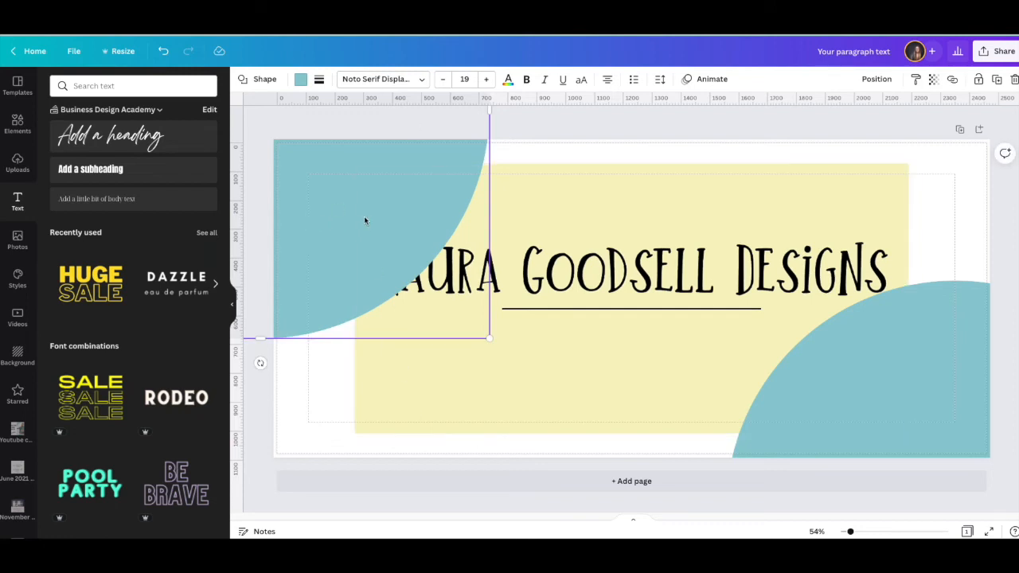
Send the teal circle behind the yellow panel and recolour the name text teal.
left_click(876, 79)
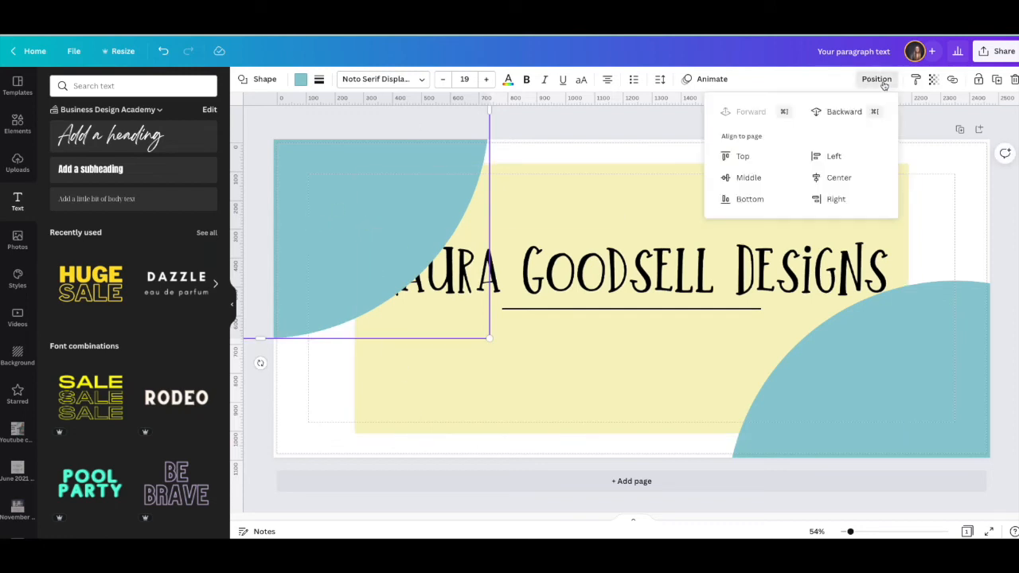
left_click(844, 112)
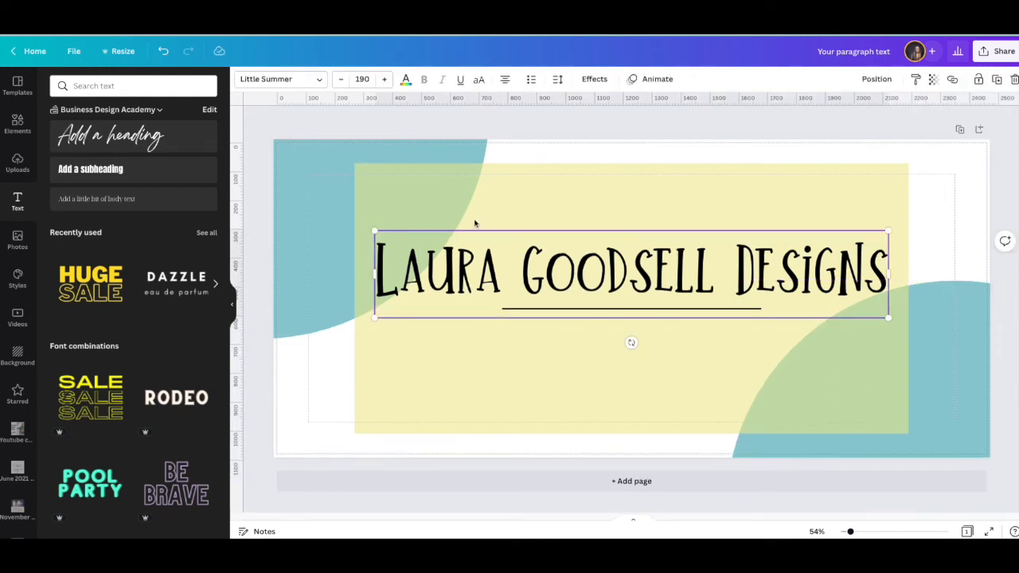
left_click(405, 80)
type("flowers")
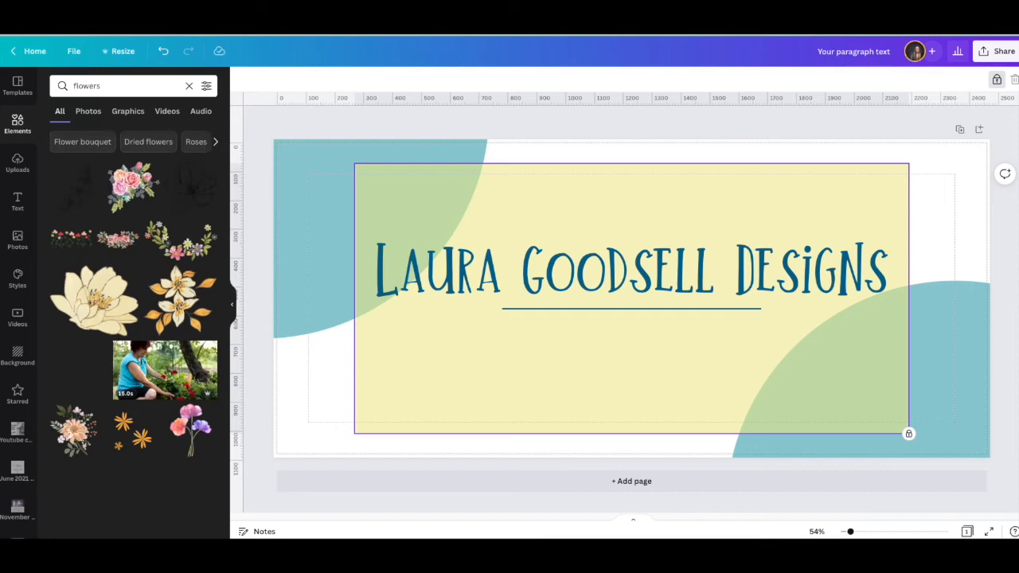
Search Elements for flowers filtered to blue and insert a blue bouquet graphic.
scroll("down", 3)
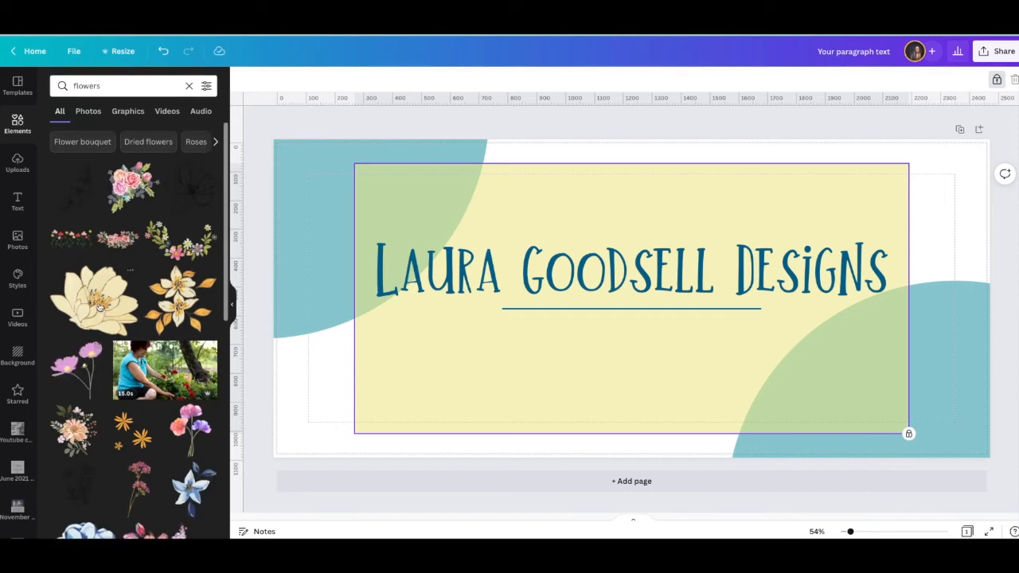
scroll("down", 3)
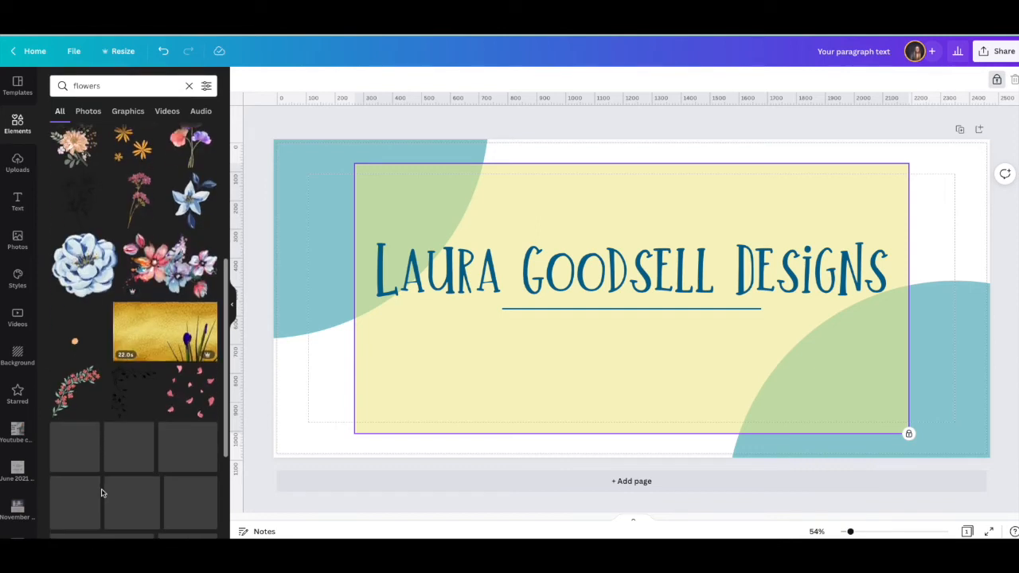
scroll("down", 3)
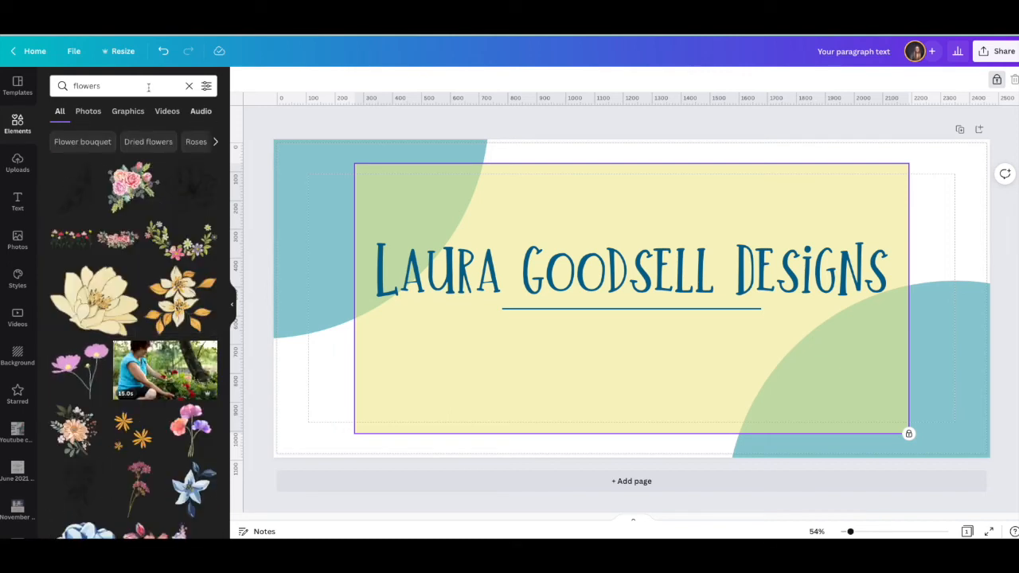
left_click(207, 86)
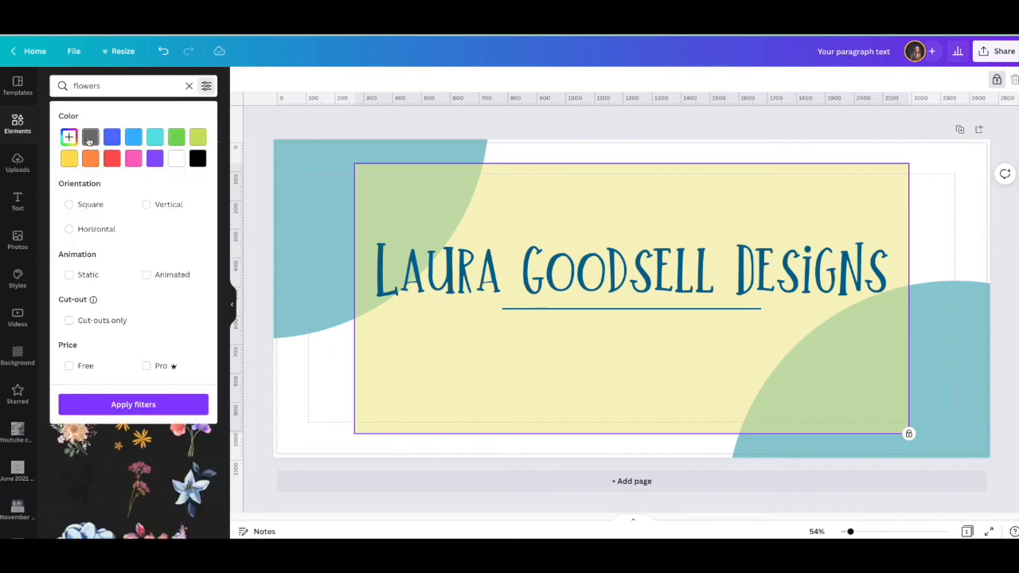
left_click(134, 136)
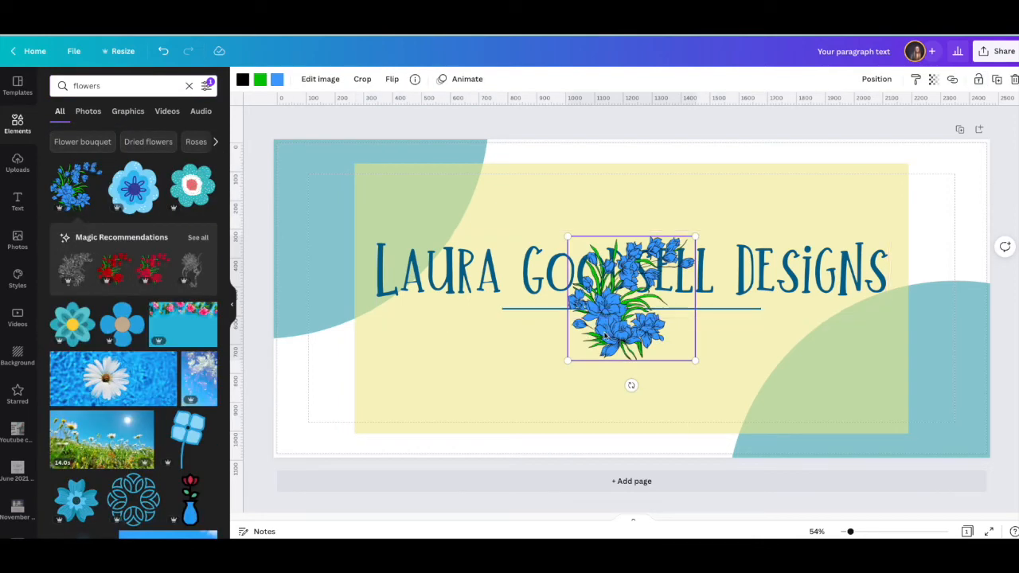
Insert a blue flower from the same artist, shrink it small and duplicate it.
left_click(191, 186)
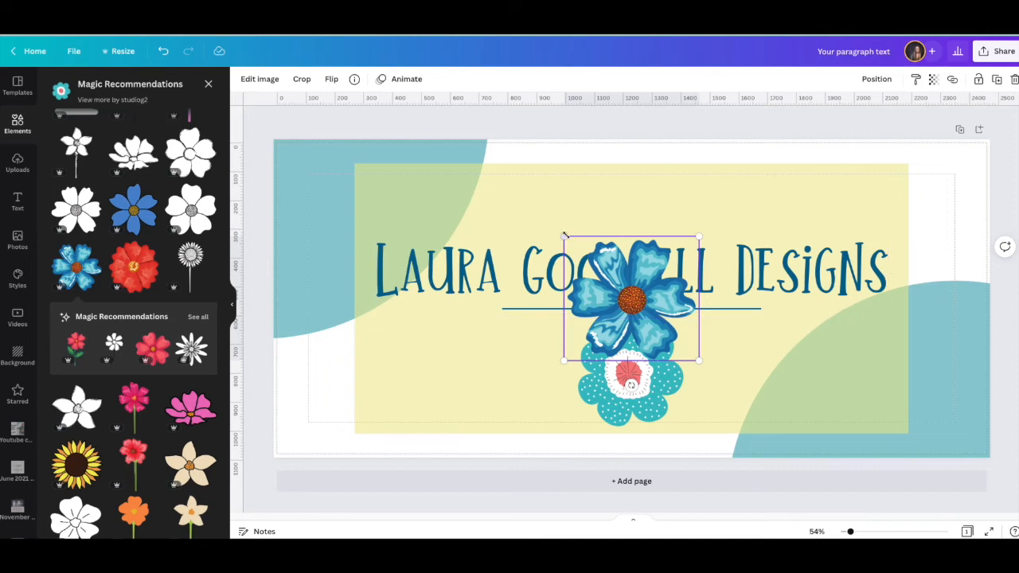
left_click_drag(631, 306, 800, 190)
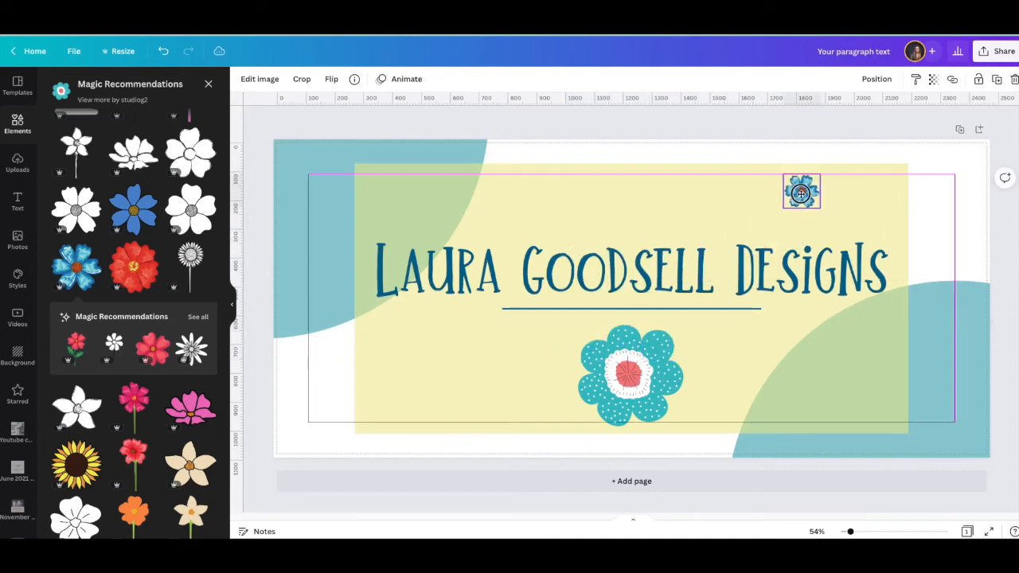
left_click_drag(803, 192, 414, 194)
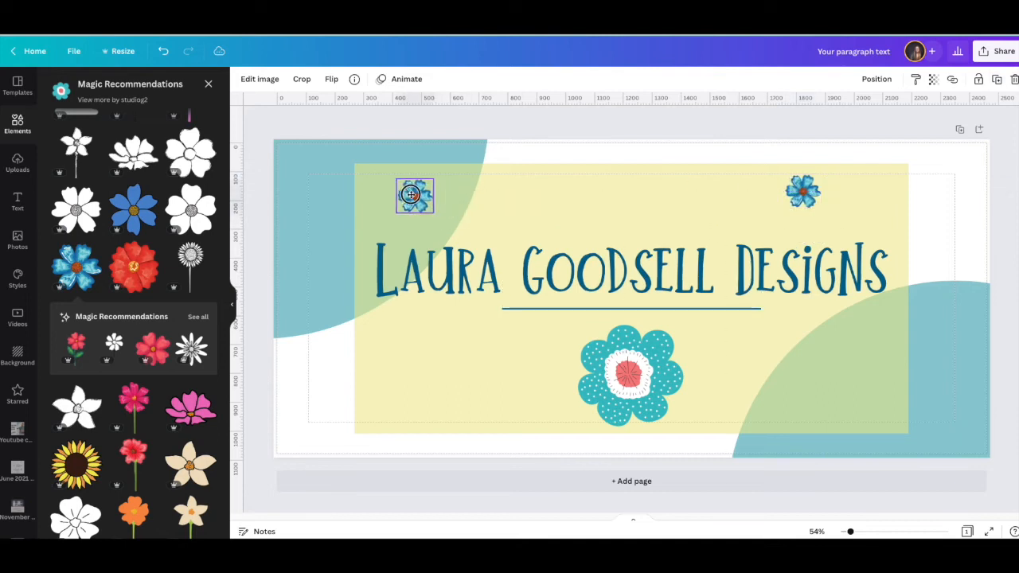
left_click(997, 79)
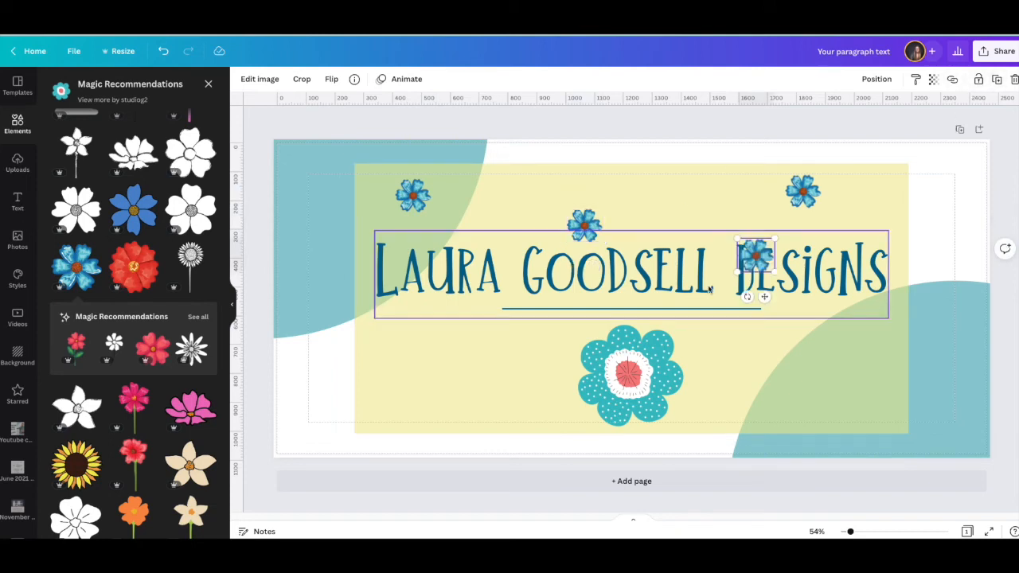
Scatter the small flower copies to the lower left, right side, bottom-right circle and under the underline.
left_click_drag(755, 255, 413, 380)
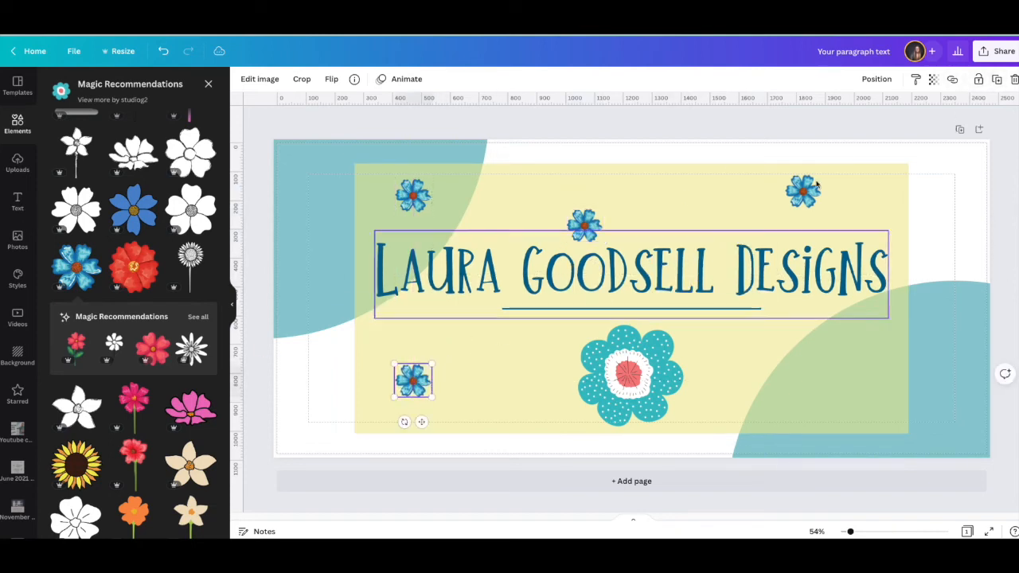
left_click_drag(414, 380, 777, 322)
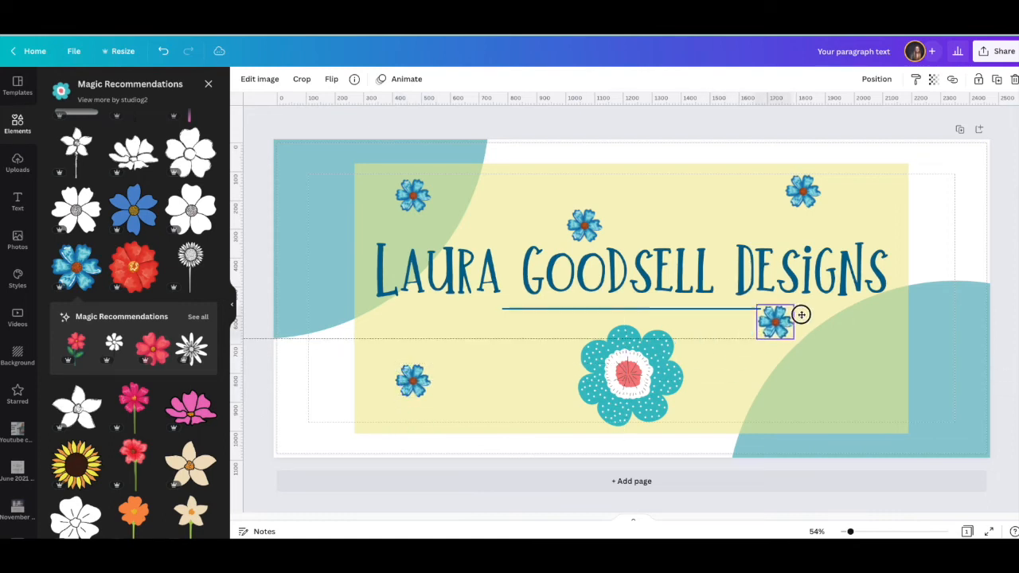
left_click_drag(774, 321, 838, 330)
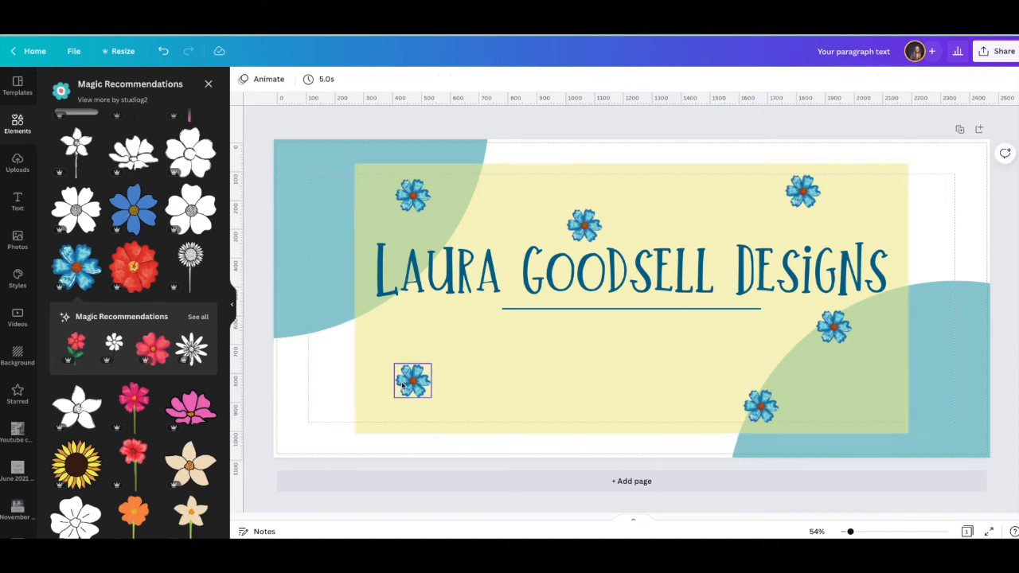
left_click(413, 380)
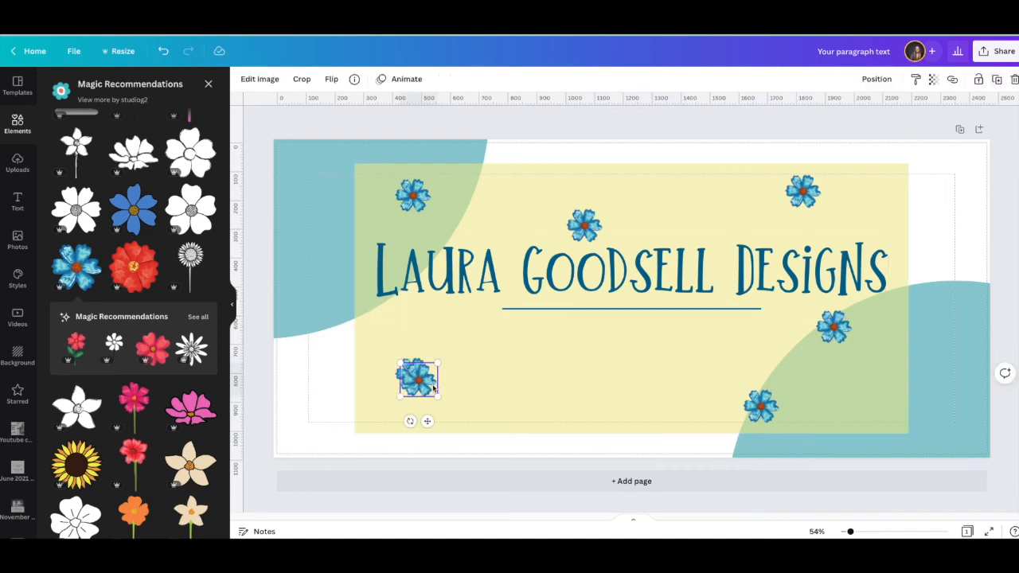
left_click_drag(417, 379, 526, 338)
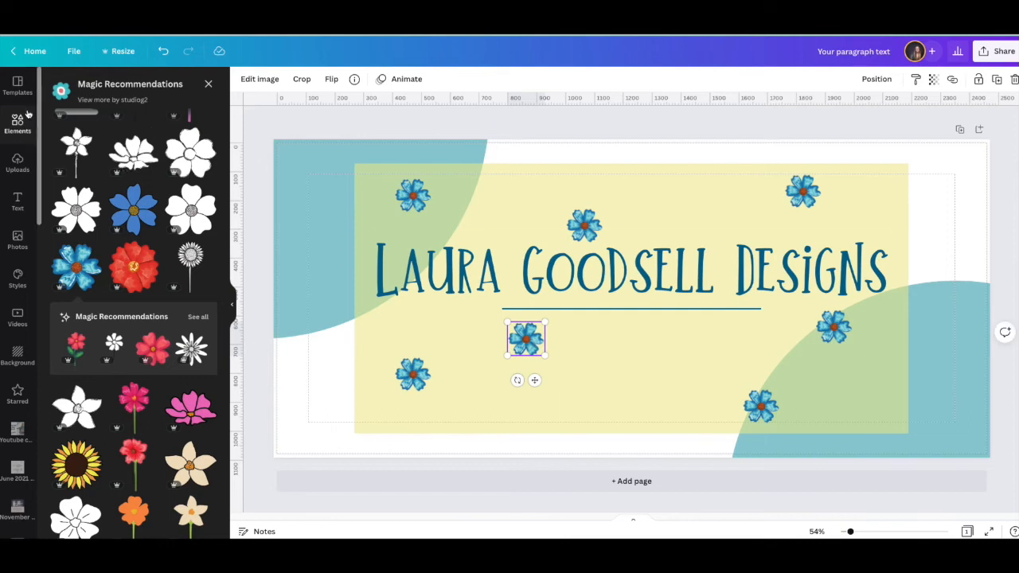
Search 'flower logo', insert the teal leaf circle under the heading reading LG Designs.
type("fl")
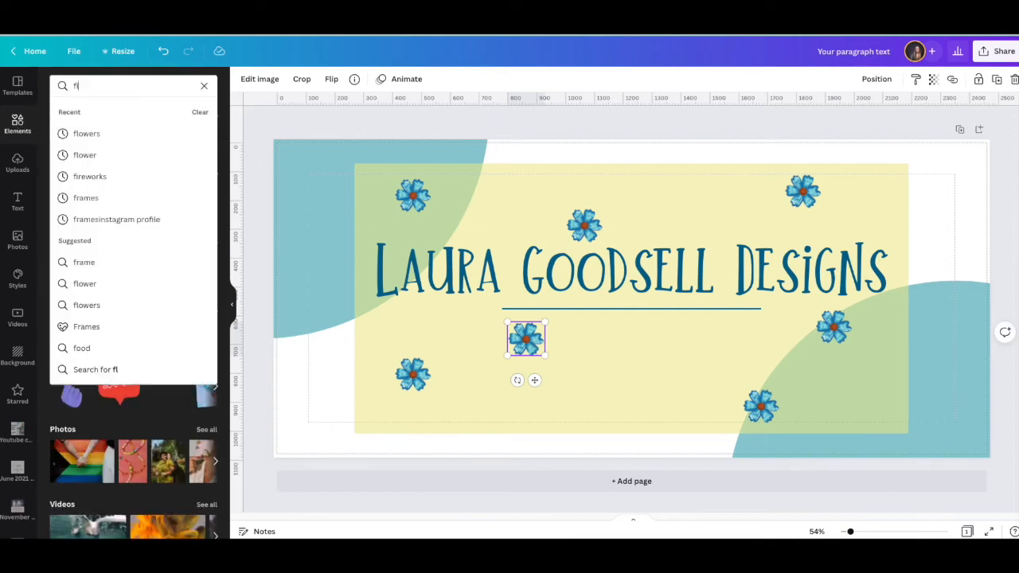
type("flower logo")
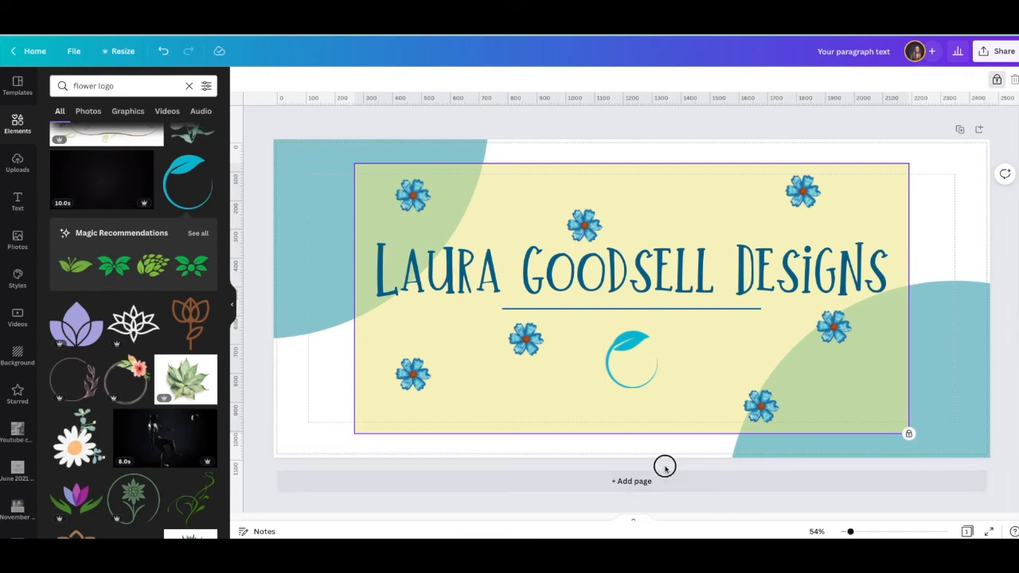
left_click(631, 309)
type("LG DESIGNS")
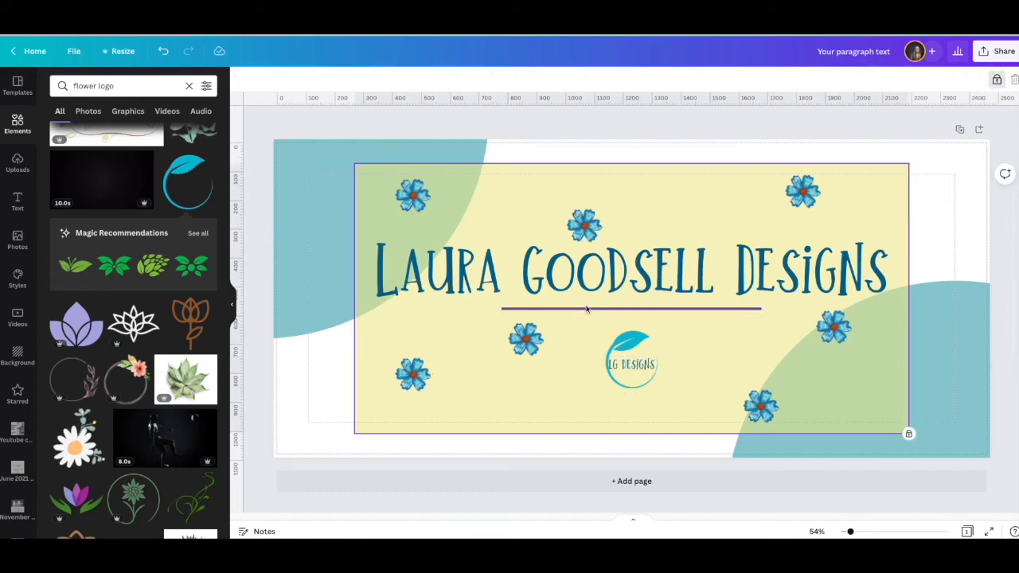
left_click(631, 271)
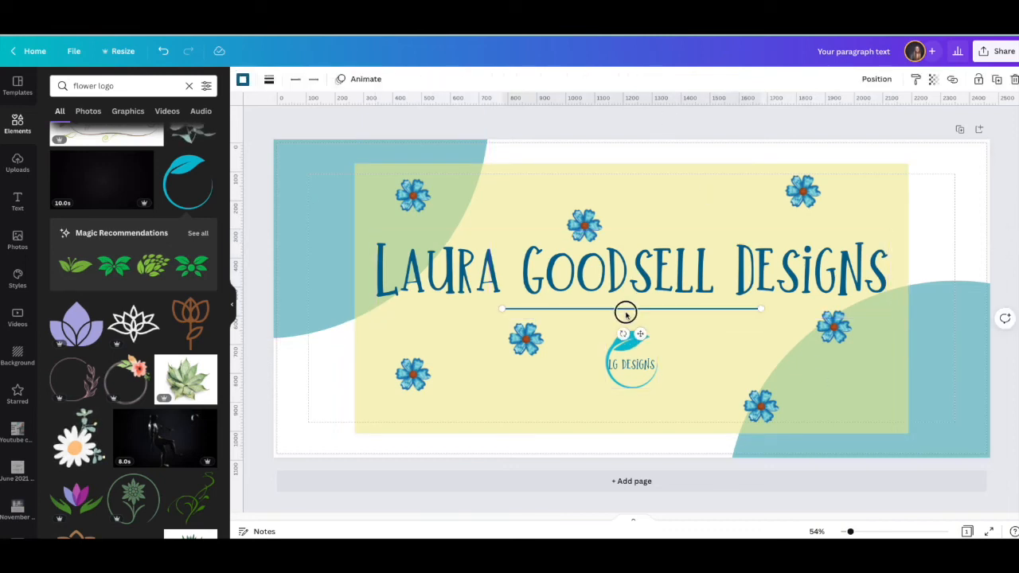
left_click(624, 277)
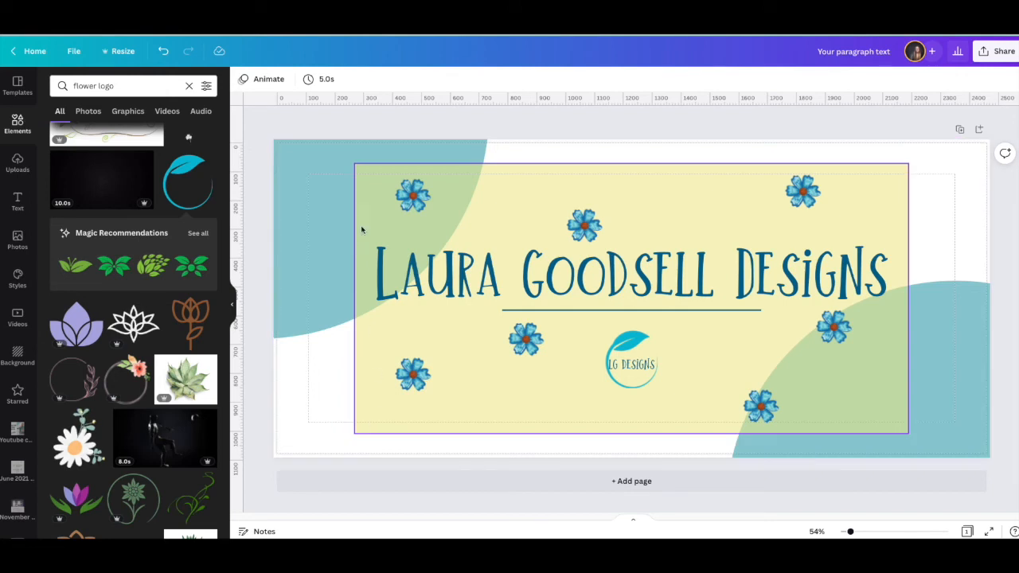
mouse_move(508, 426)
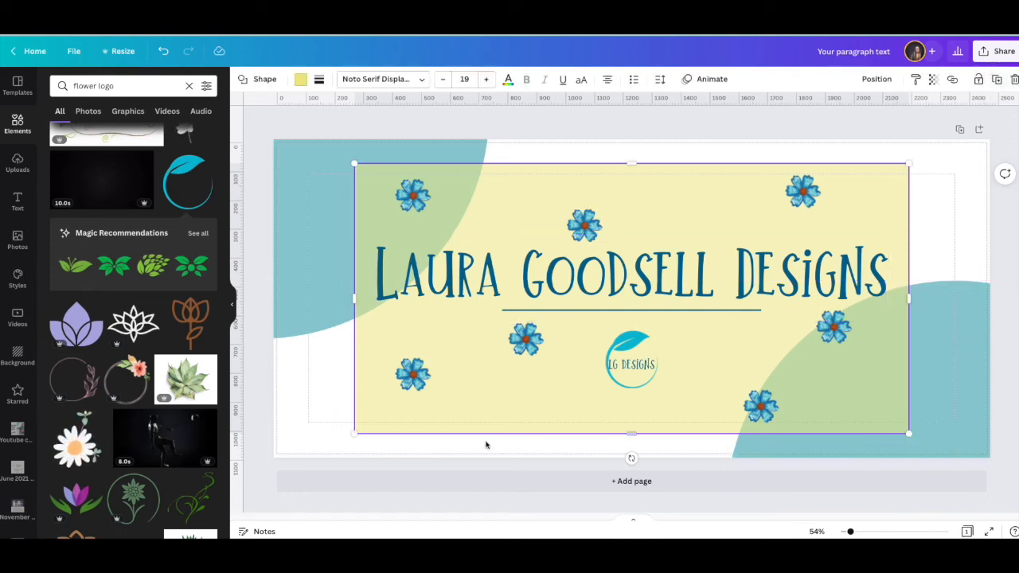
mouse_move(494, 396)
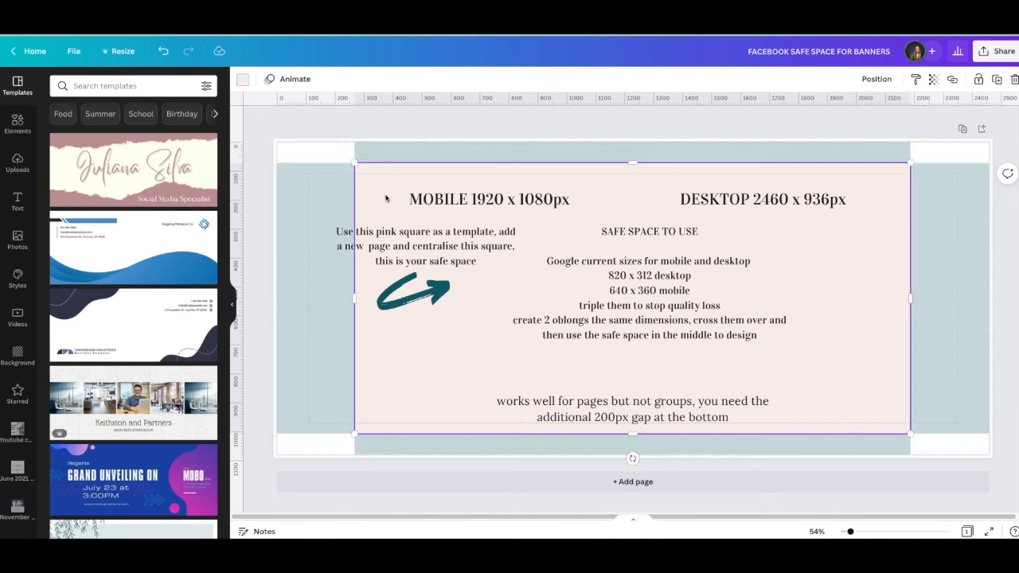
mouse_move(398, 220)
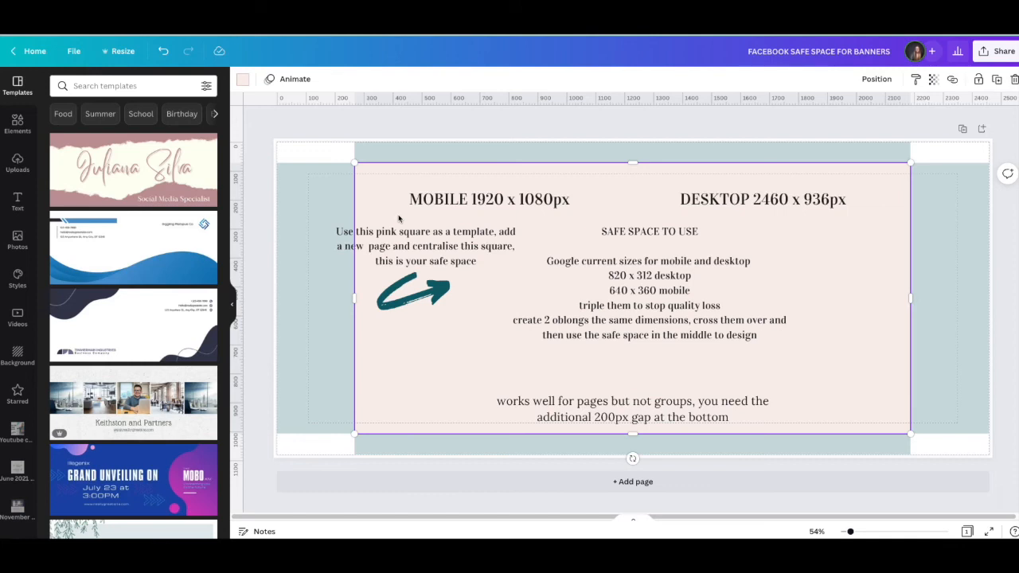
mouse_move(475, 384)
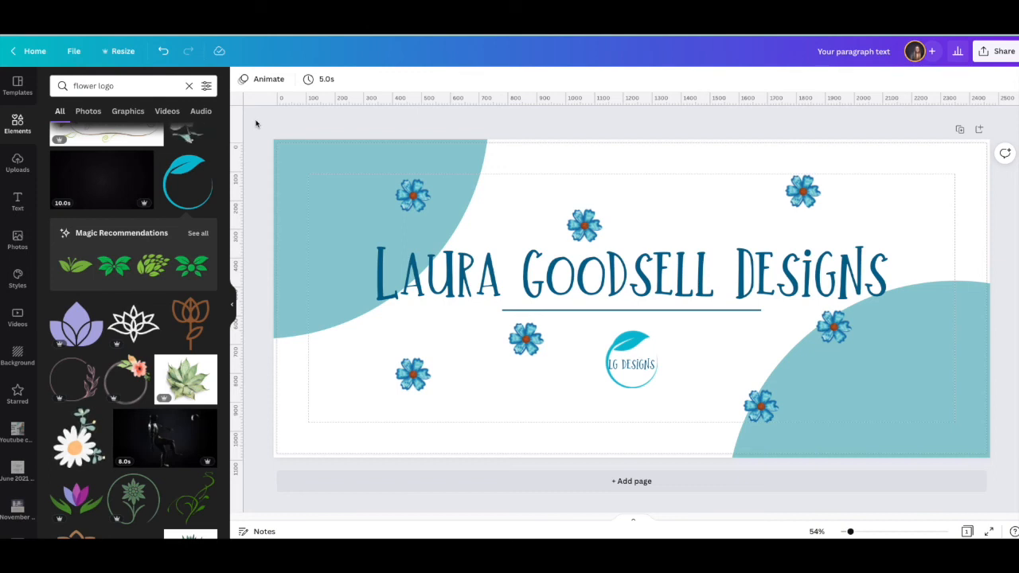
Add a square shape and stretch it into a teal band across the banner's bottom.
left_click(359, 238)
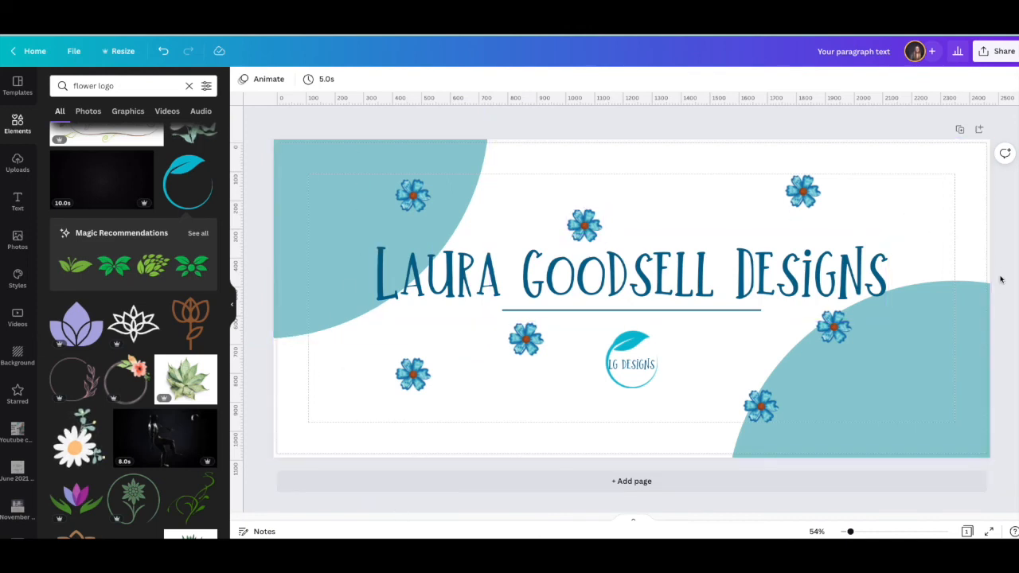
mouse_move(636, 509)
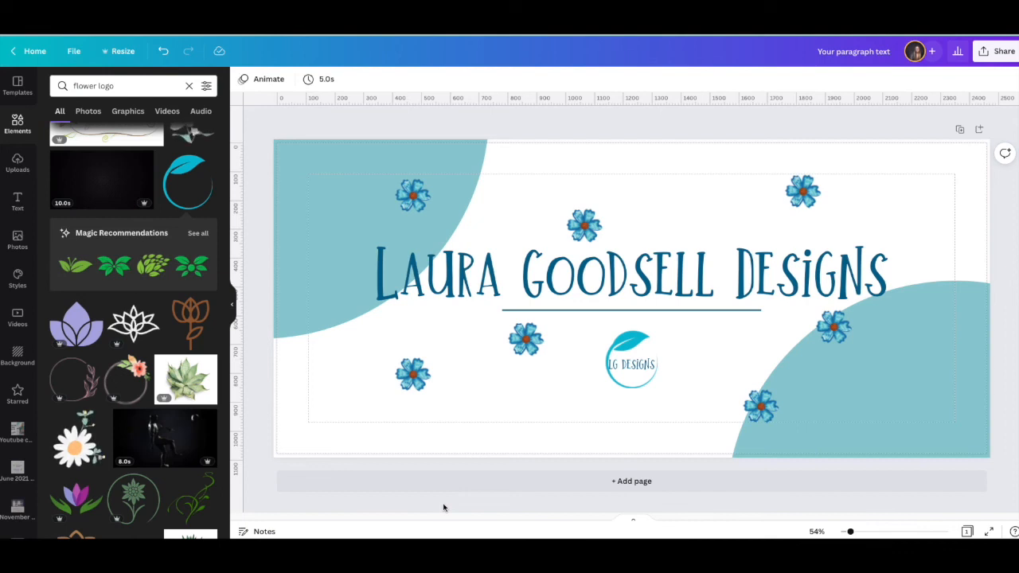
left_click(449, 449)
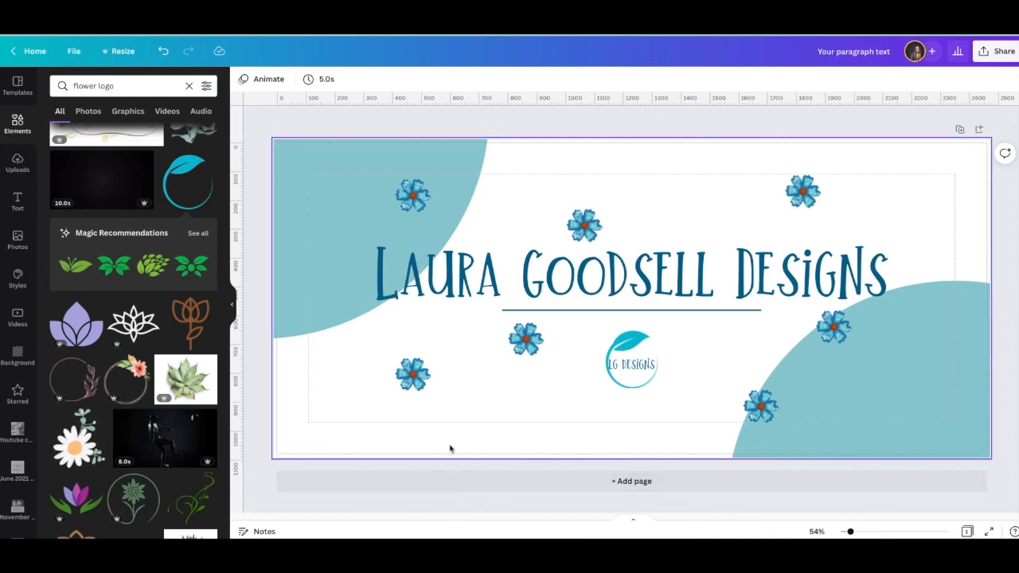
mouse_move(312, 430)
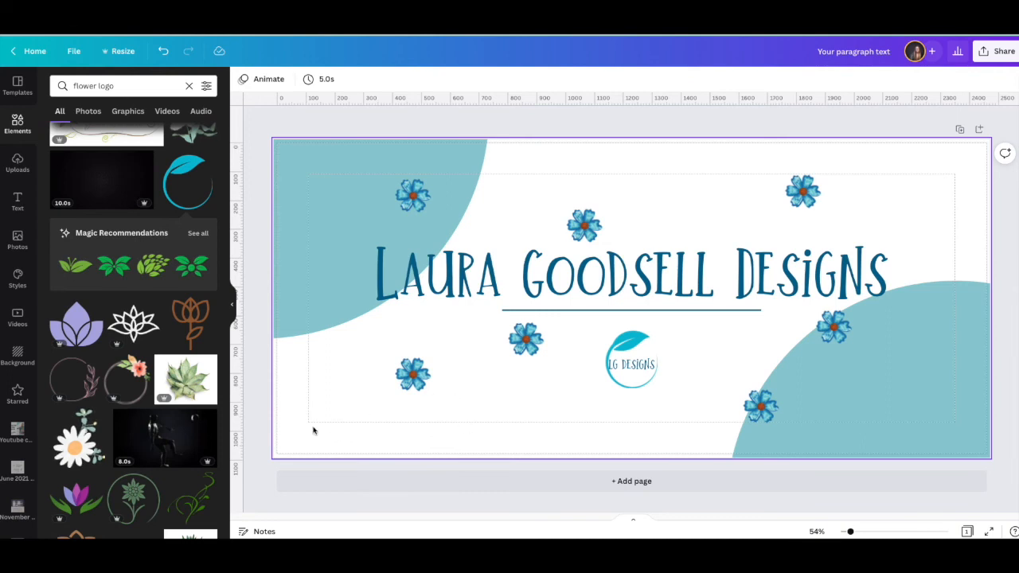
left_click(630, 299)
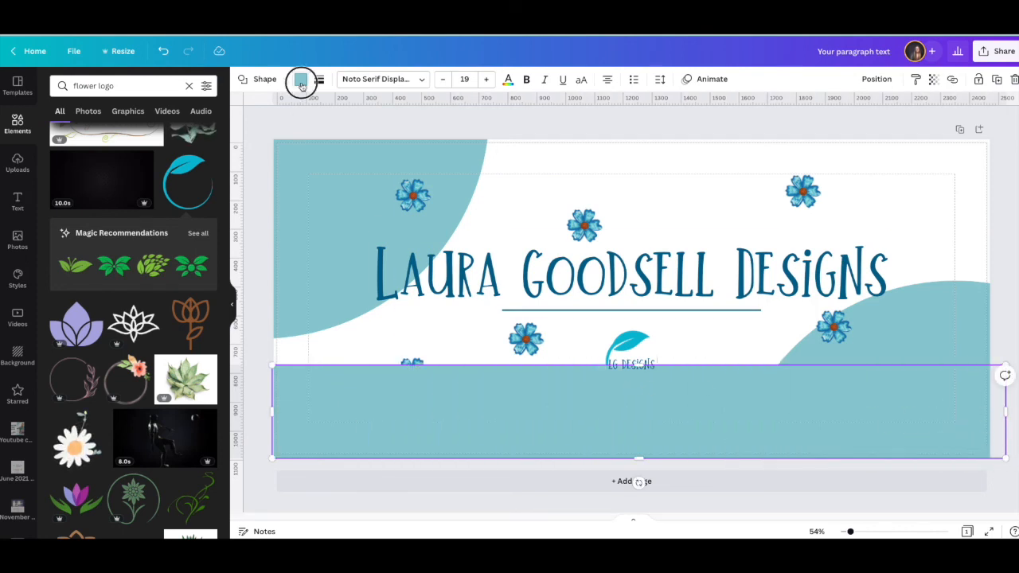
Recolour the band dark blue and shrink it to a thin strip along the bottom edge.
left_click(300, 80)
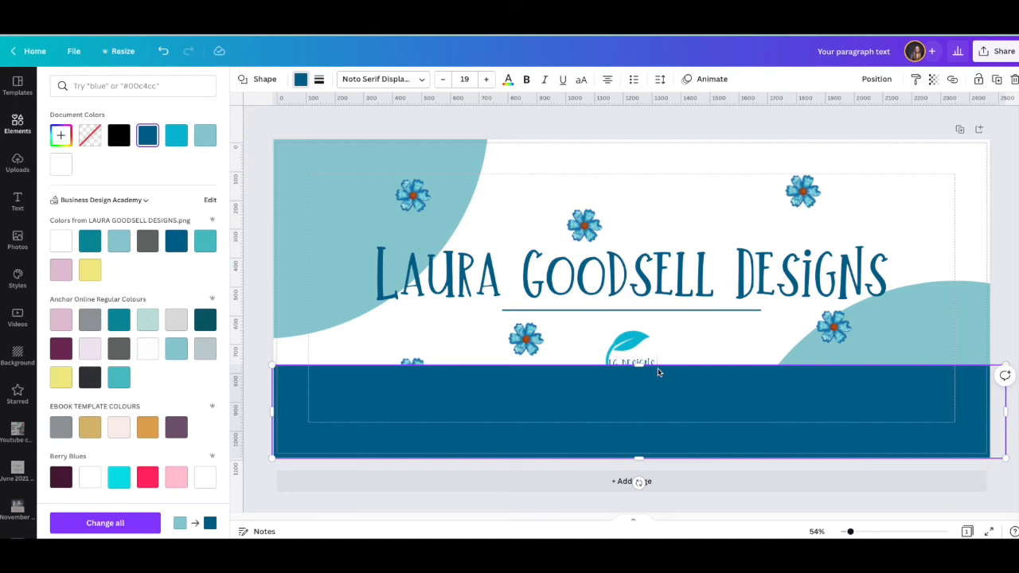
left_click_drag(639, 367, 645, 412)
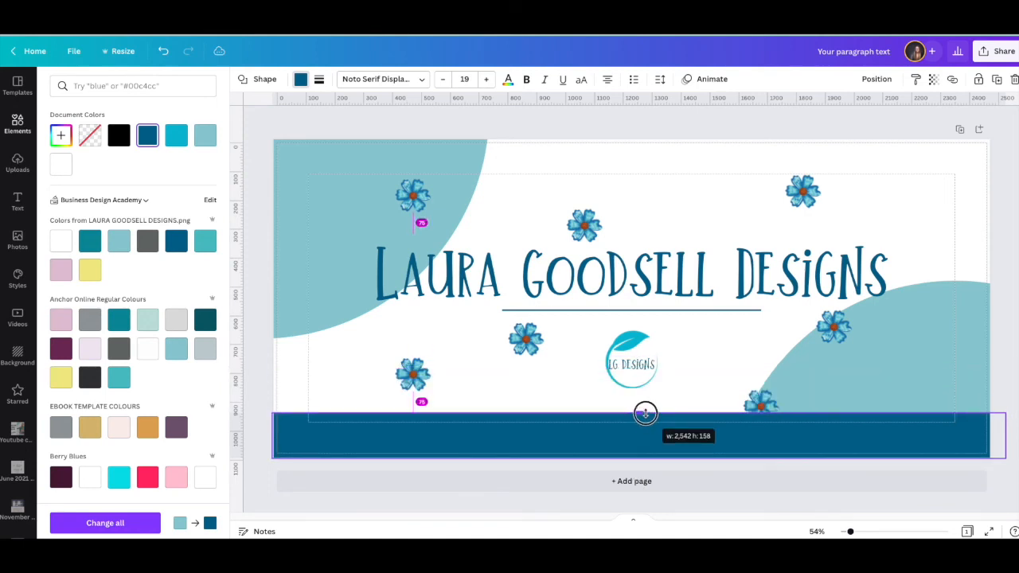
left_click_drag(645, 414, 645, 405)
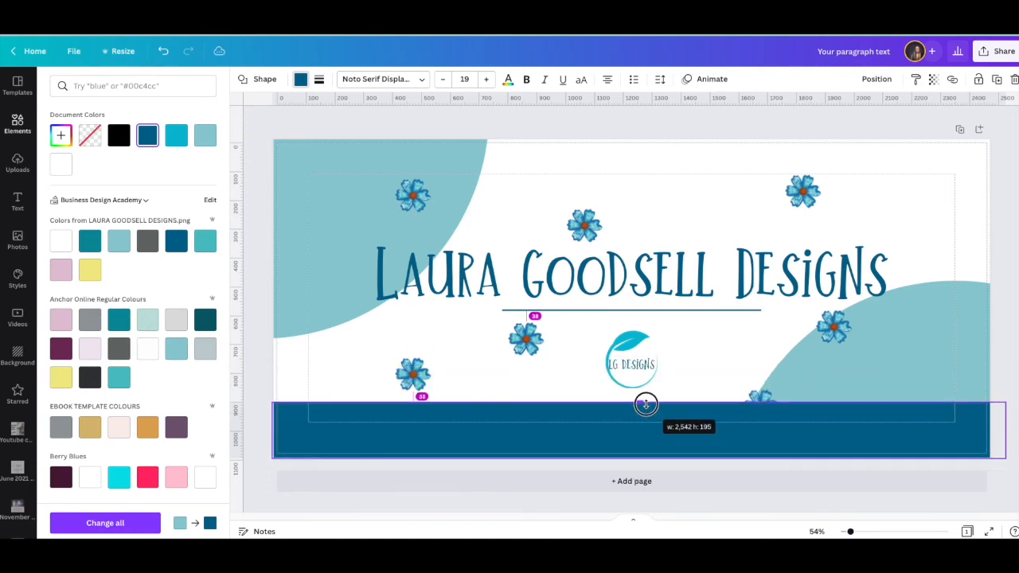
left_click_drag(645, 404, 645, 401)
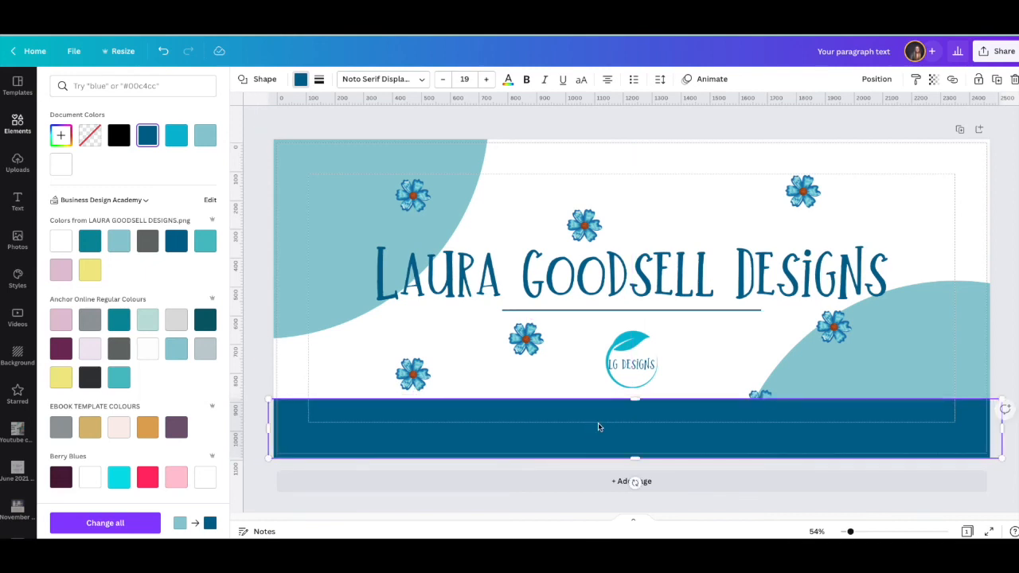
mouse_move(312, 430)
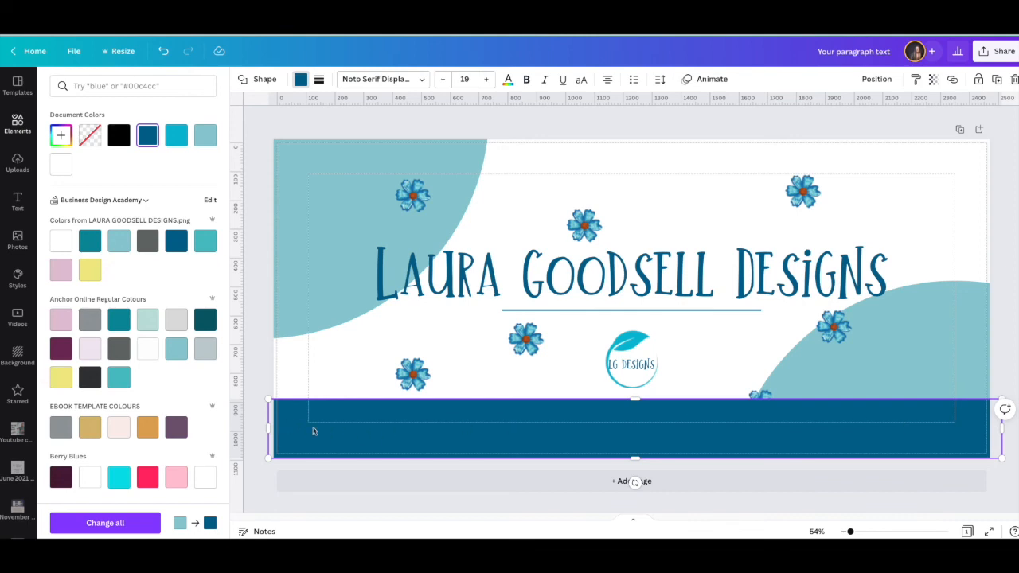
mouse_move(334, 433)
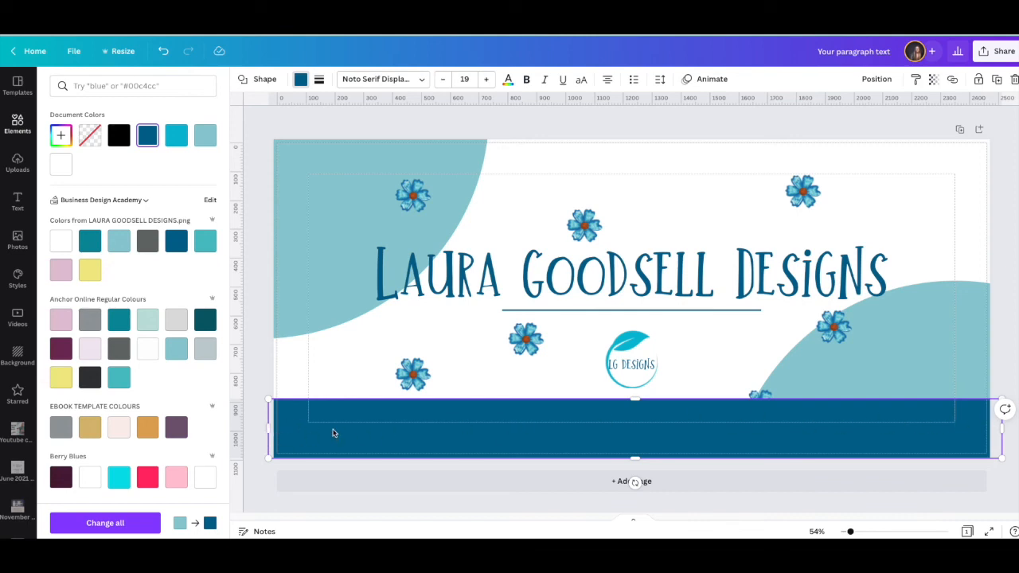
mouse_move(436, 436)
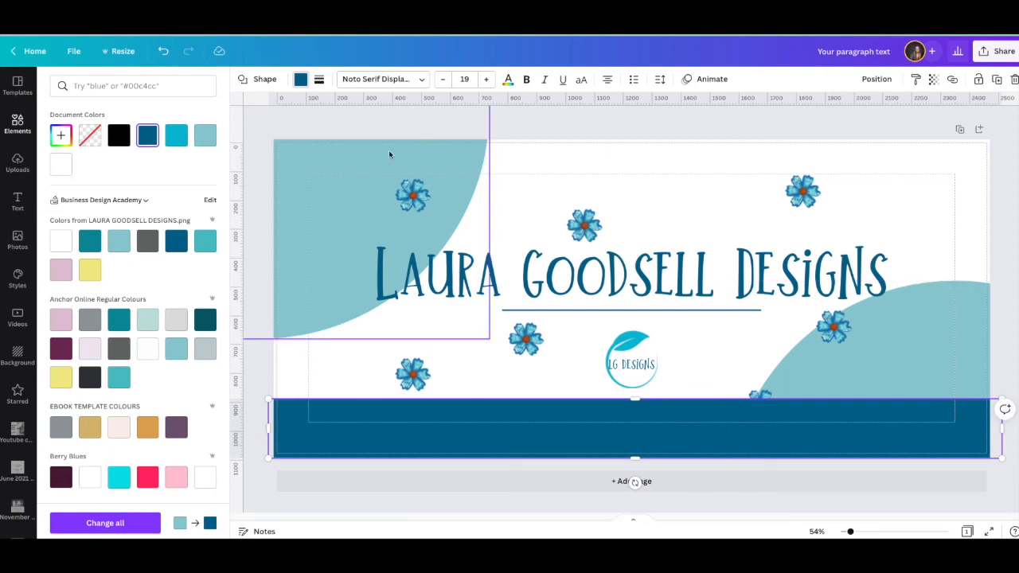
left_click(325, 439)
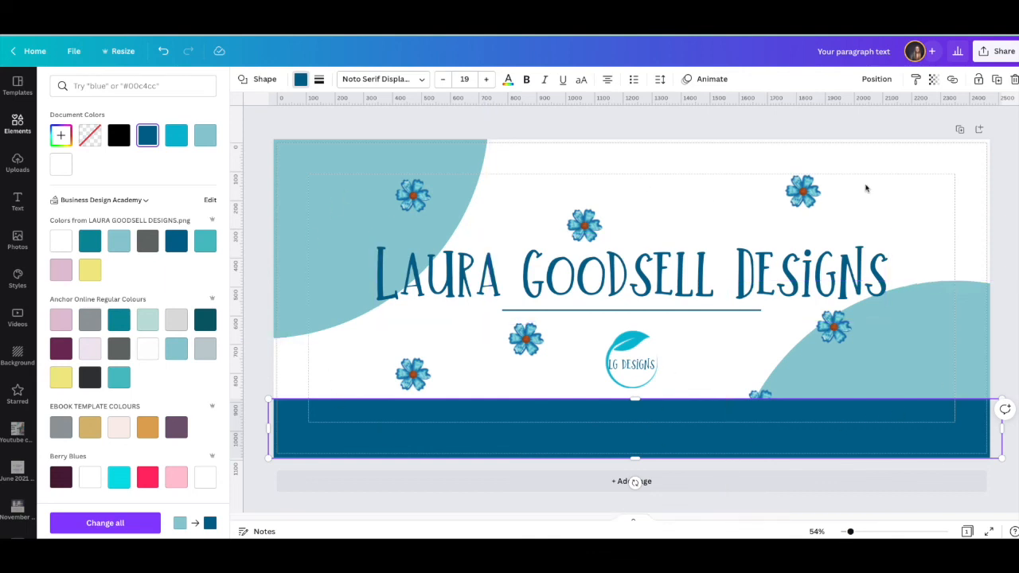
mouse_move(523, 422)
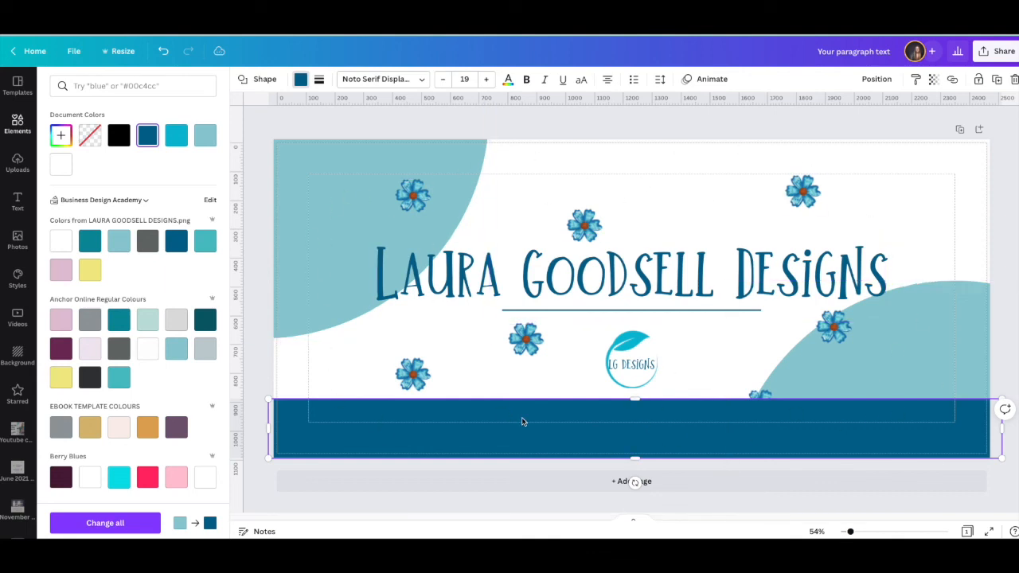
mouse_move(675, 449)
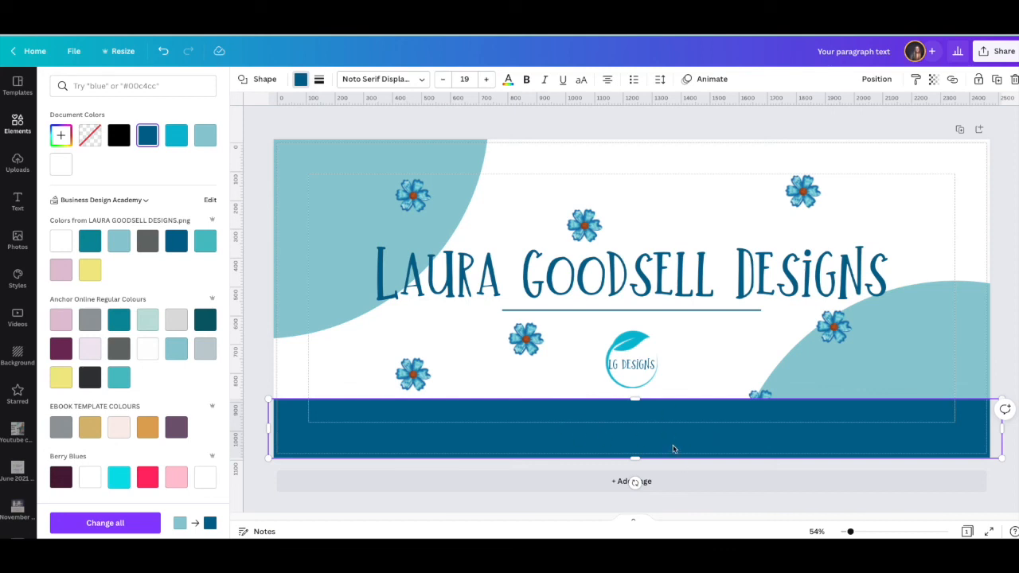
mouse_move(676, 433)
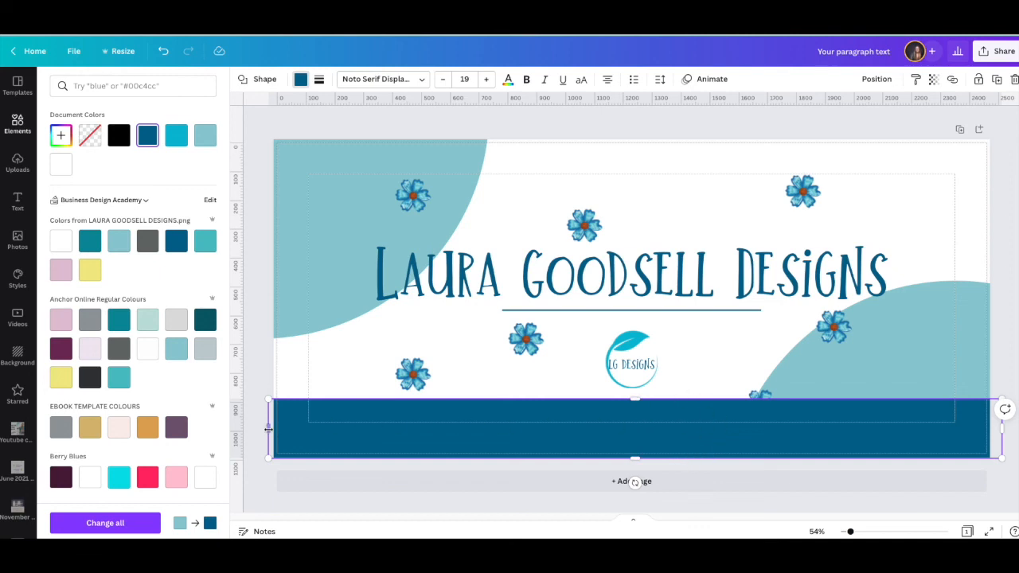
mouse_move(937, 427)
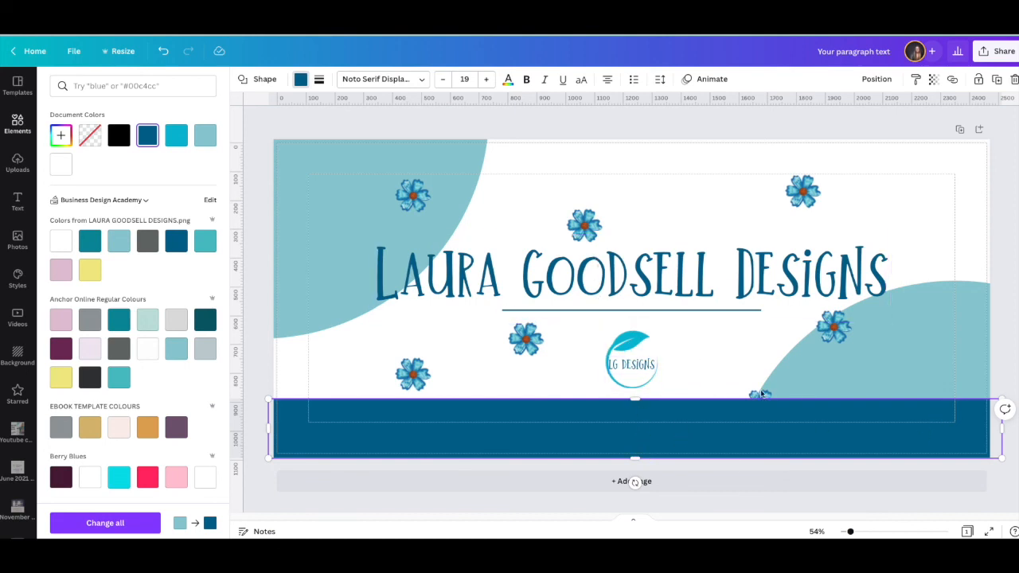
mouse_move(414, 414)
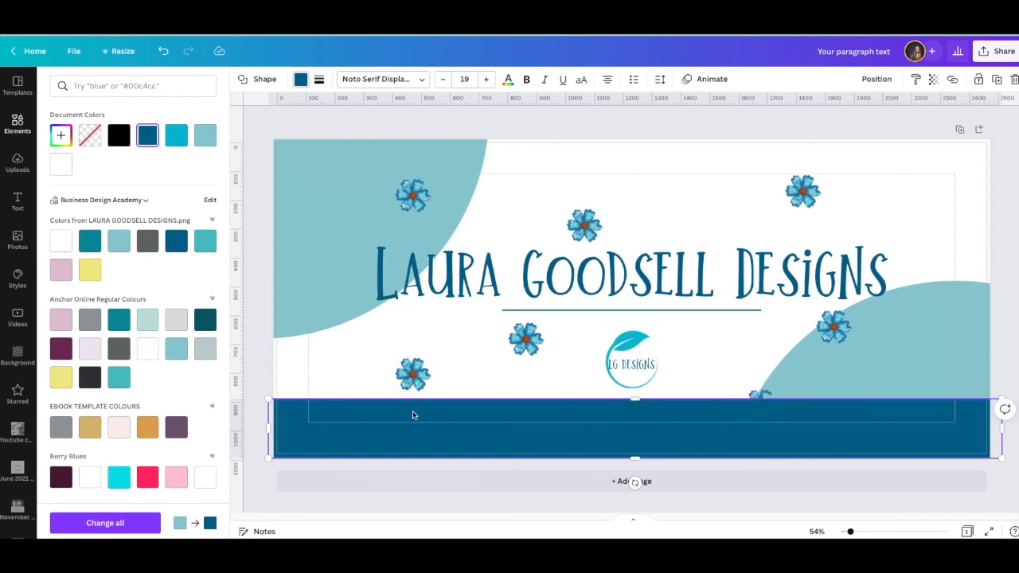
mouse_move(624, 430)
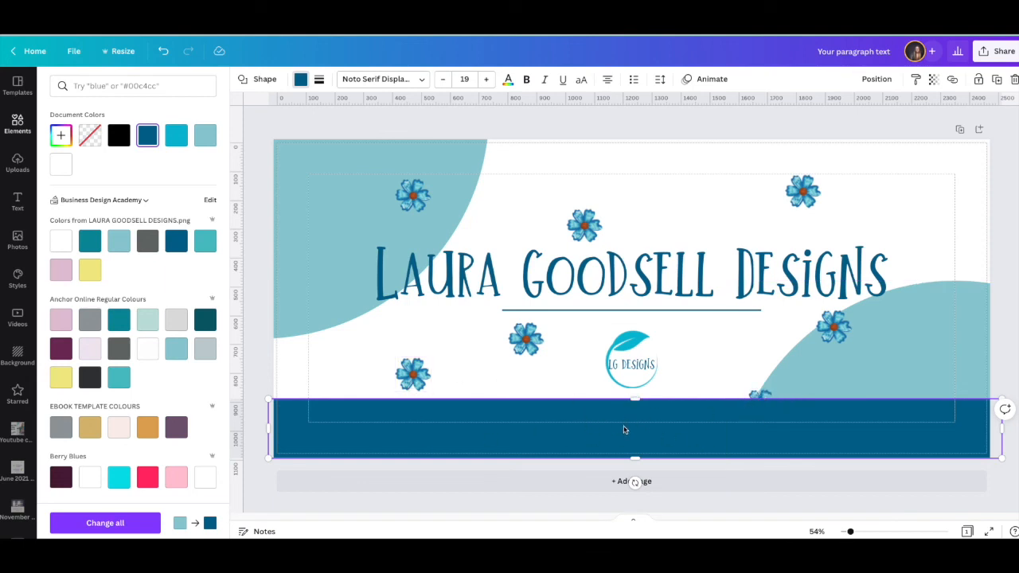
mouse_move(672, 421)
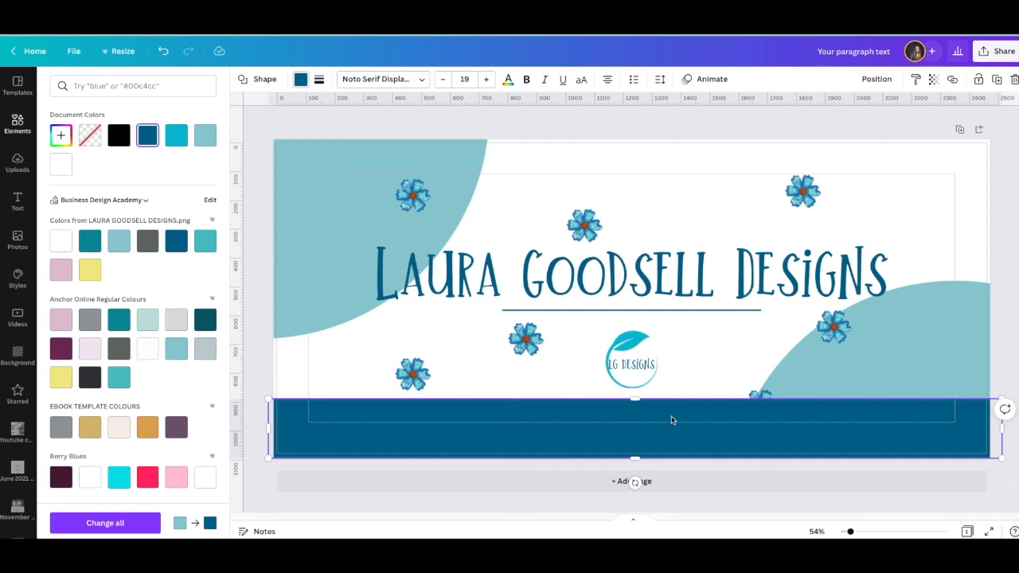
mouse_move(666, 431)
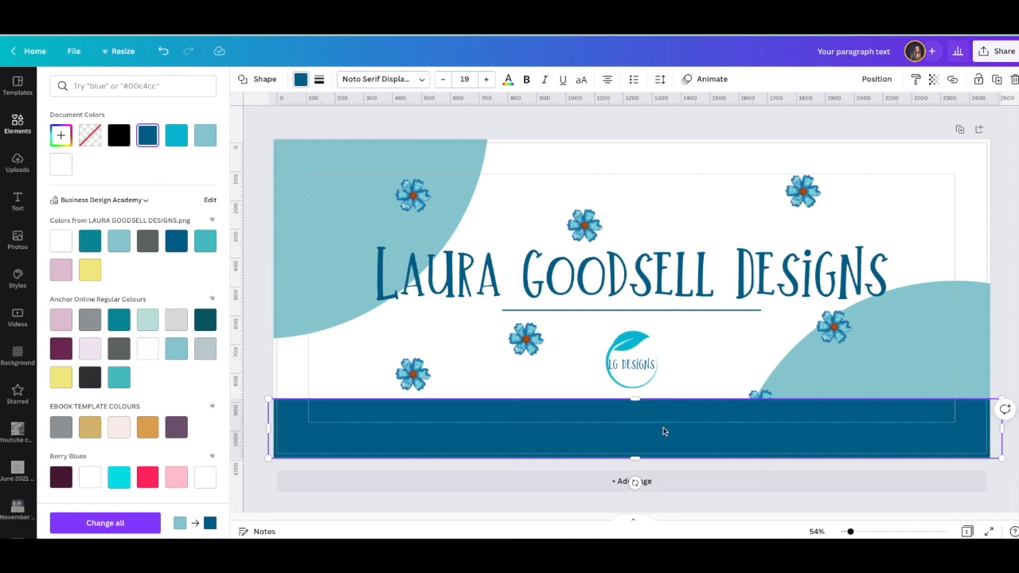
mouse_move(430, 427)
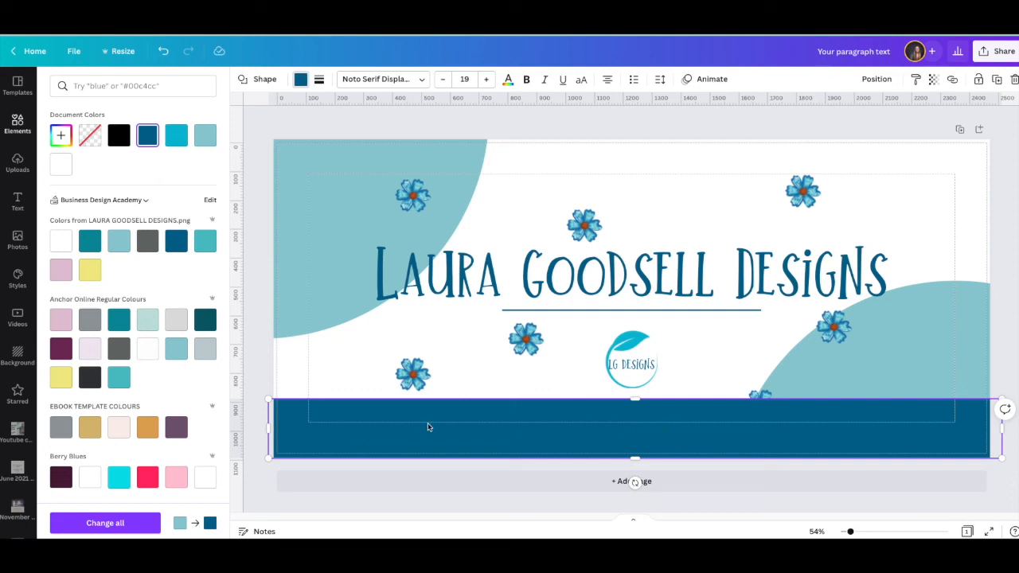
type("flower logo")
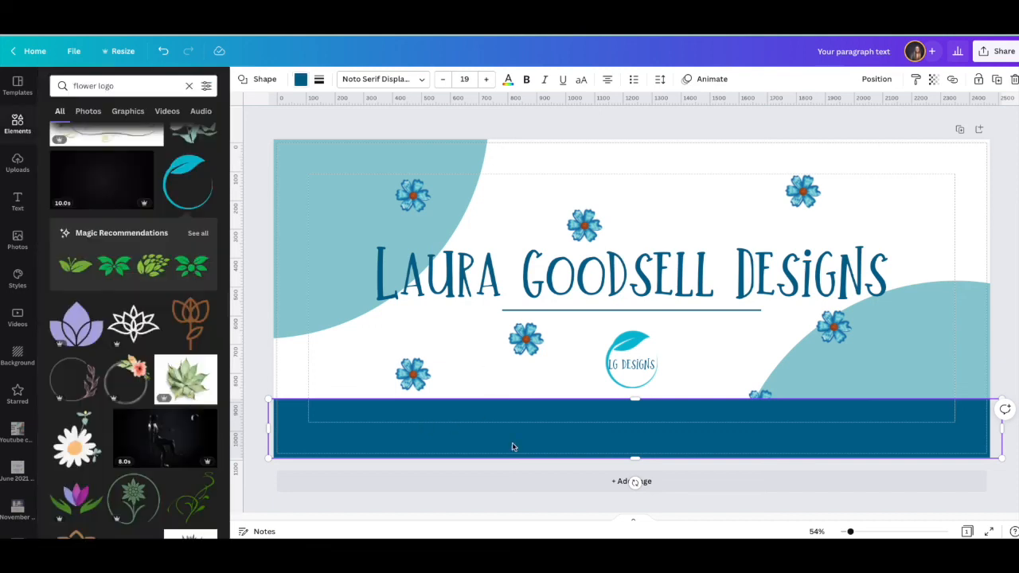